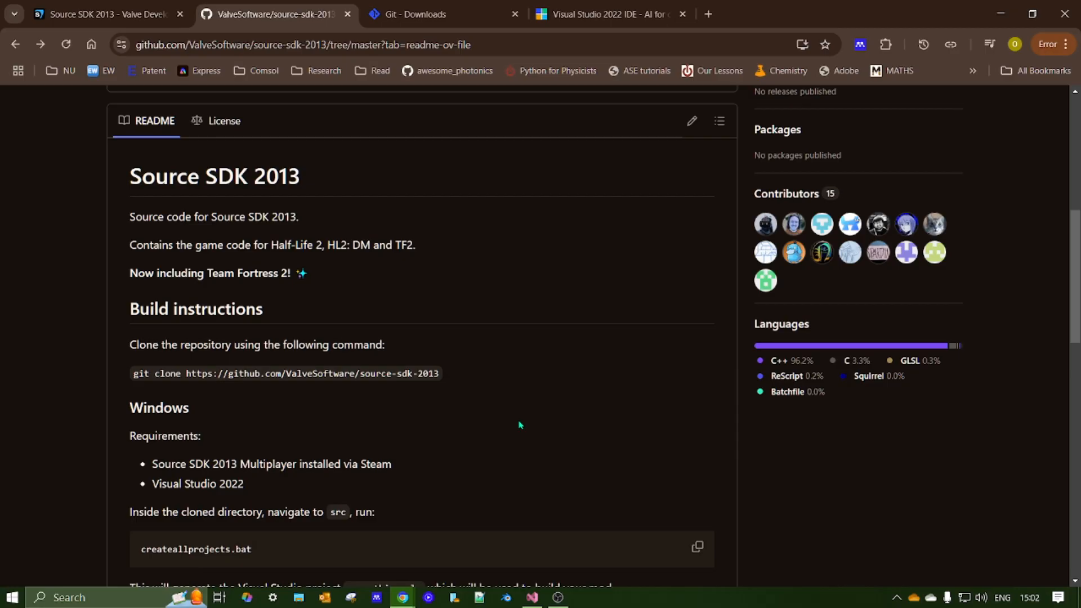
mouse_move(389, 347)
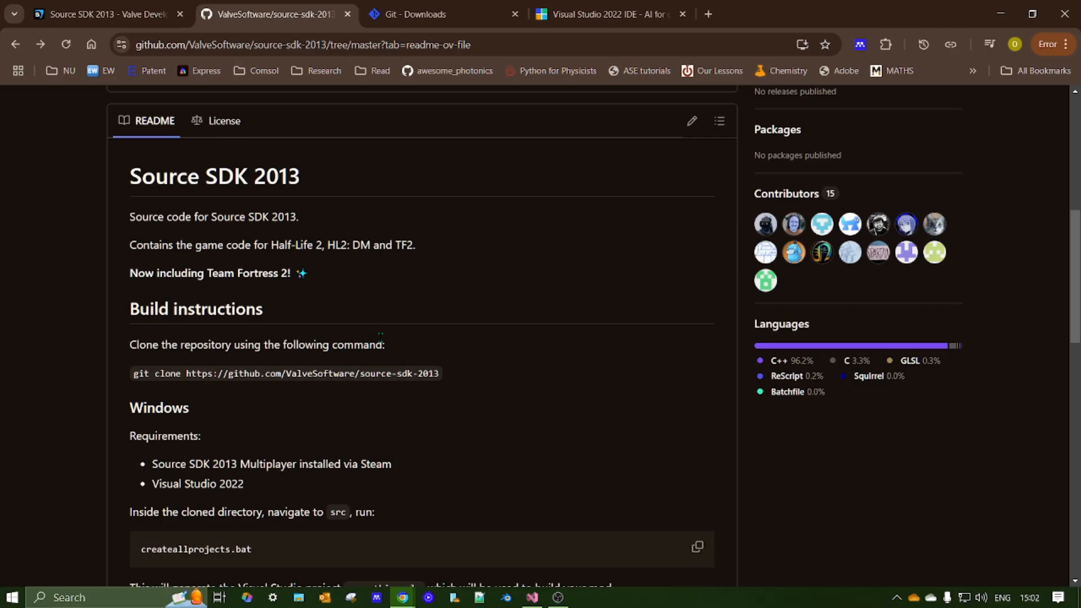
mouse_move(247, 234)
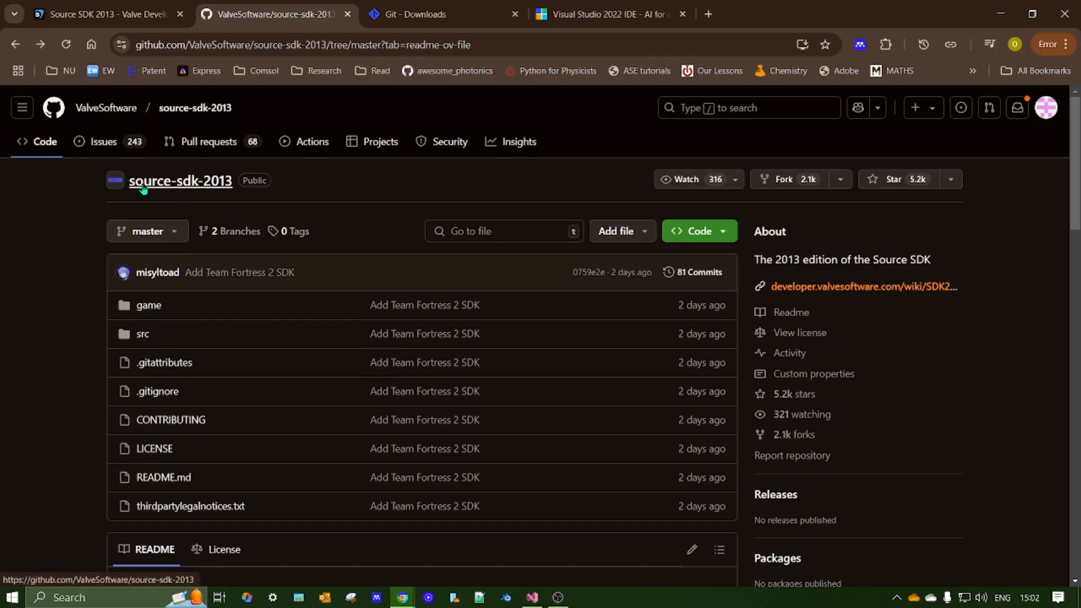
Step: Show the Source SDK 2013 wiki page and cancel the Open Steam prompt from its Multiplayer link
scroll(down, 3)
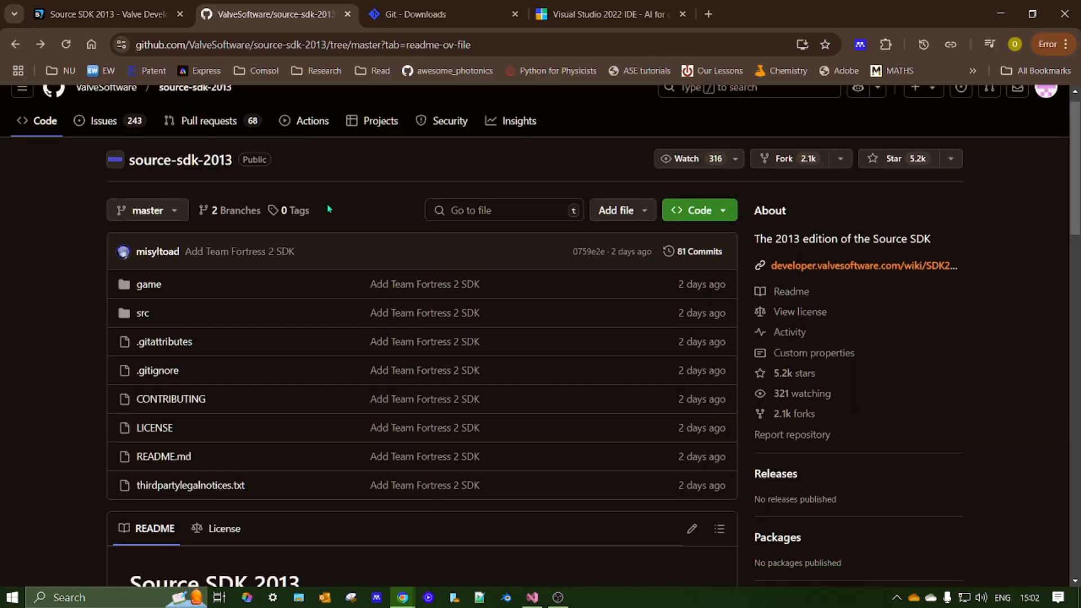
scroll(down, 3)
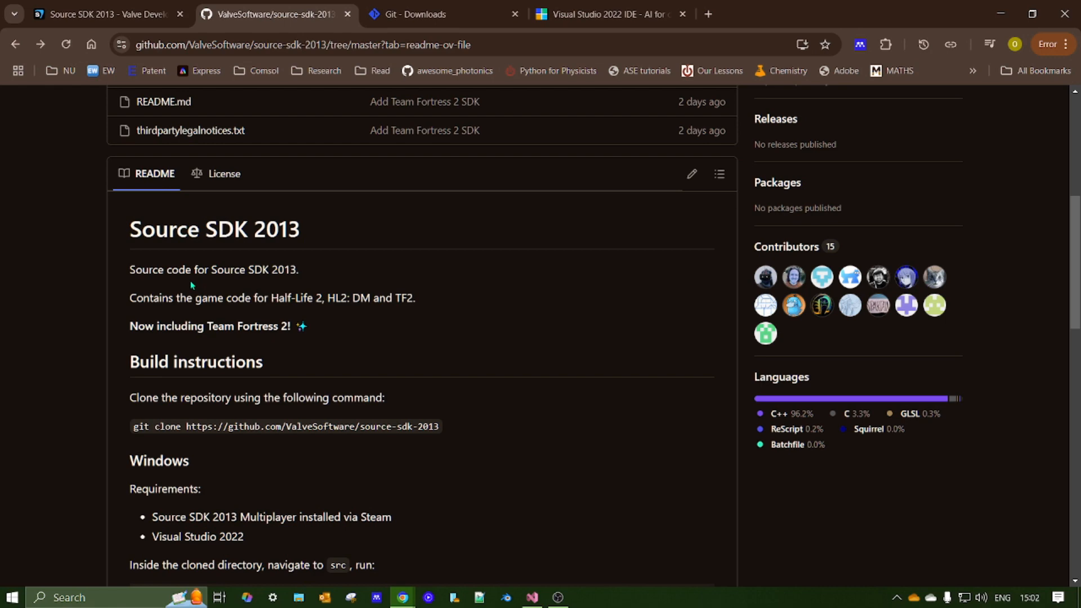
scroll(down, 3)
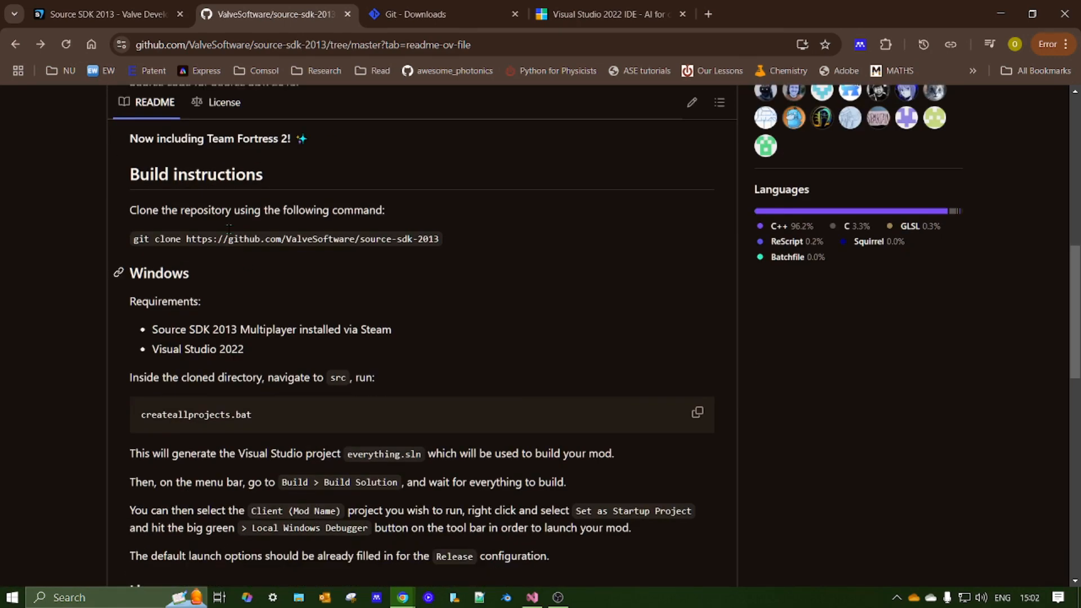
scroll(down, 3)
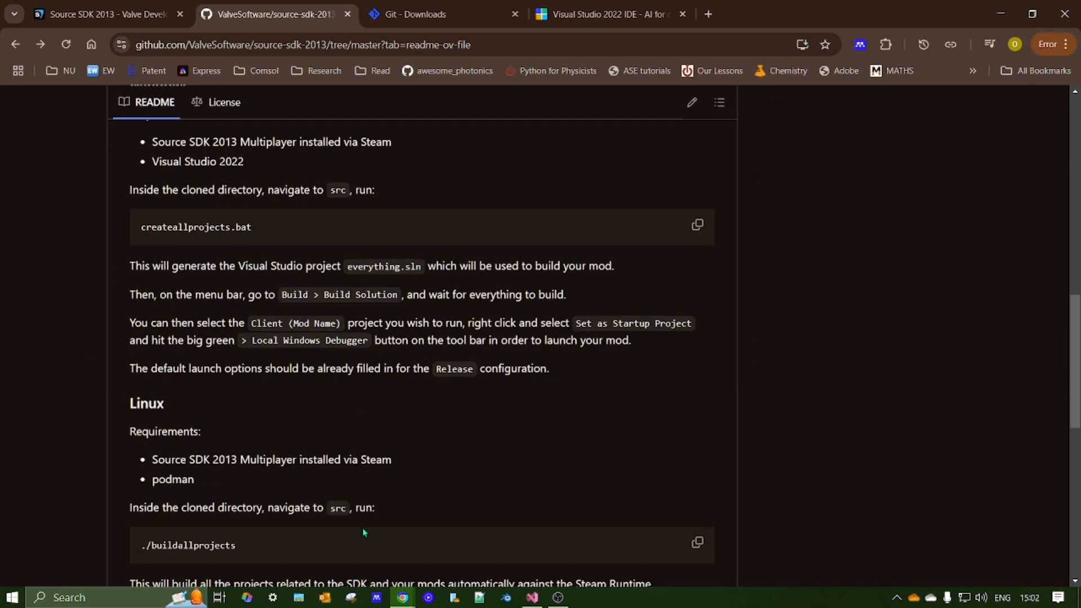
scroll(down, 3)
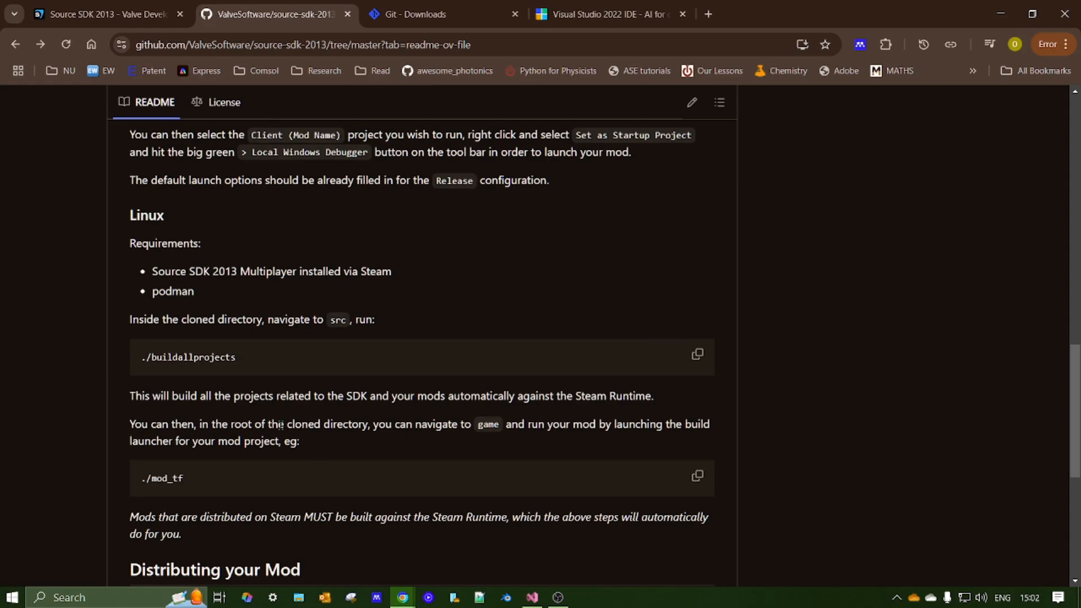
scroll(up, 3)
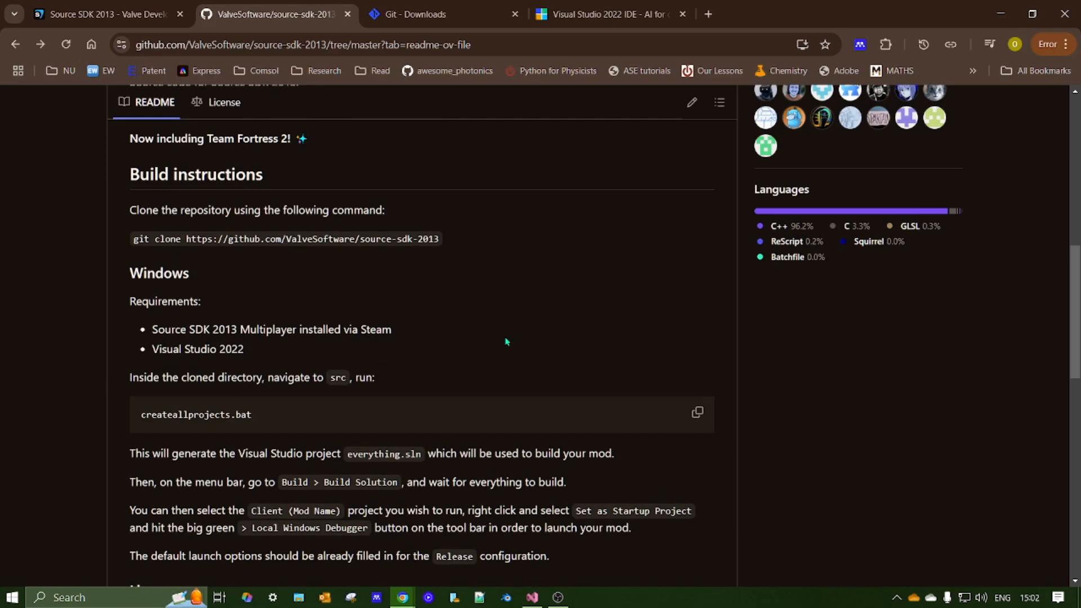
mouse_move(455, 396)
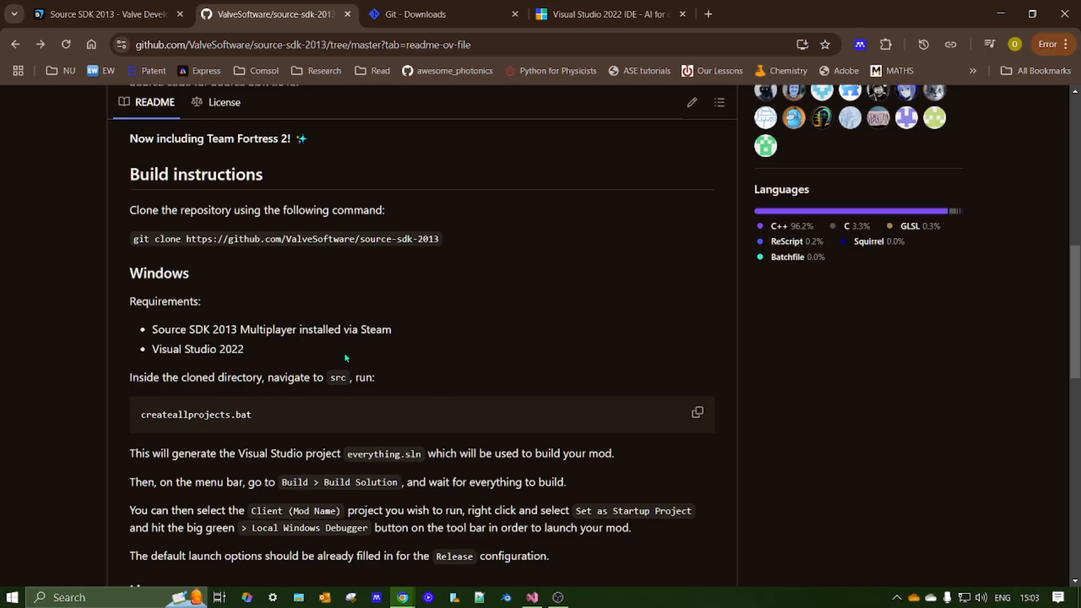
mouse_move(142, 333)
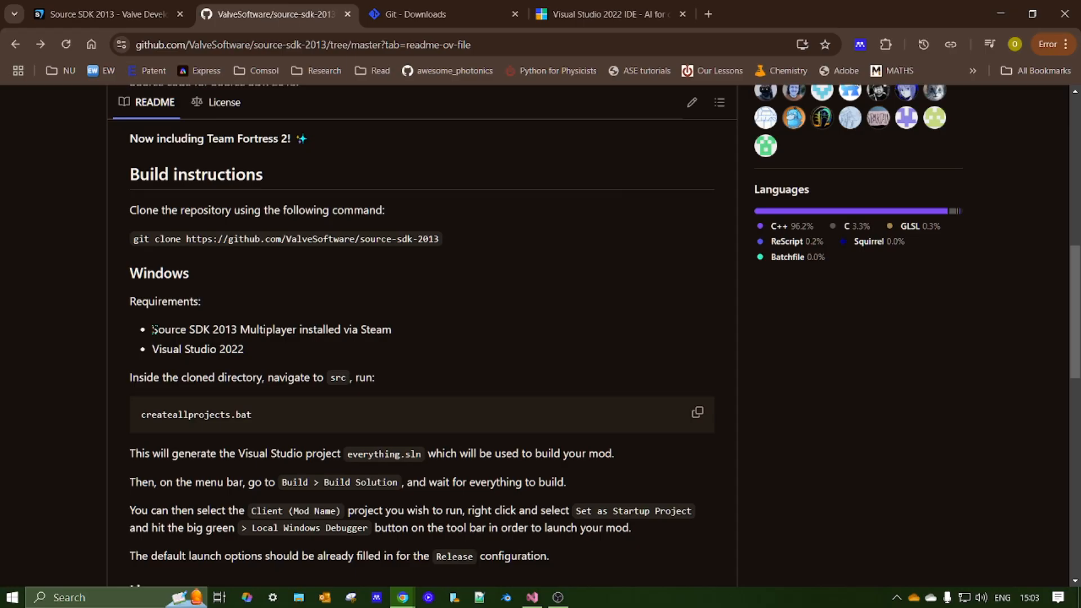
mouse_move(111, 7)
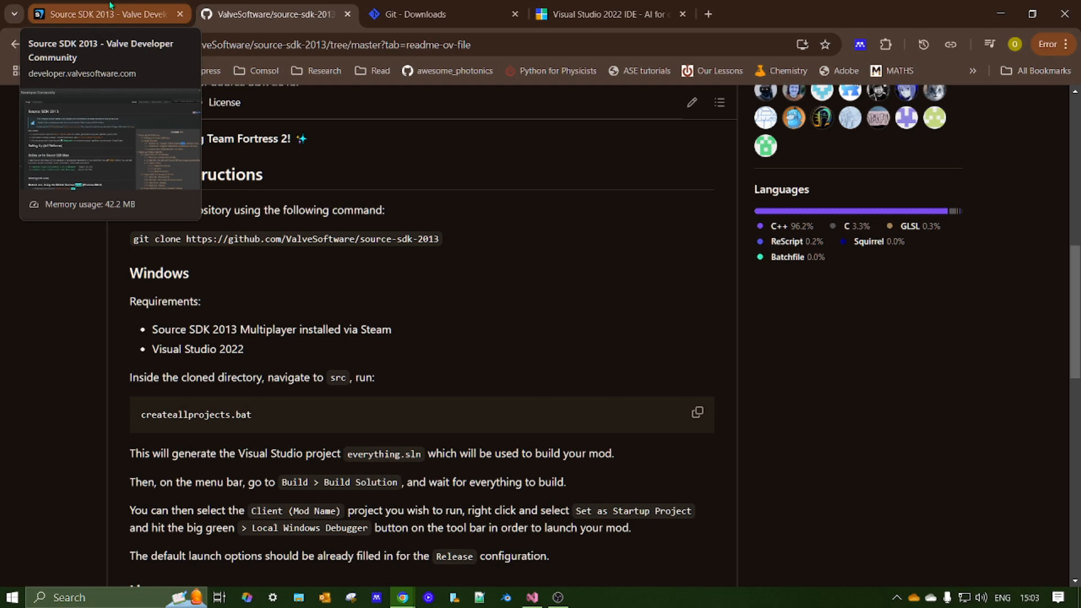
click(101, 14)
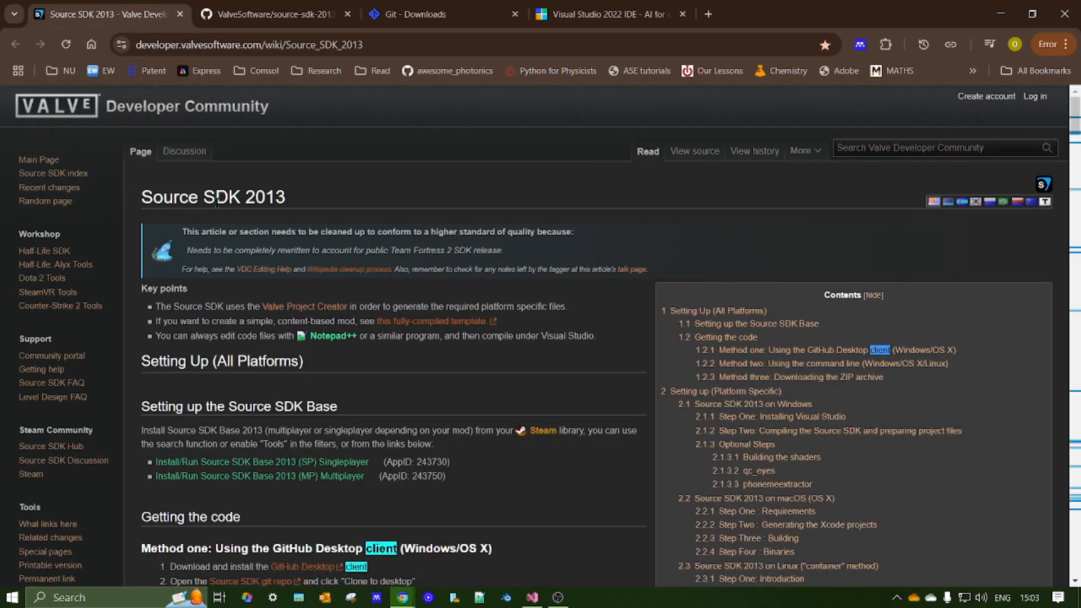
mouse_move(298, 484)
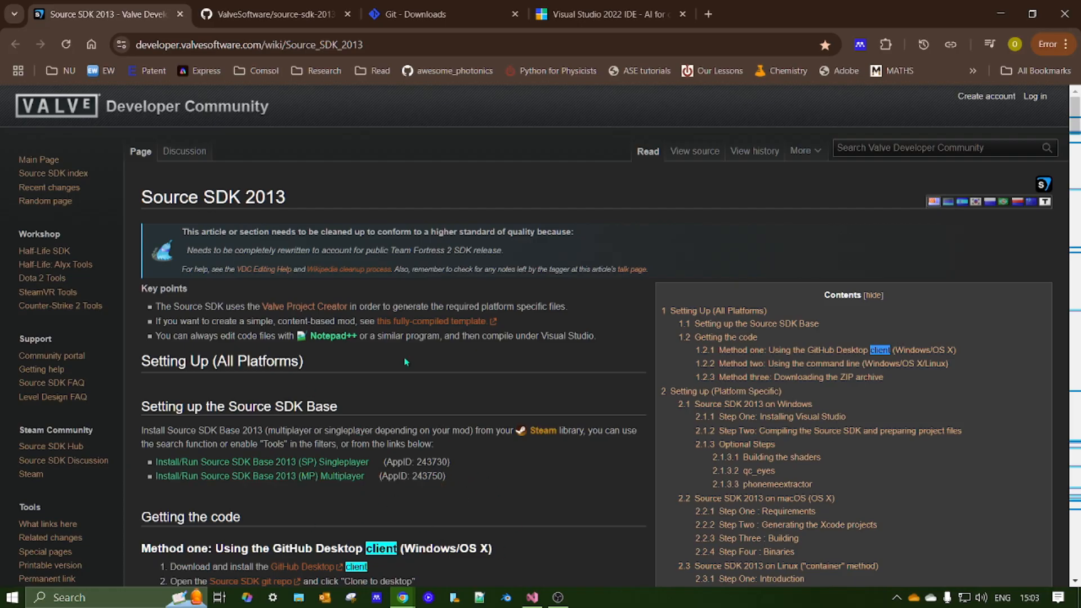
mouse_move(475, 493)
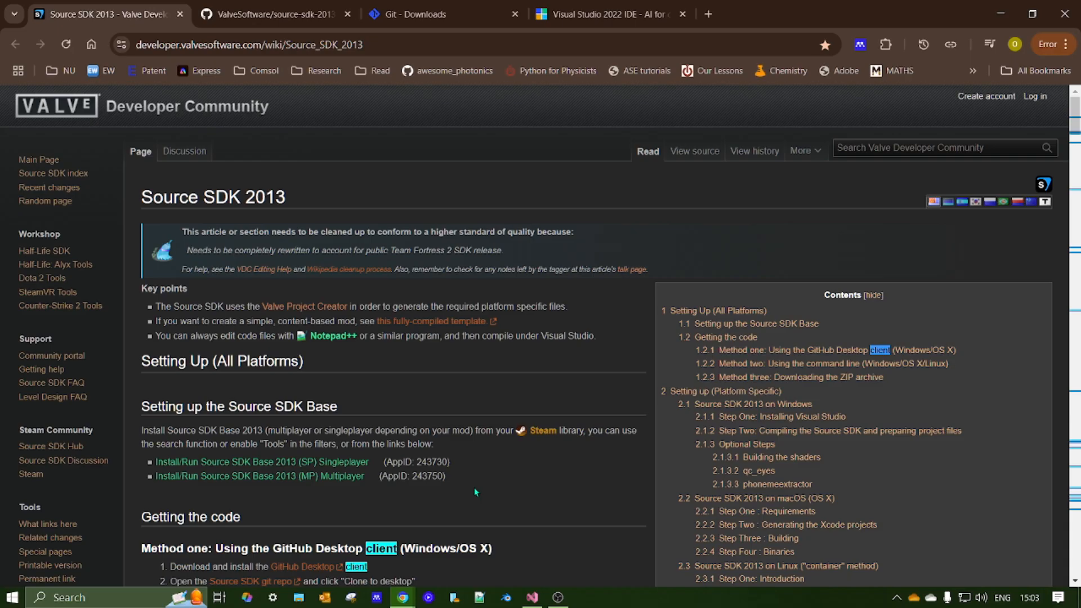
mouse_move(299, 482)
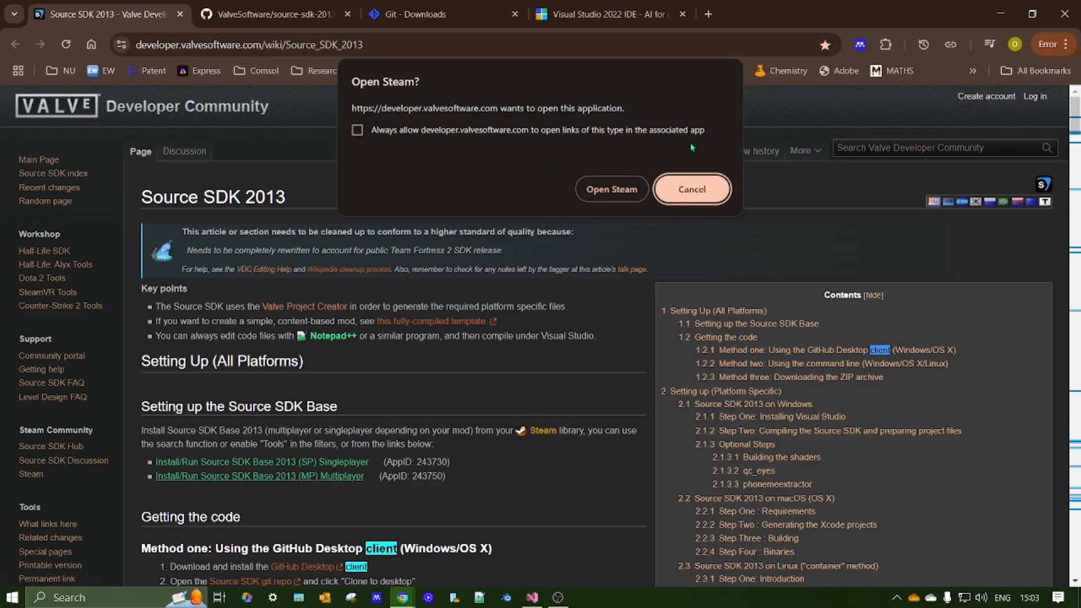
click(691, 189)
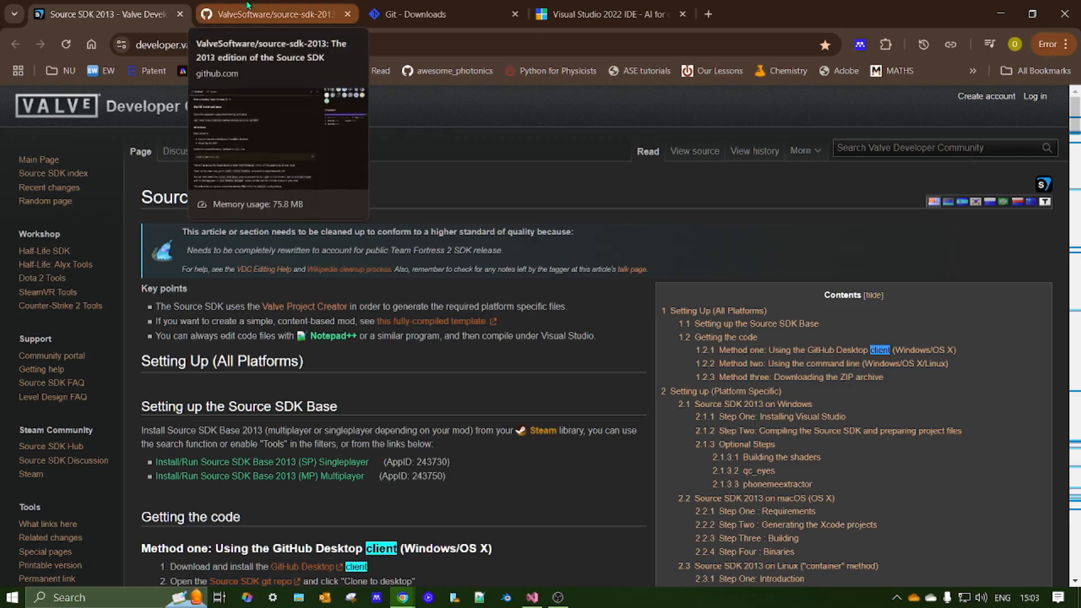
Step: Show the Visual Studio 2022 download menu listing Community, Professional and Enterprise editions
click(274, 14)
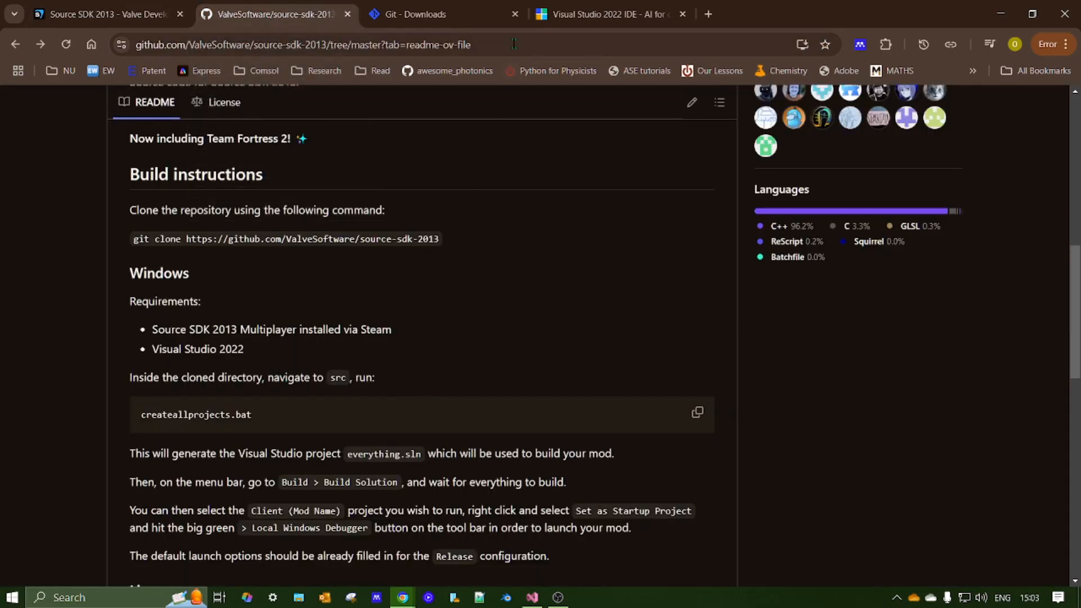
mouse_move(606, 14)
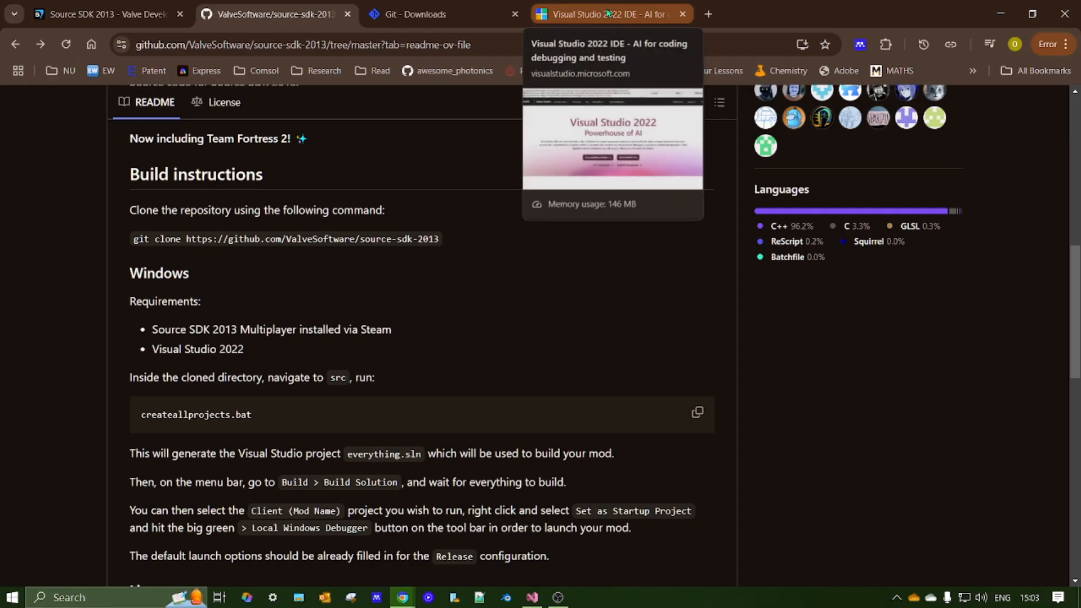
click(609, 13)
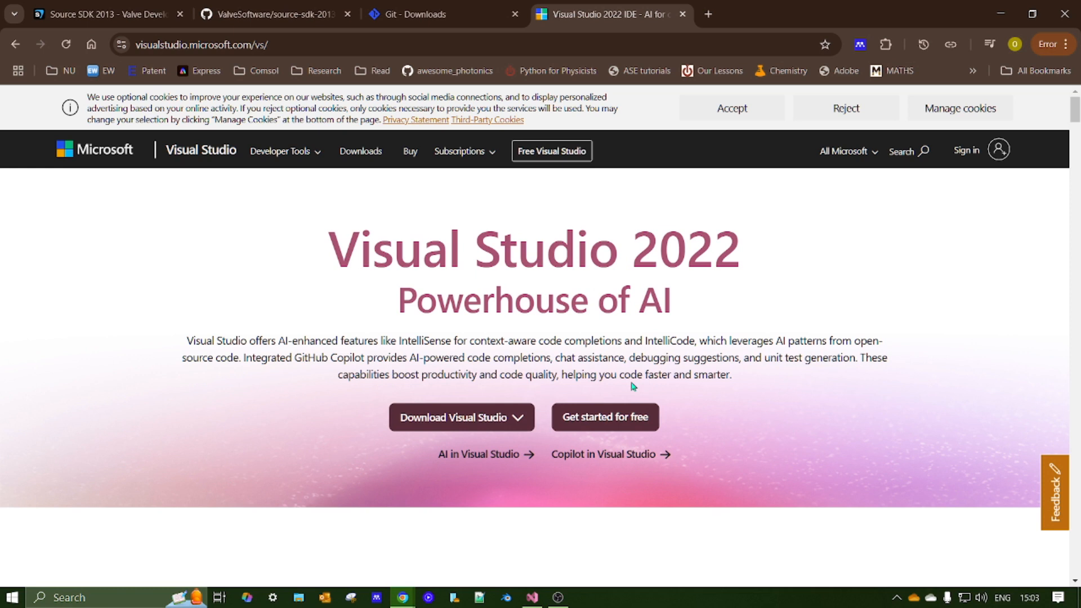
click(461, 416)
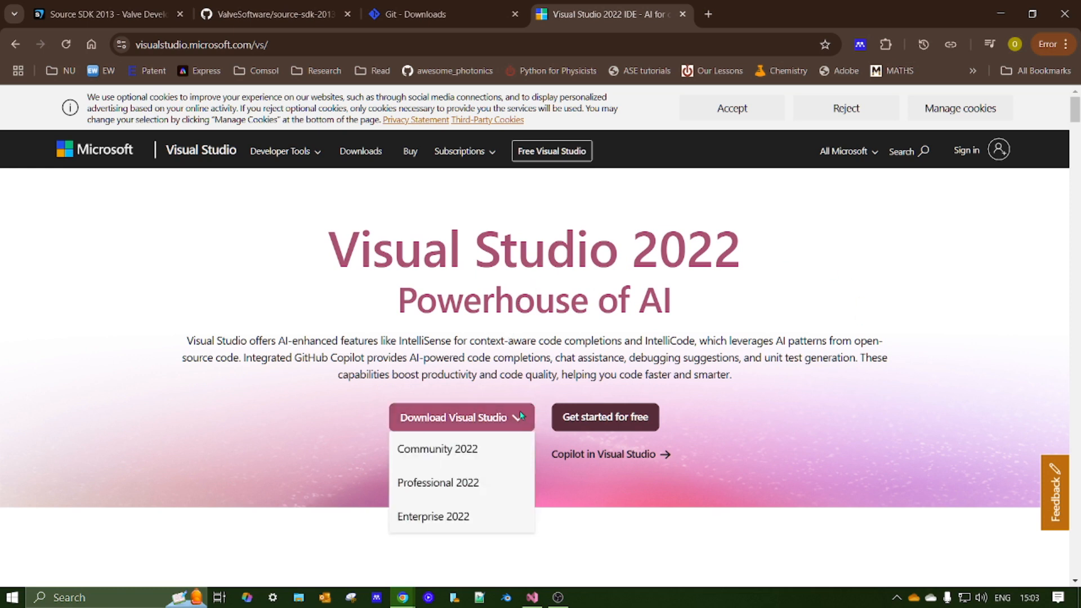
mouse_move(435, 454)
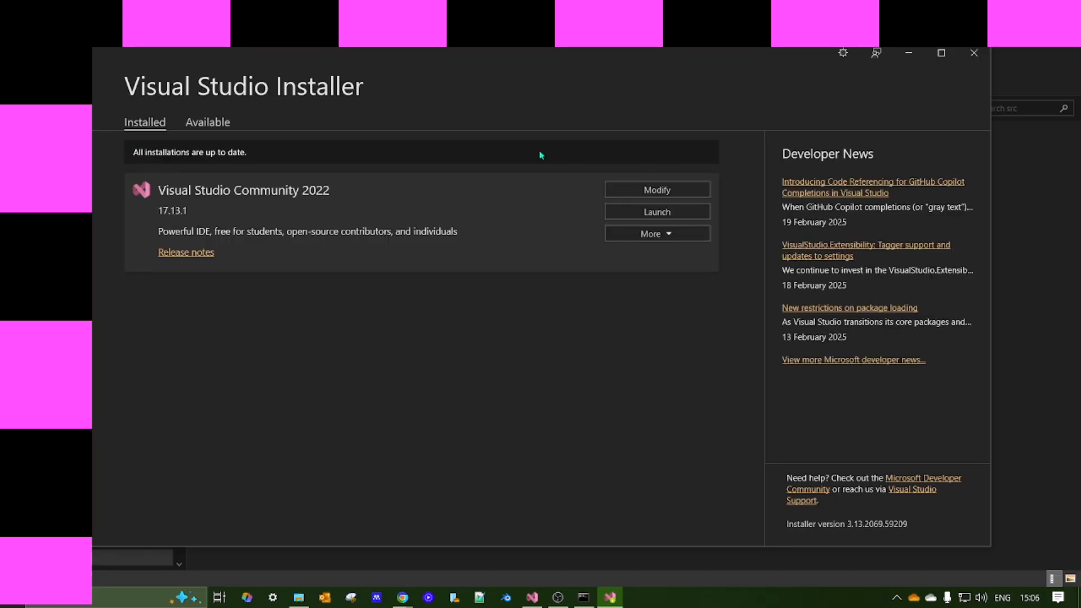
Step: Modify Visual Studio Community 2022 with Desktop and Game development with C++ workloads selected
click(657, 190)
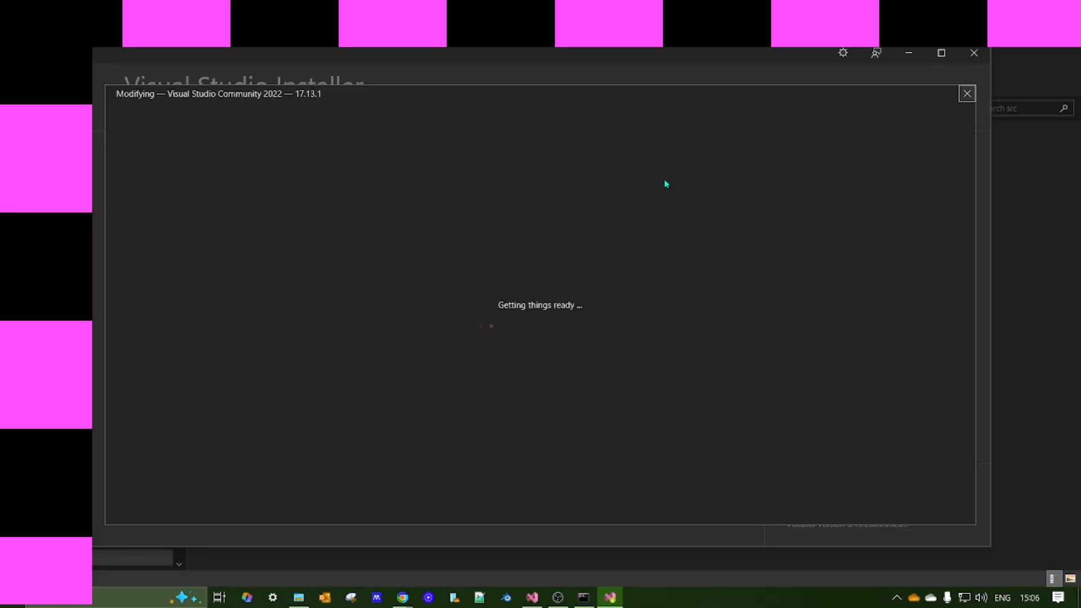
mouse_move(556, 242)
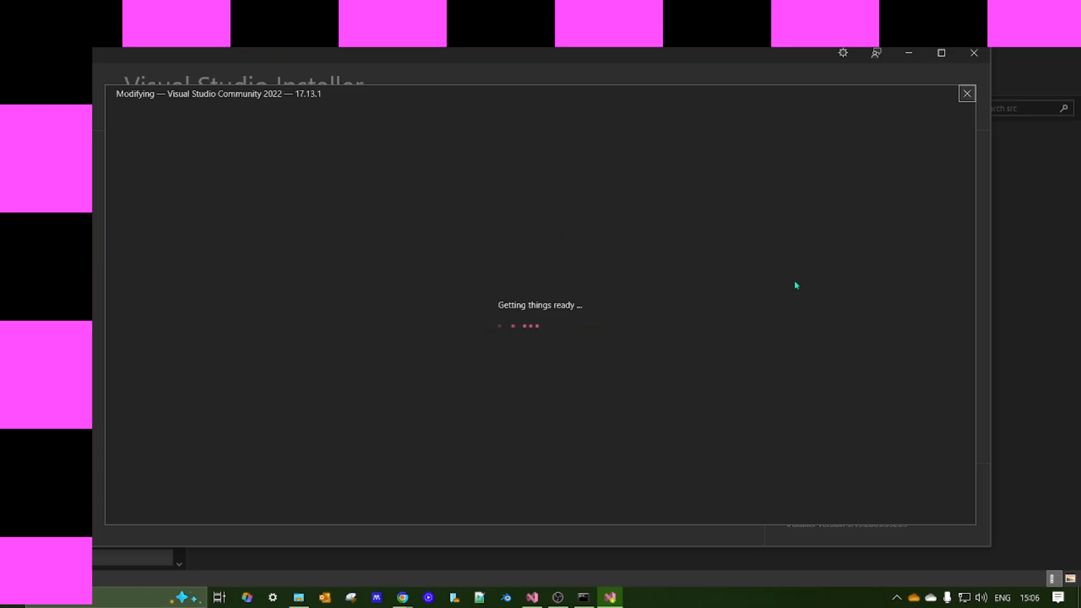
mouse_move(511, 207)
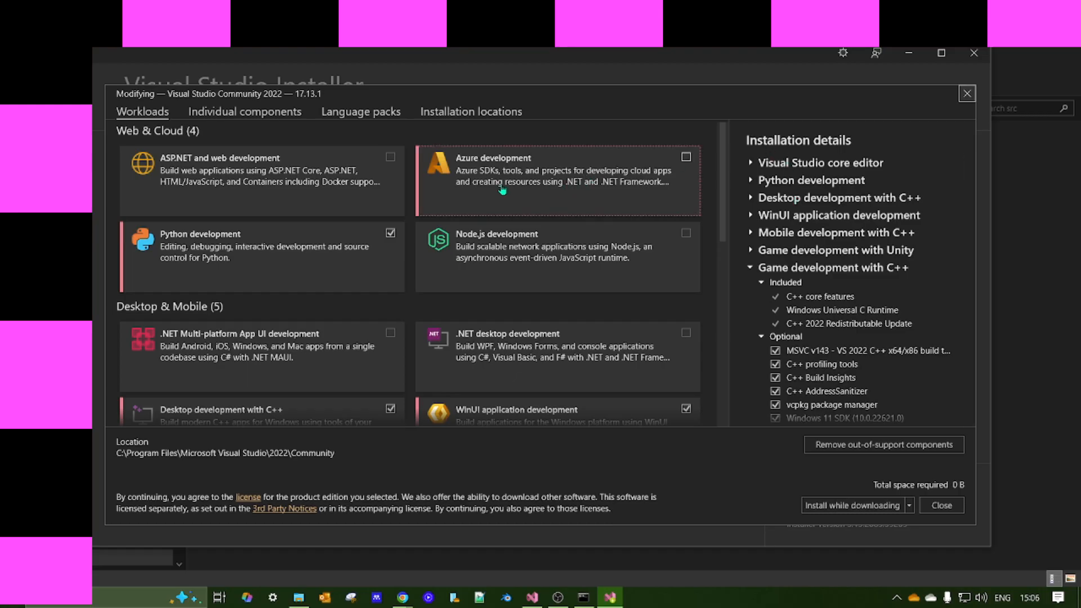
scroll(down, 3)
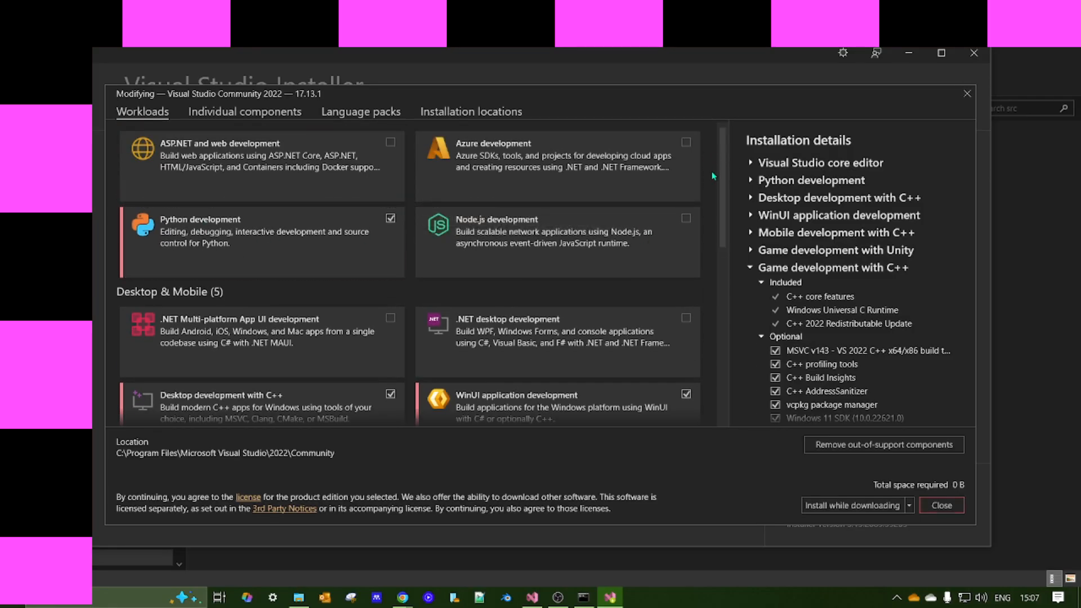
scroll(down, 3)
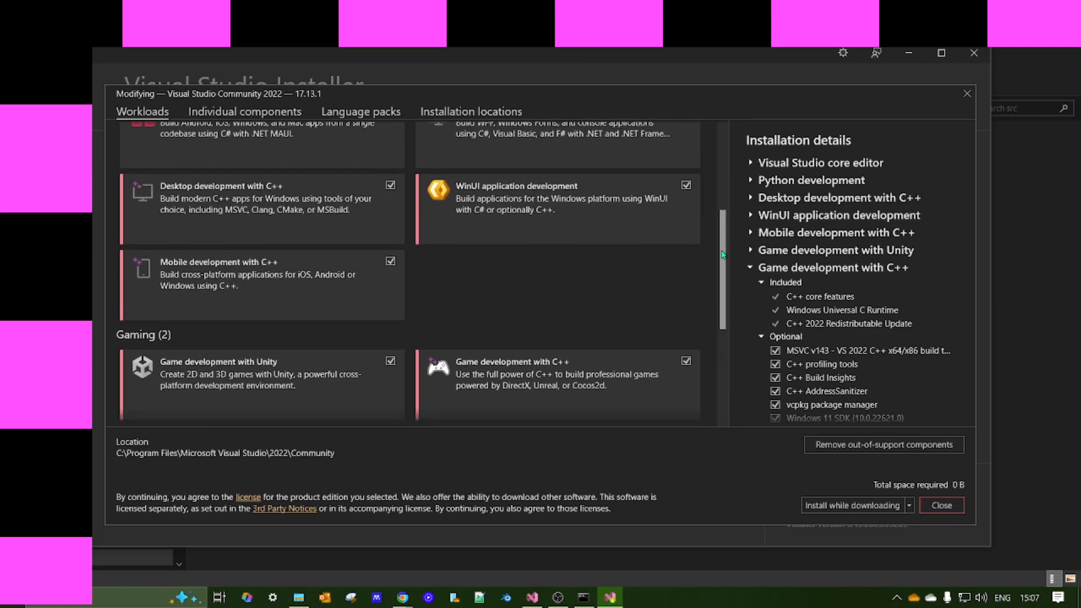
mouse_move(324, 195)
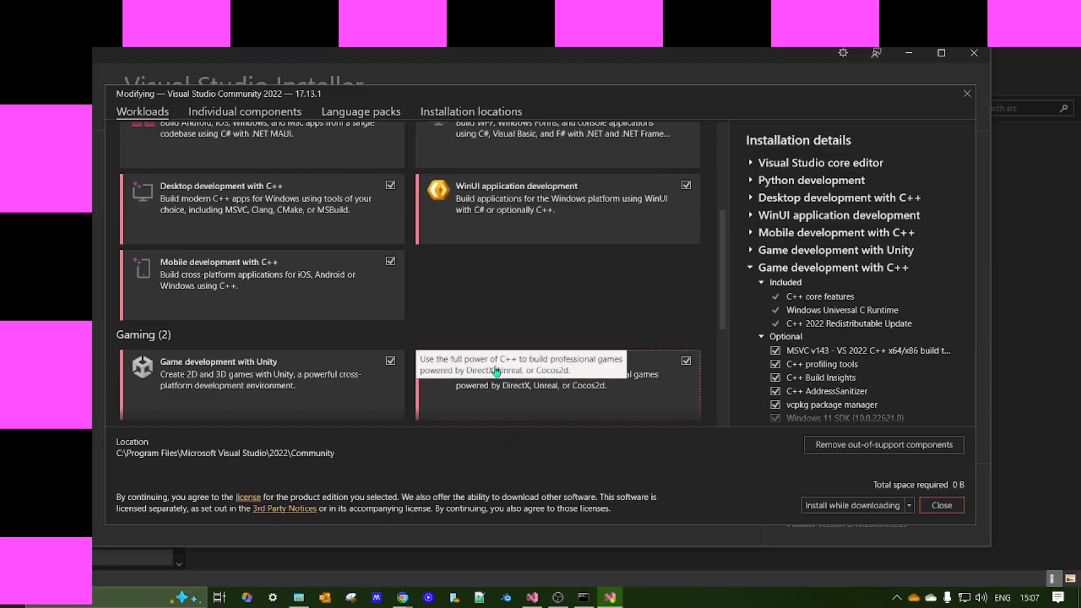
mouse_move(464, 399)
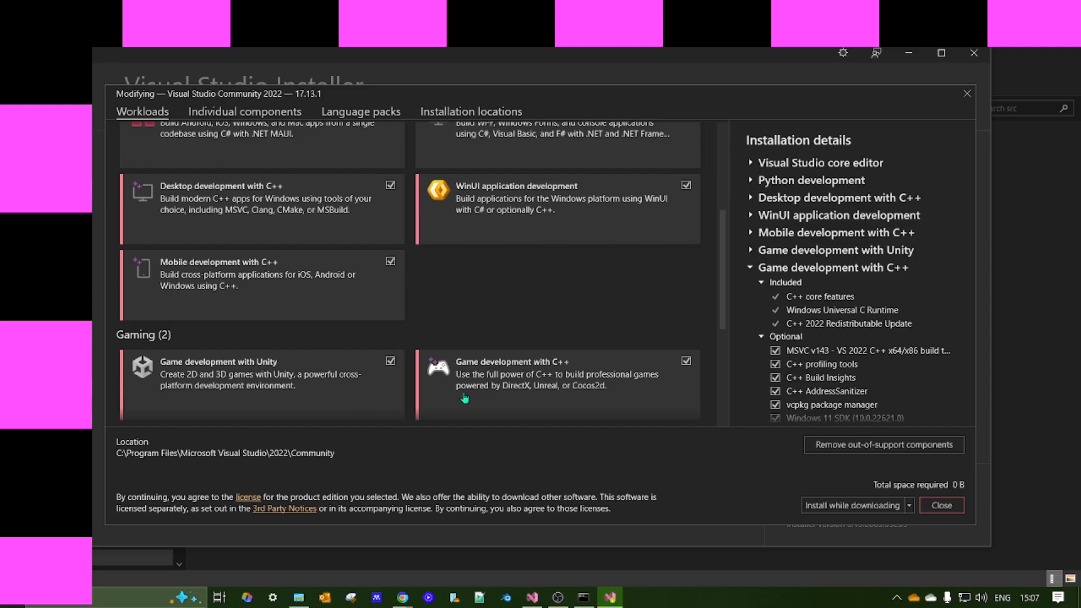
mouse_move(356, 177)
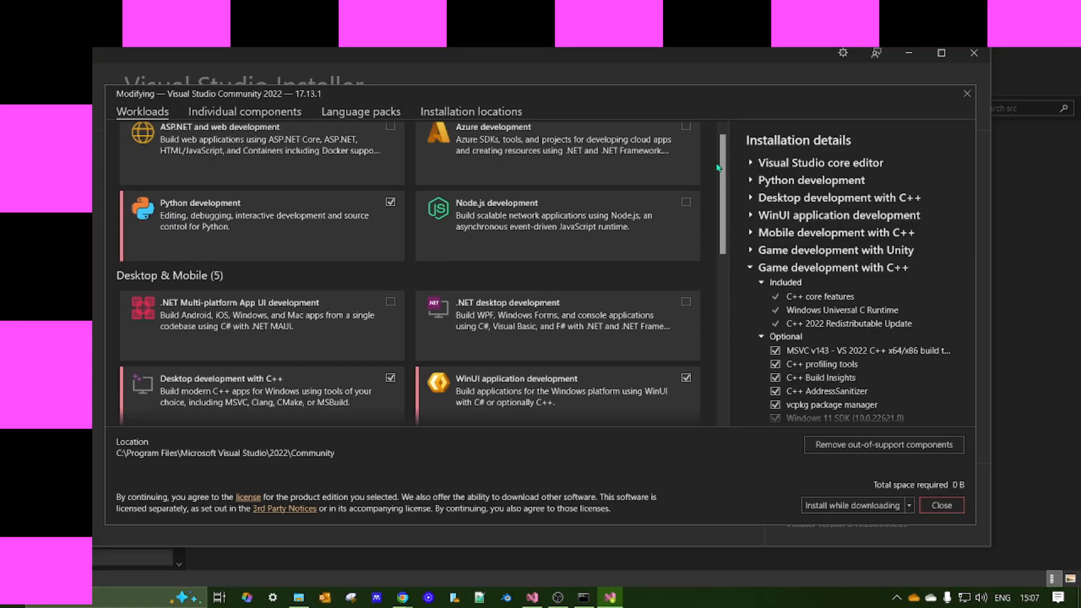
scroll(down, 3)
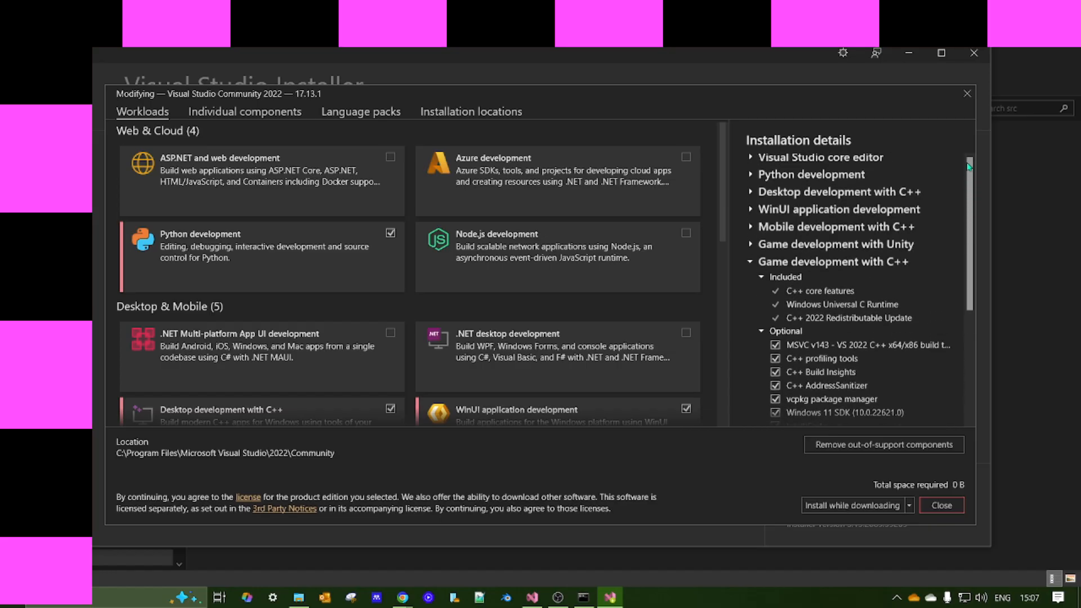
Step: Expand Desktop development with C++ details to show optional components like MSVC v143 and MFC
click(750, 261)
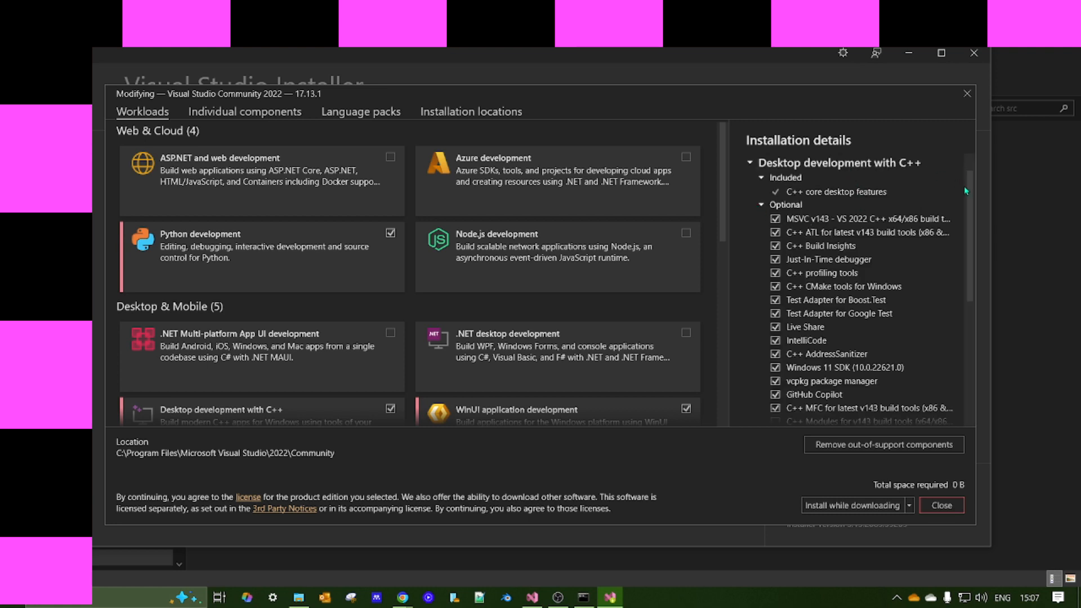
scroll(down, 3)
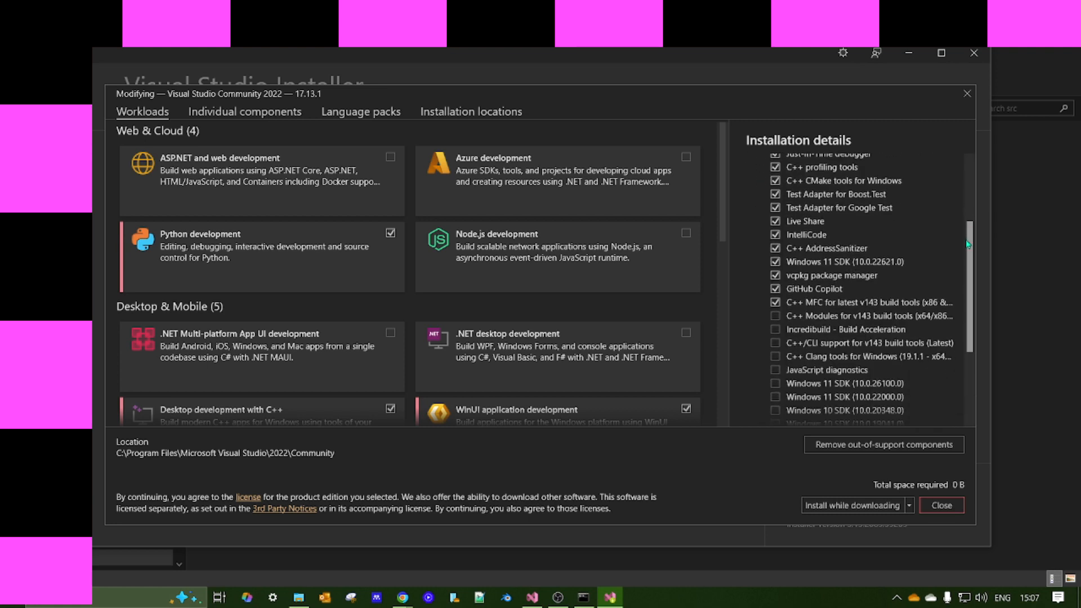
scroll(down, 3)
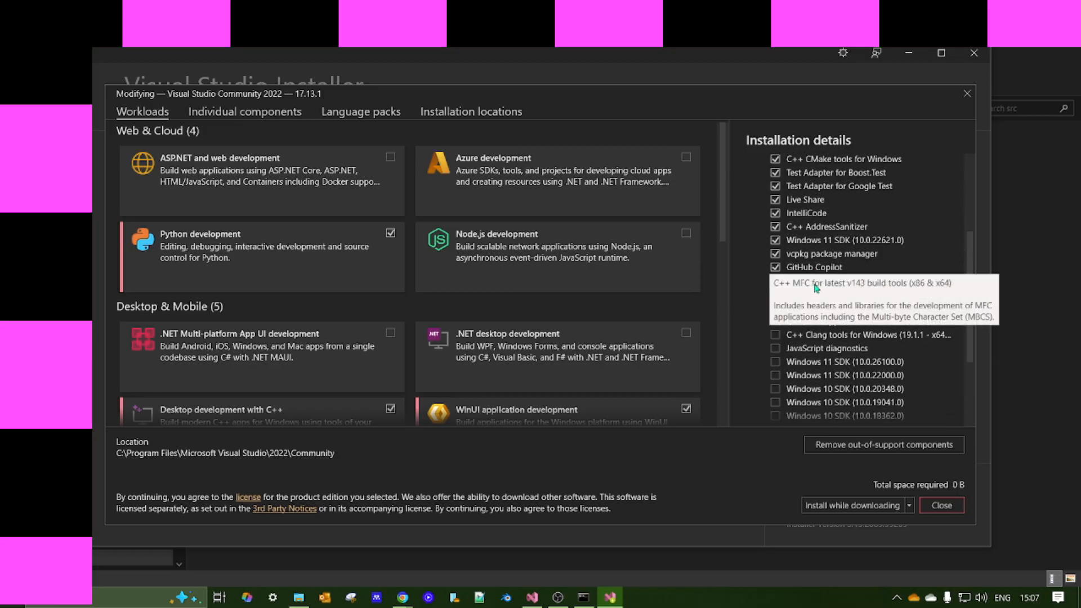
mouse_move(856, 286)
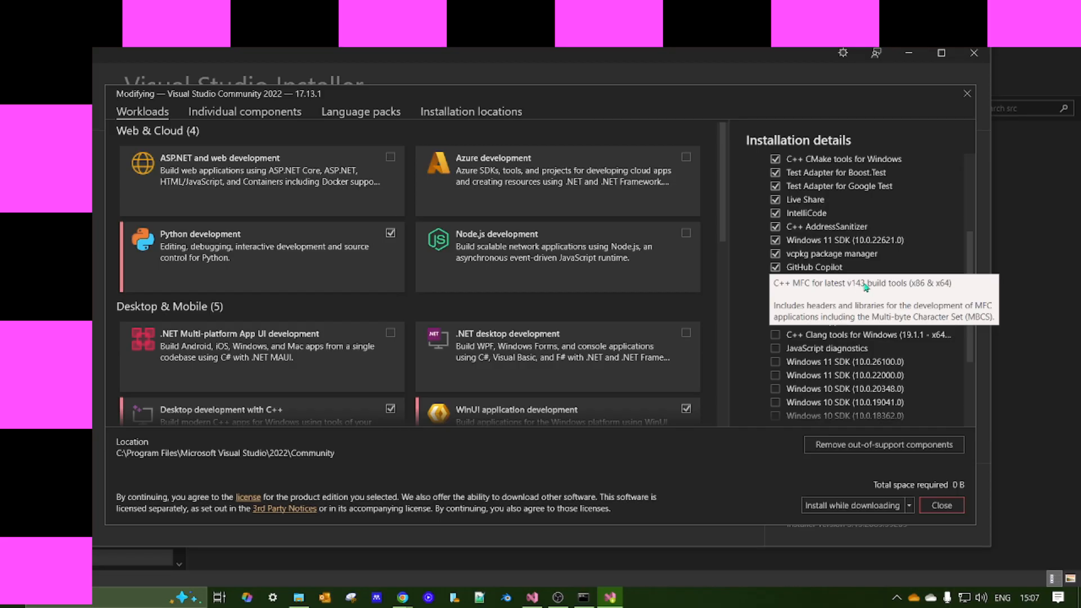
mouse_move(938, 290)
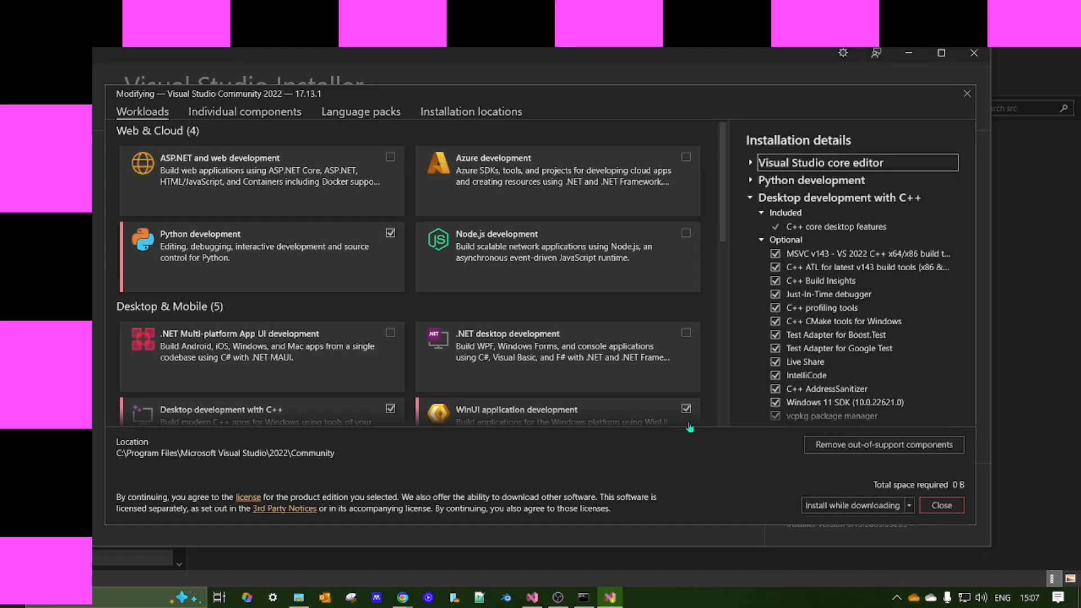
mouse_move(532, 253)
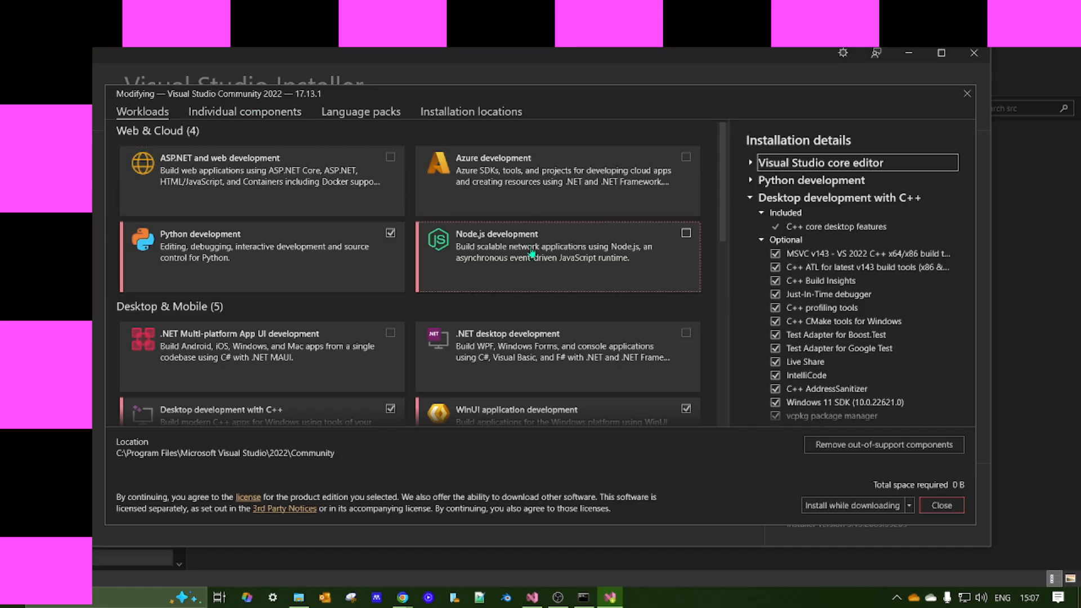
mouse_move(532, 253)
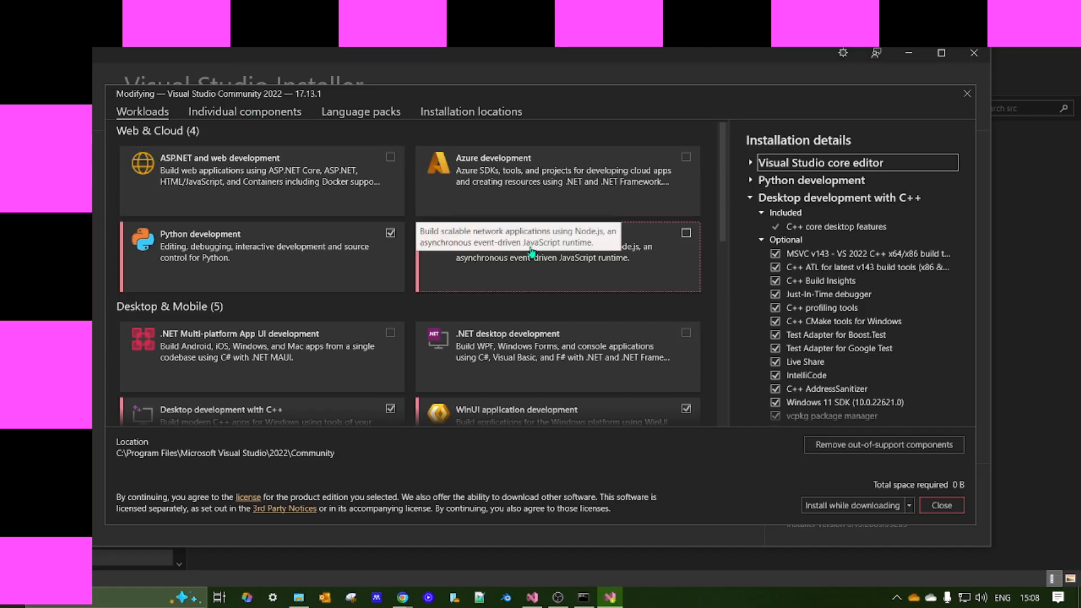
Step: Close the Visual Studio Installer modify window without changes
scroll(down, 3)
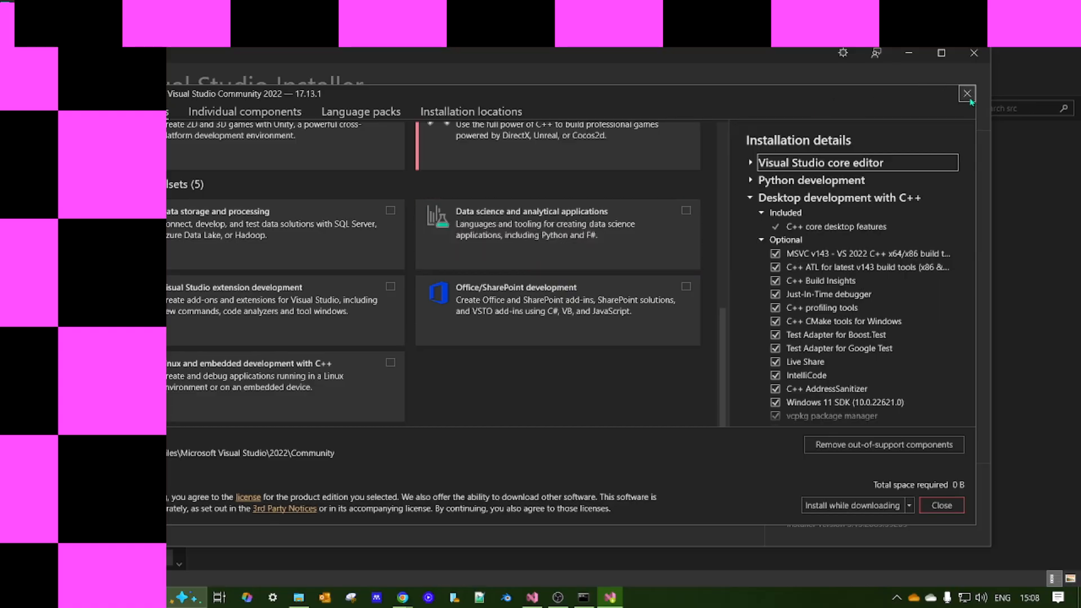
click(966, 93)
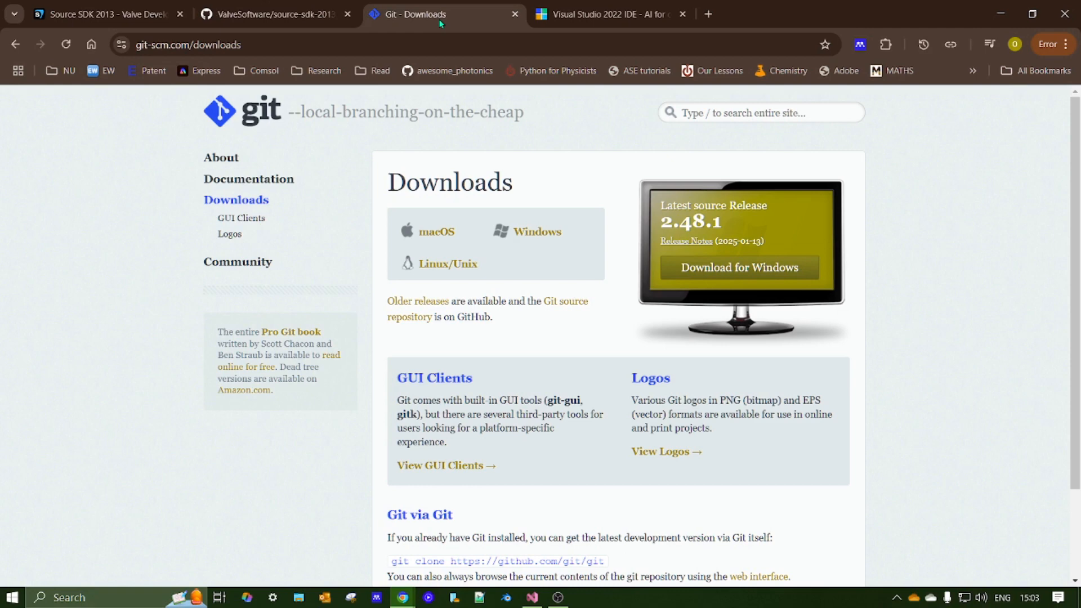
Step: Check the Git Windows downloads page, then return to the source-sdk-2013 README build instructions
click(279, 15)
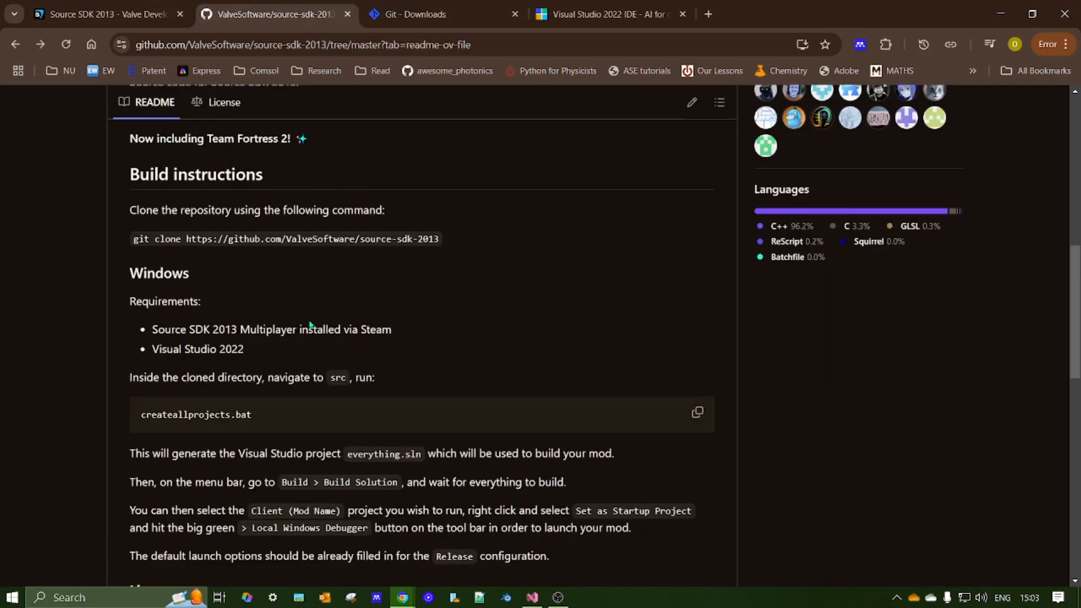
scroll(down, 3)
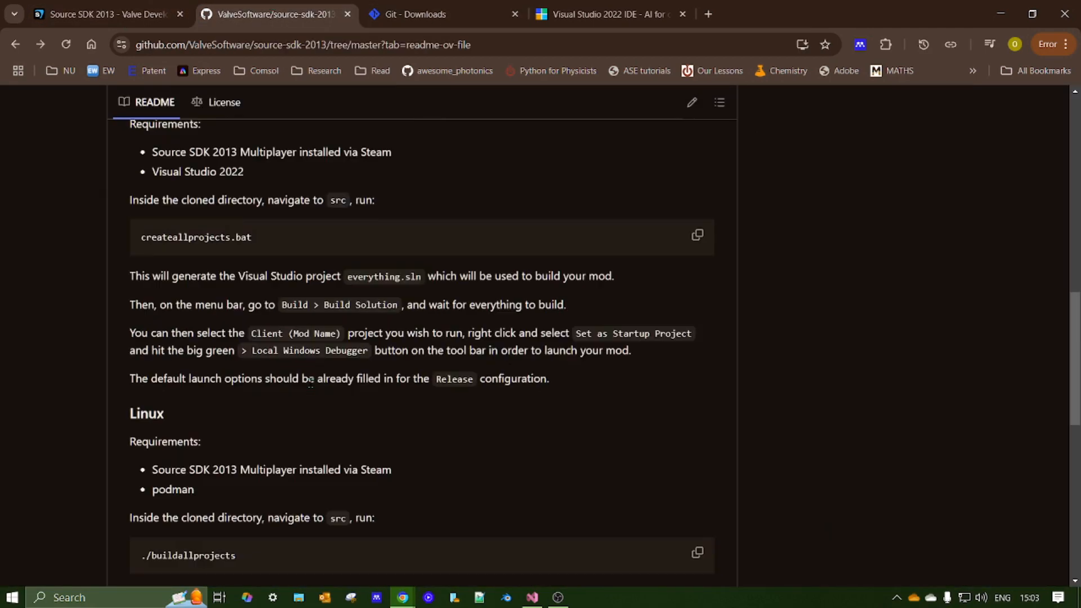
click(416, 15)
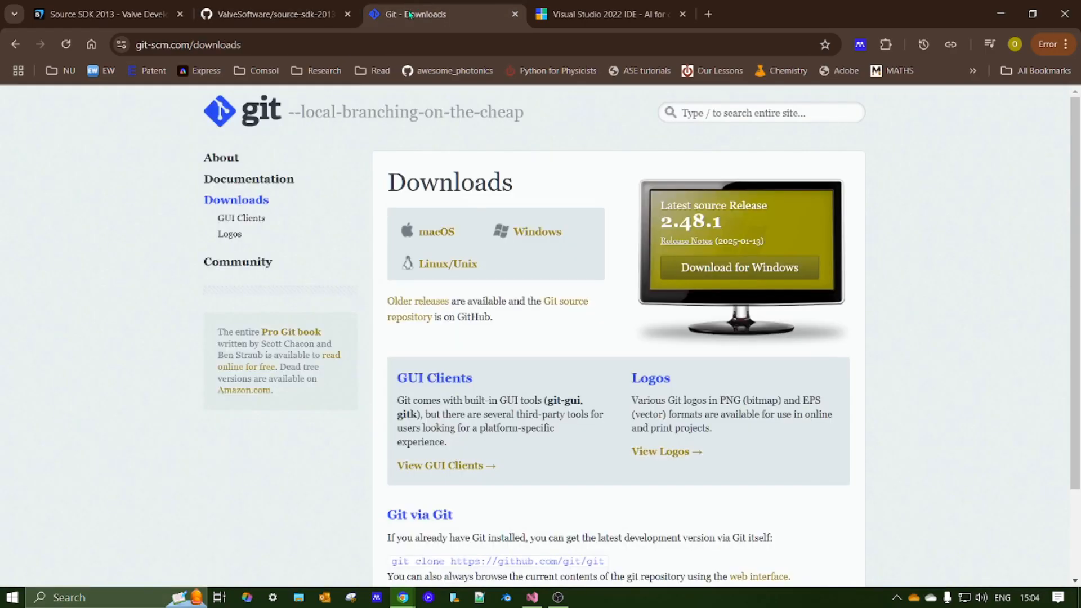
mouse_move(504, 157)
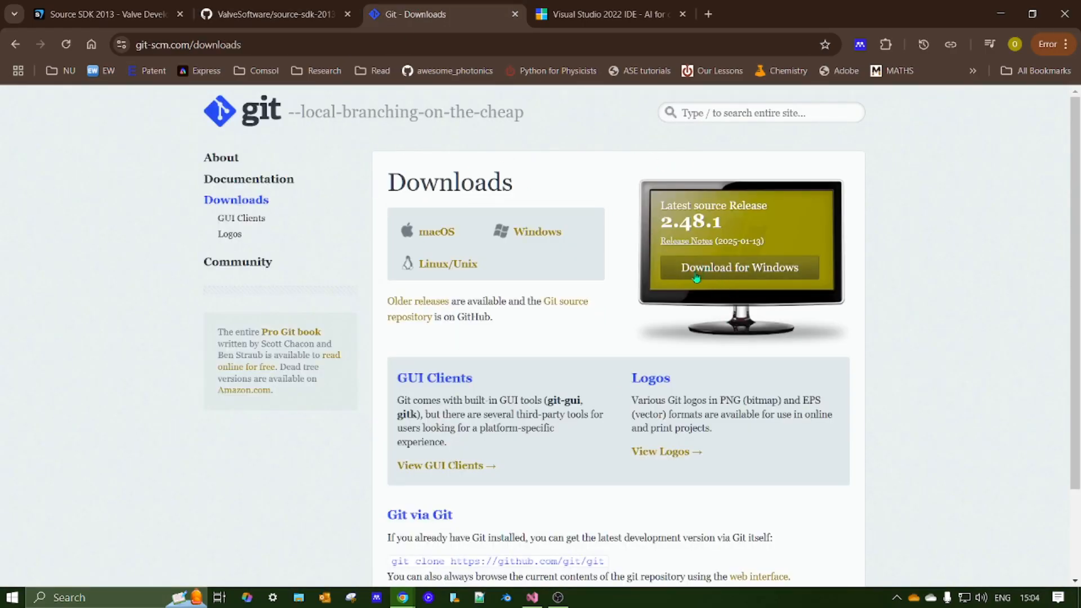
mouse_move(597, 316)
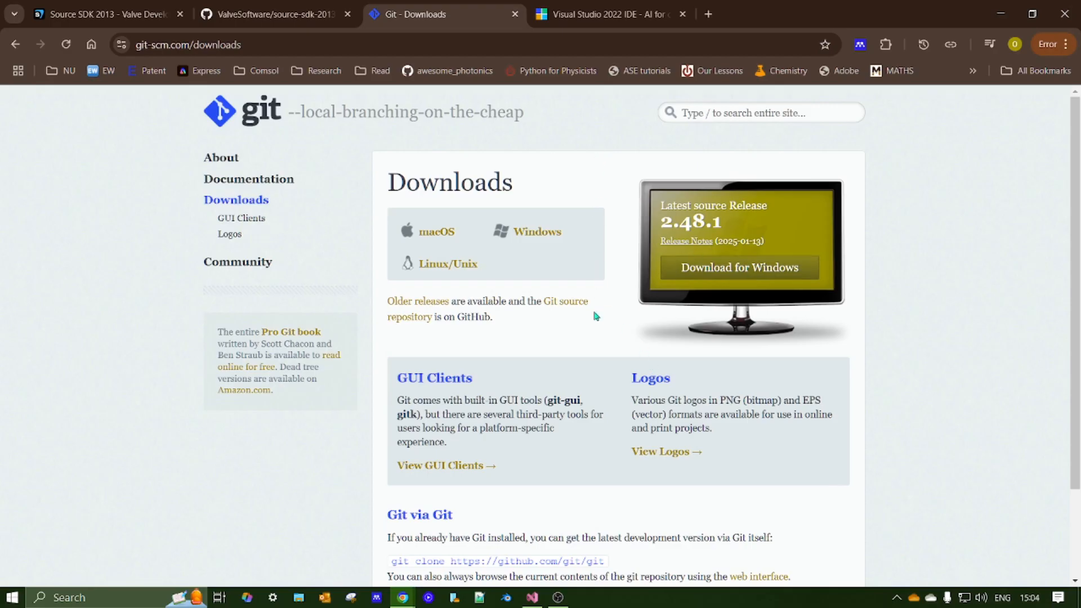
mouse_move(575, 387)
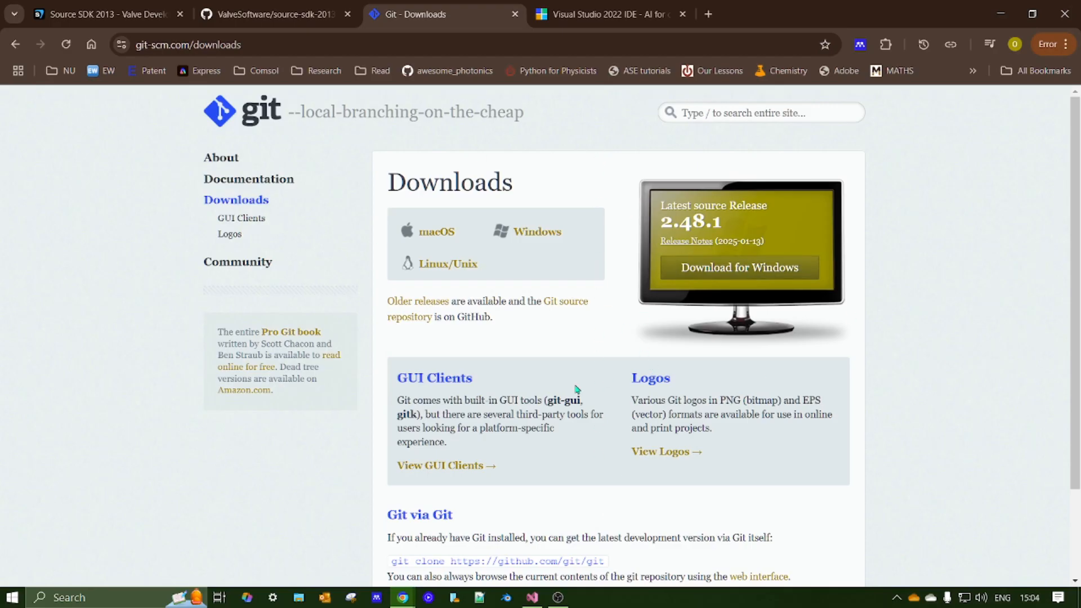
click(274, 15)
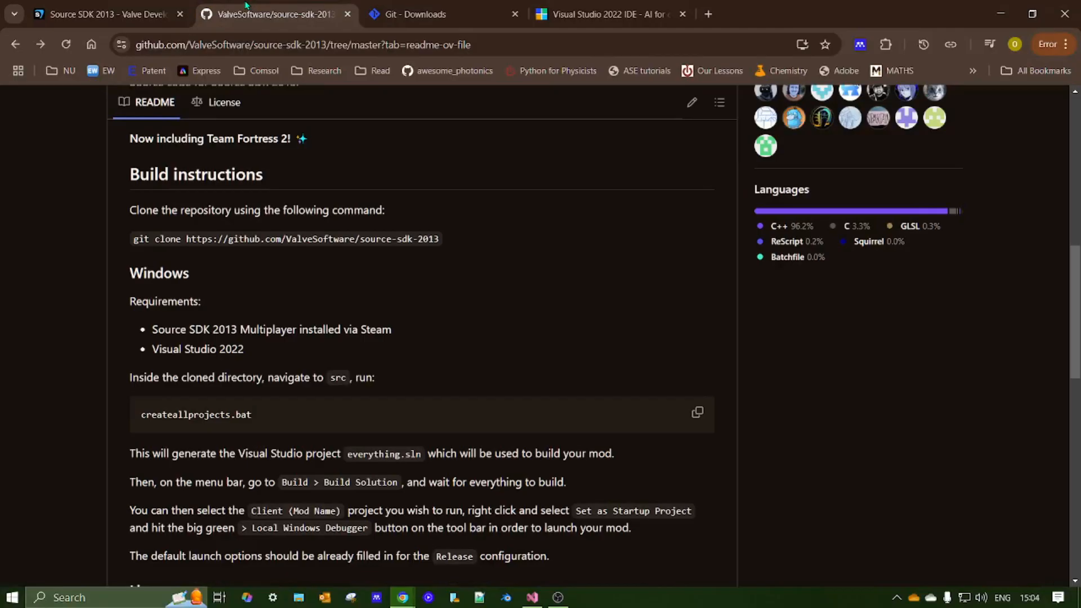
scroll(down, 3)
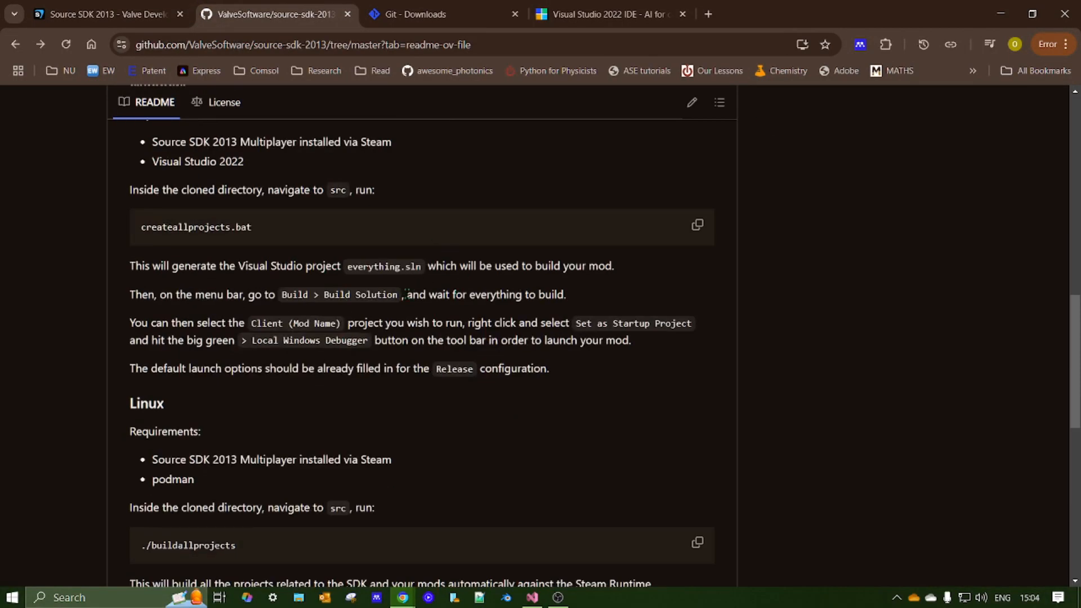
scroll(up, 3)
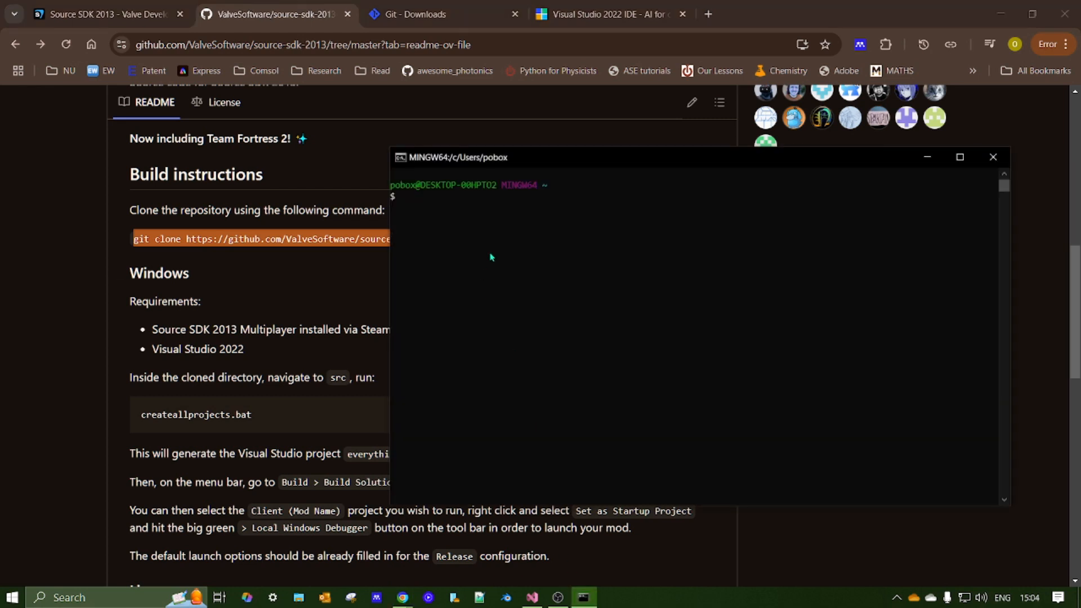
drag(451, 157, 160, 254)
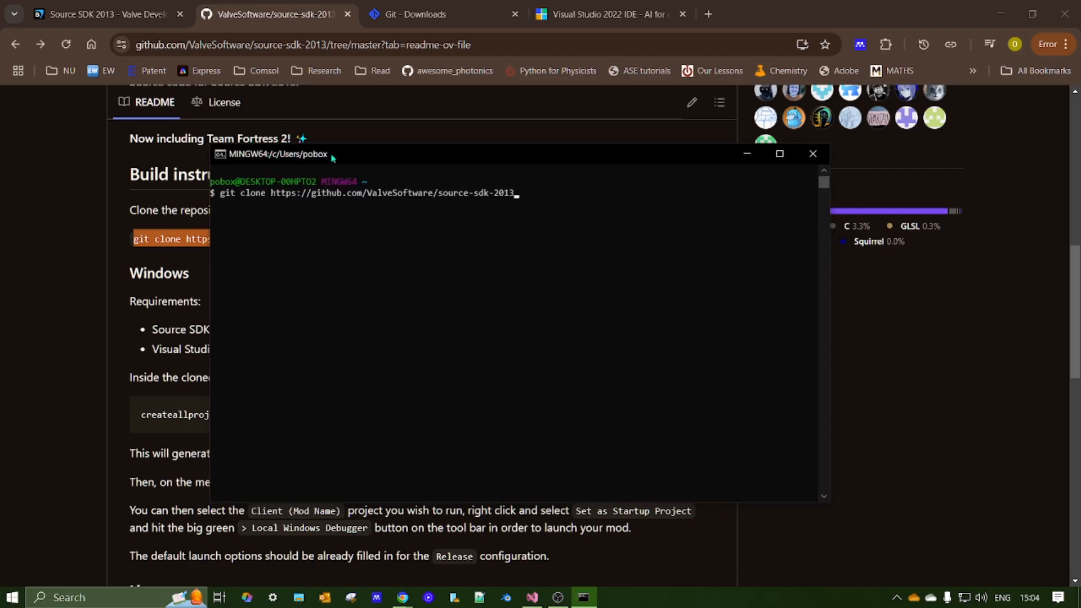
mouse_move(304, 160)
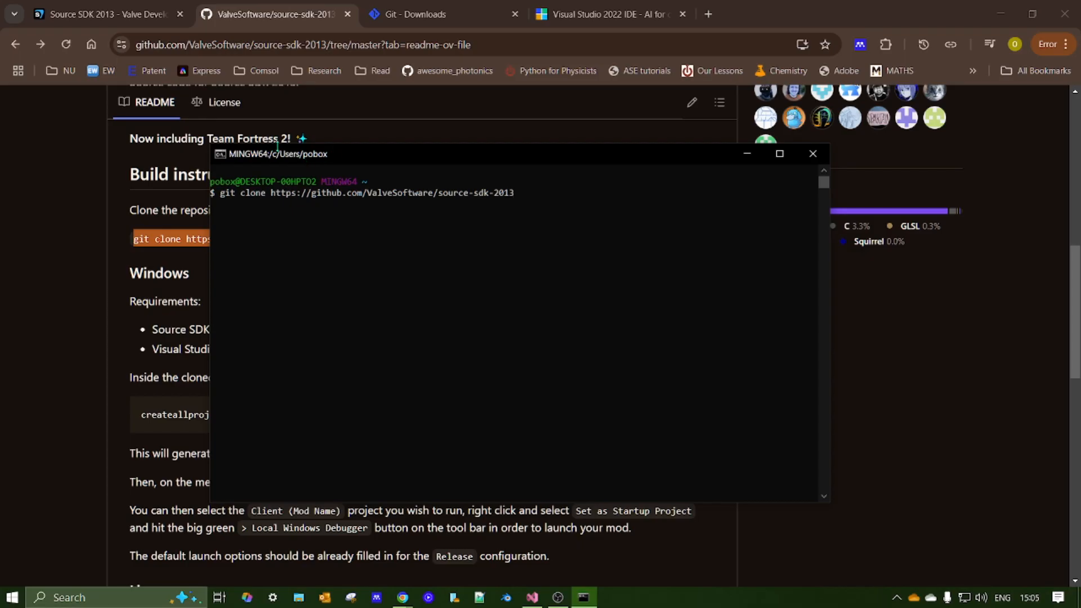
mouse_move(313, 160)
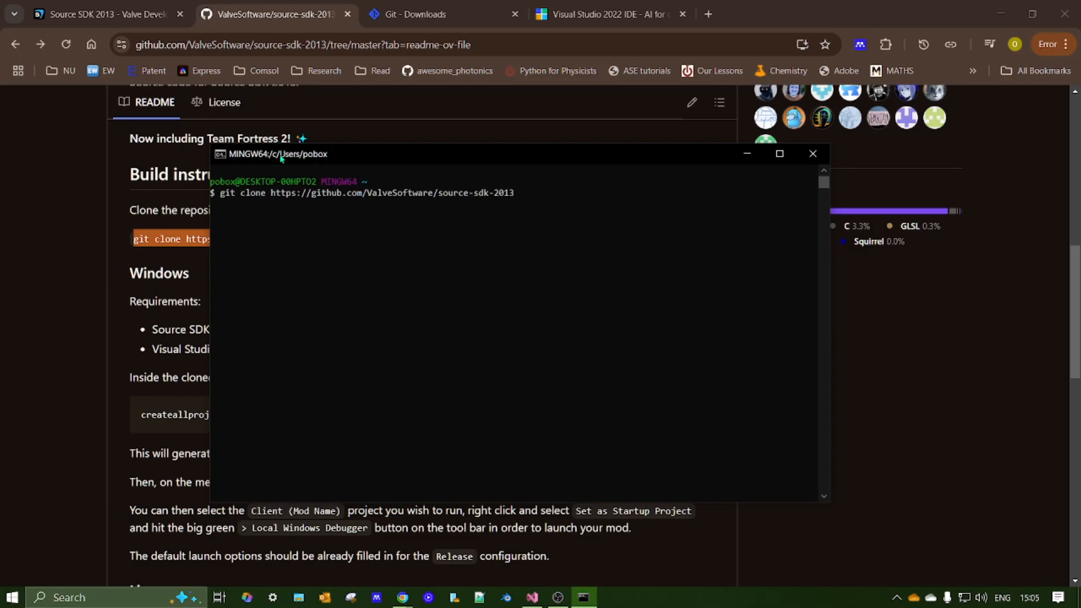
mouse_move(596, 235)
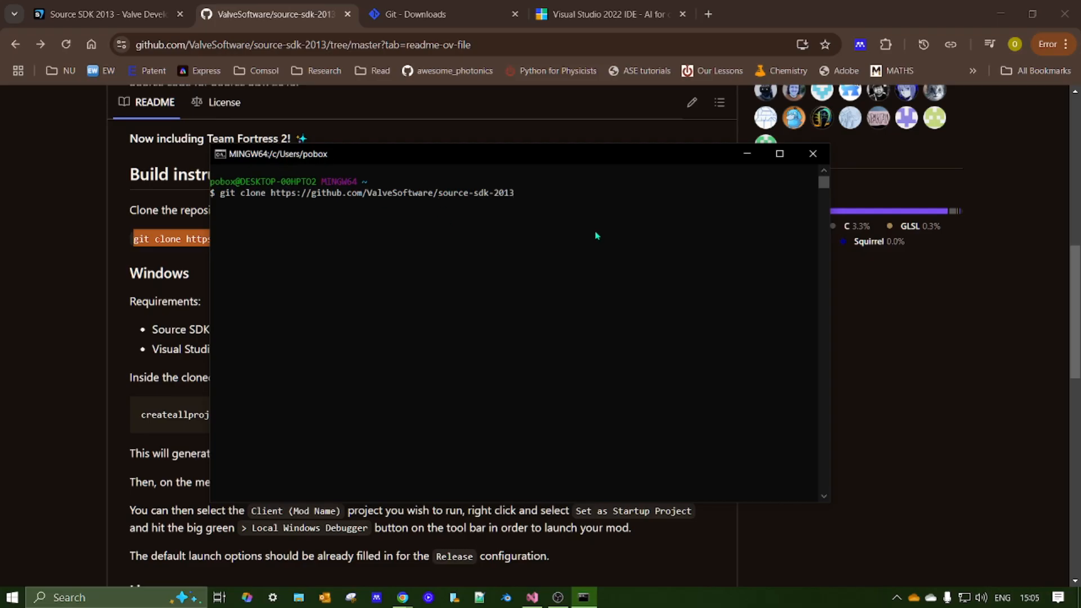
mouse_move(386, 281)
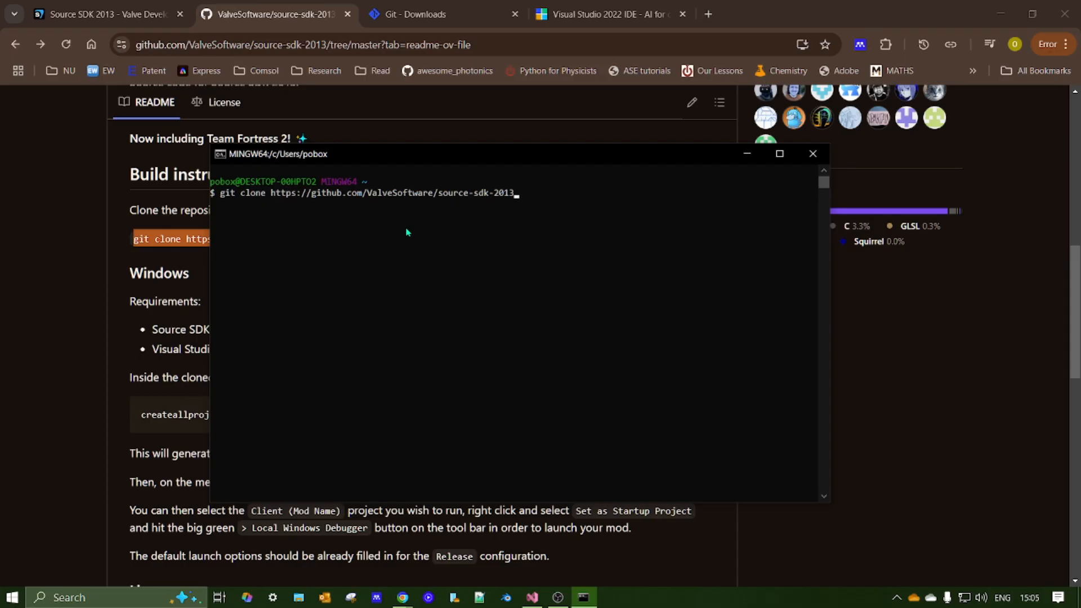
mouse_move(407, 250)
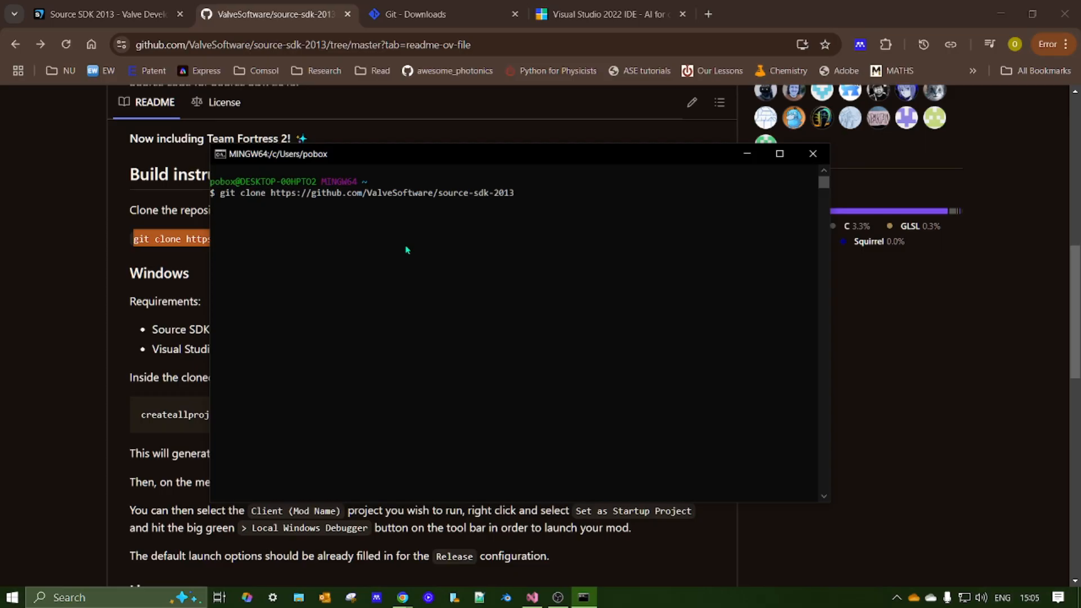
mouse_move(406, 250)
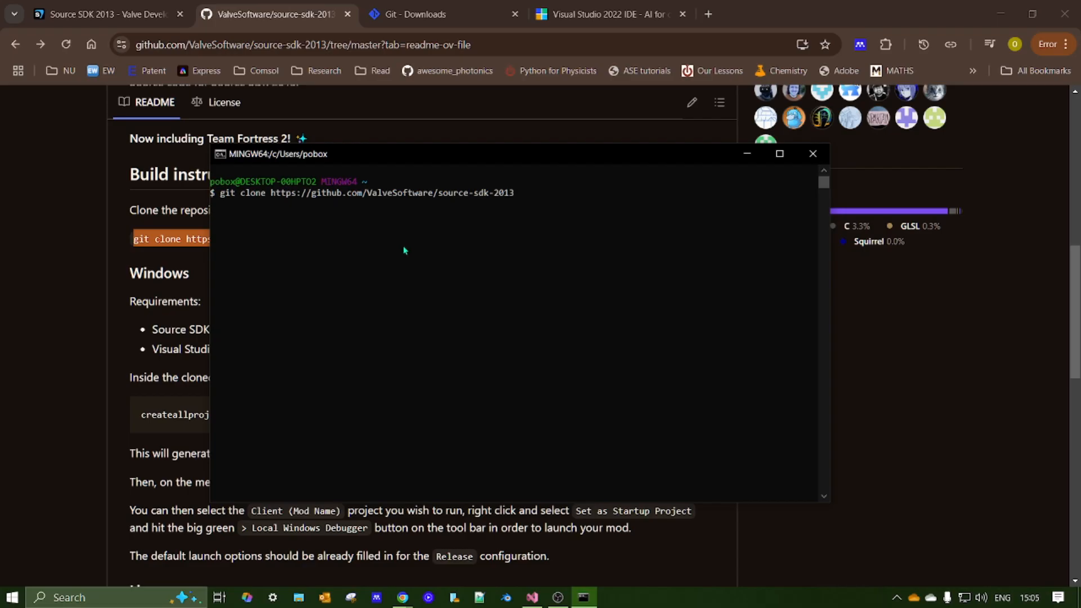
click(813, 154)
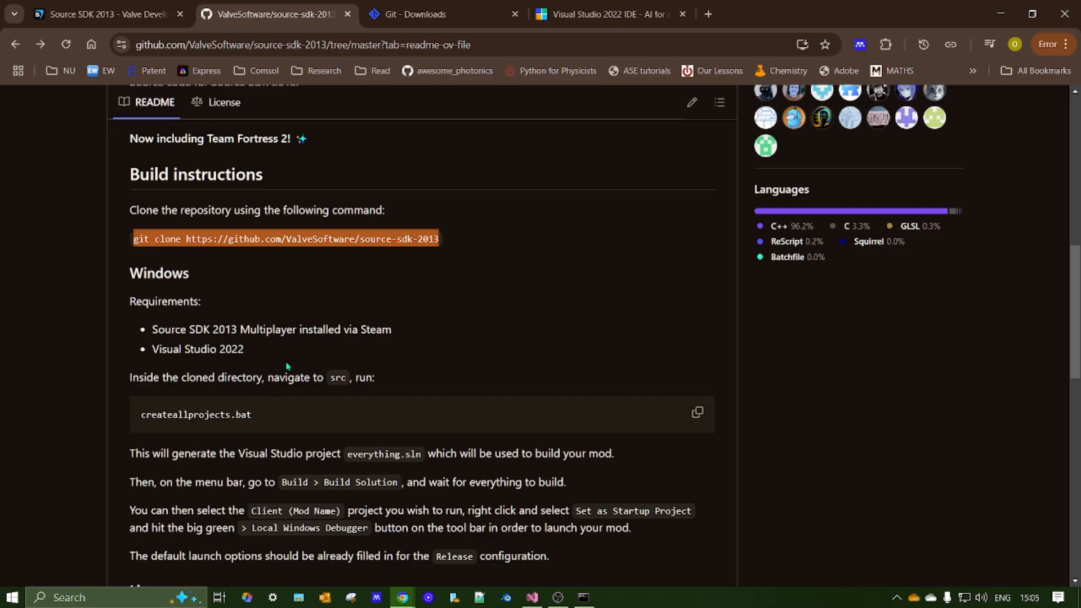
mouse_move(173, 363)
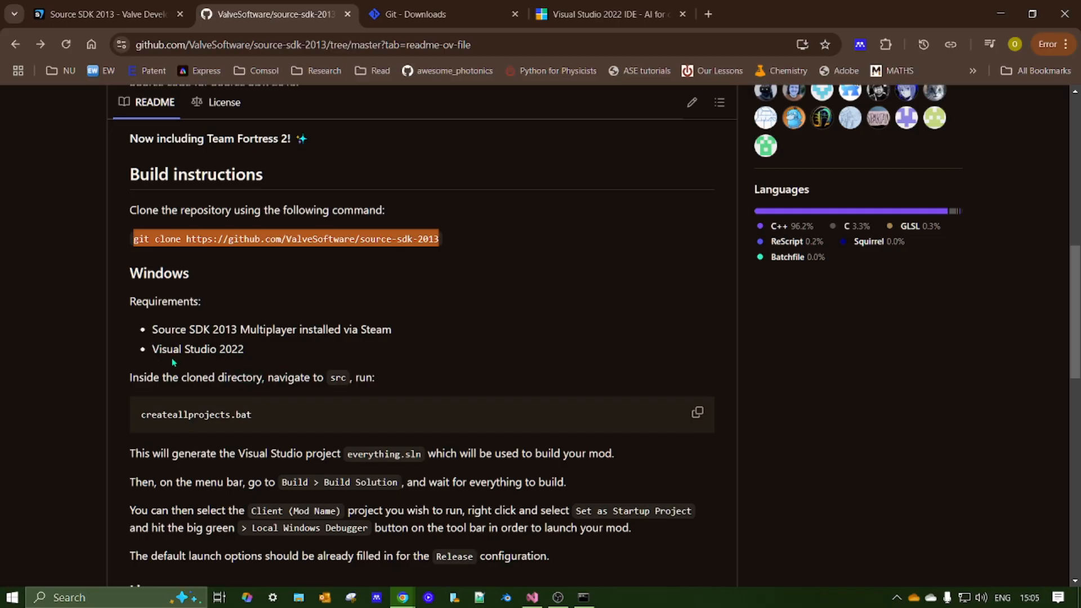
mouse_move(288, 442)
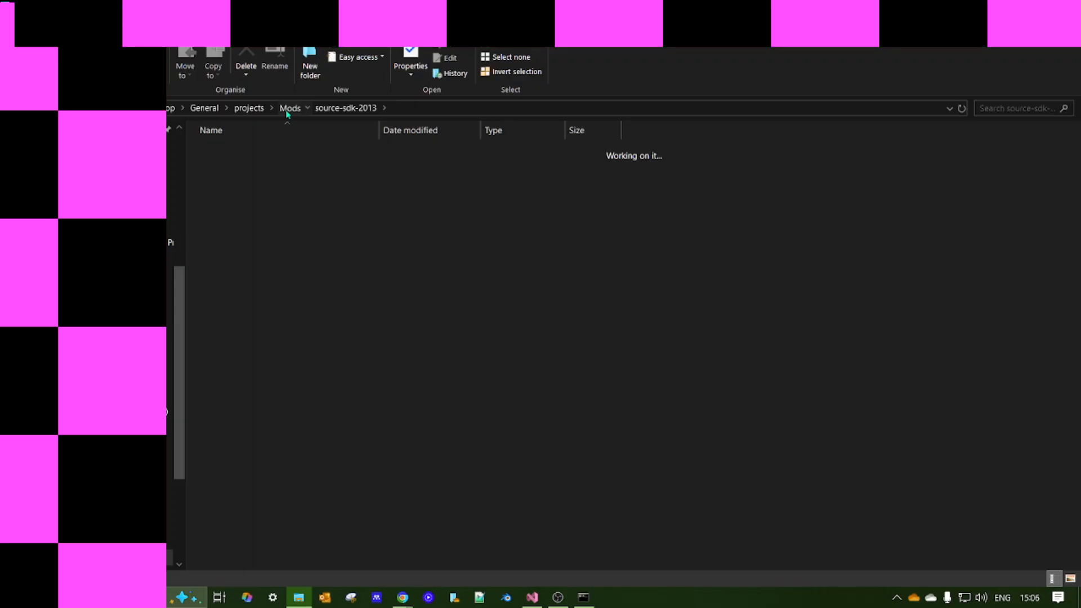
Step: Browse to Mods/source-sdk-2013/src and bring up options for createallprojects.bat
click(289, 108)
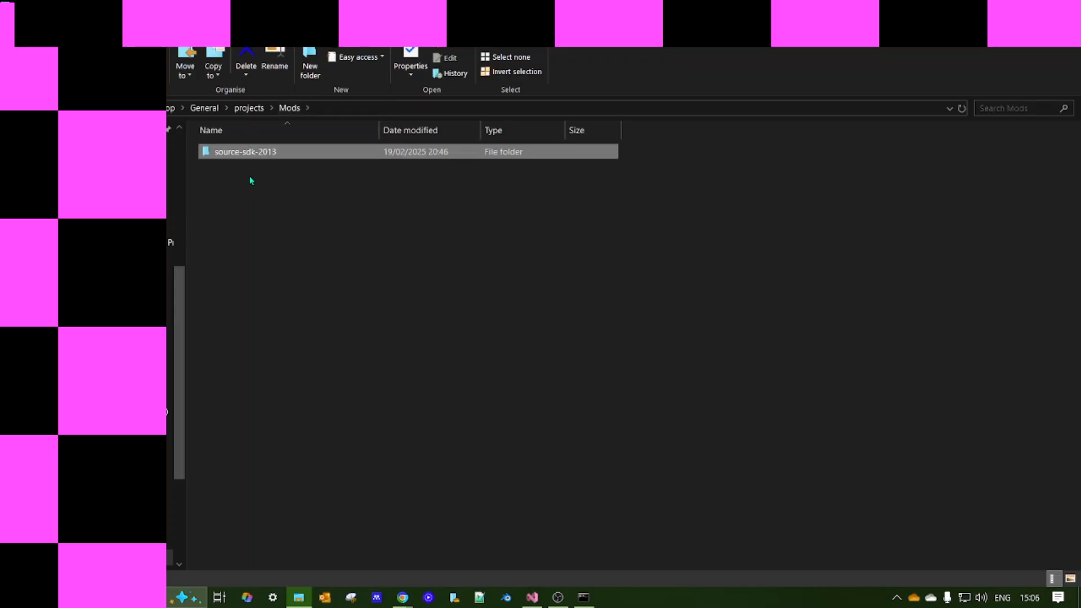
double_click(245, 151)
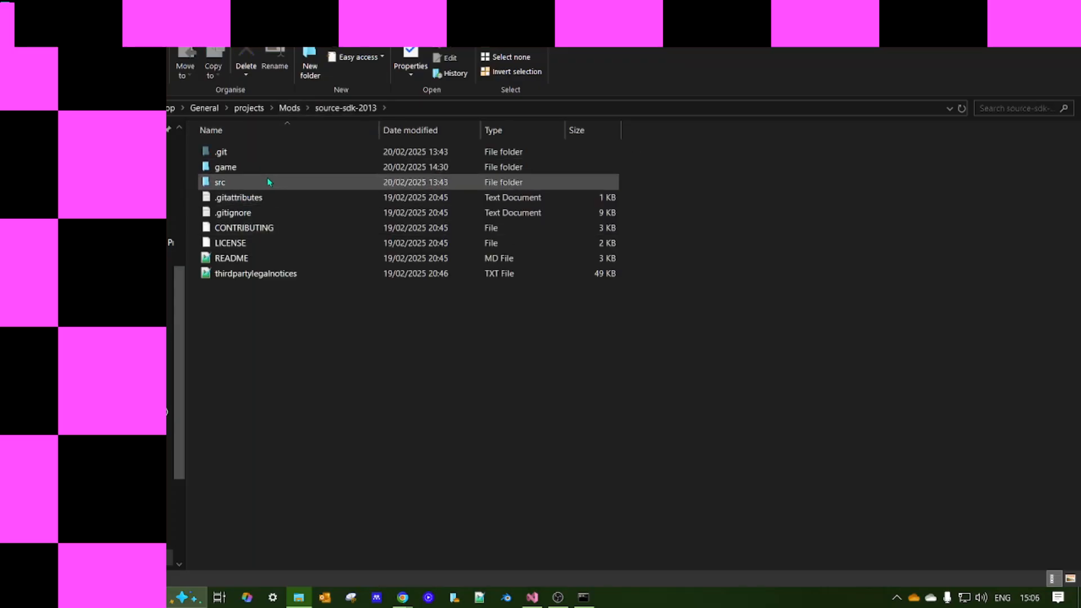
double_click(219, 182)
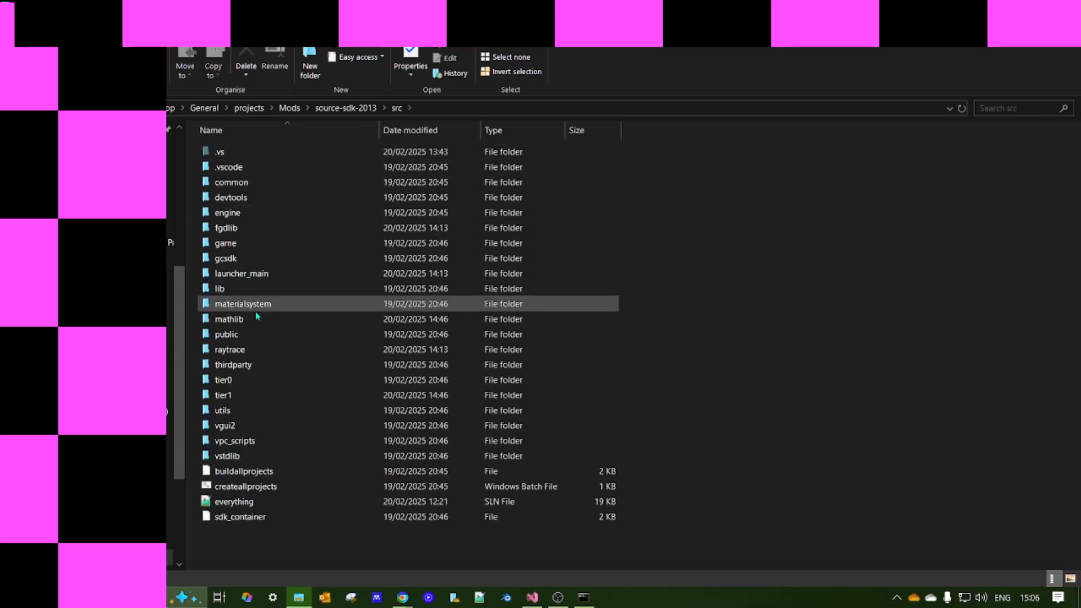
click(240, 517)
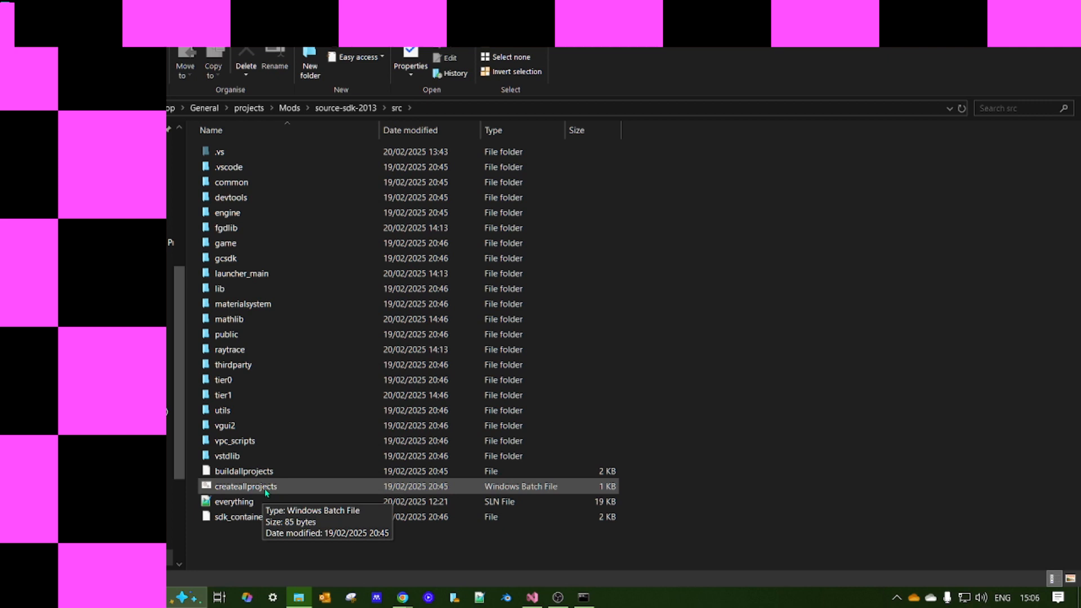
right_click(246, 487)
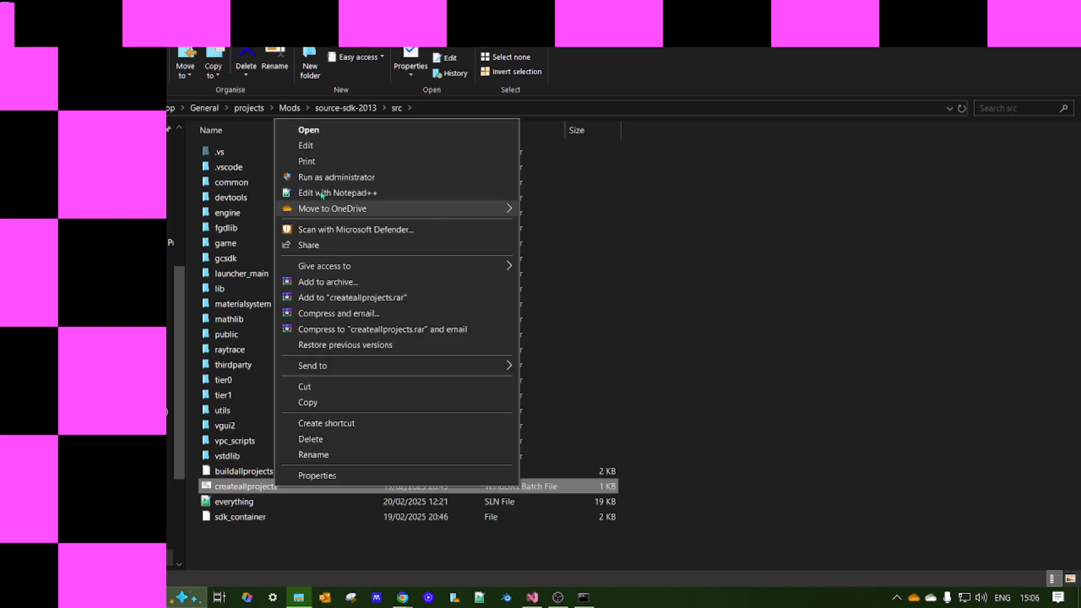
mouse_move(325, 214)
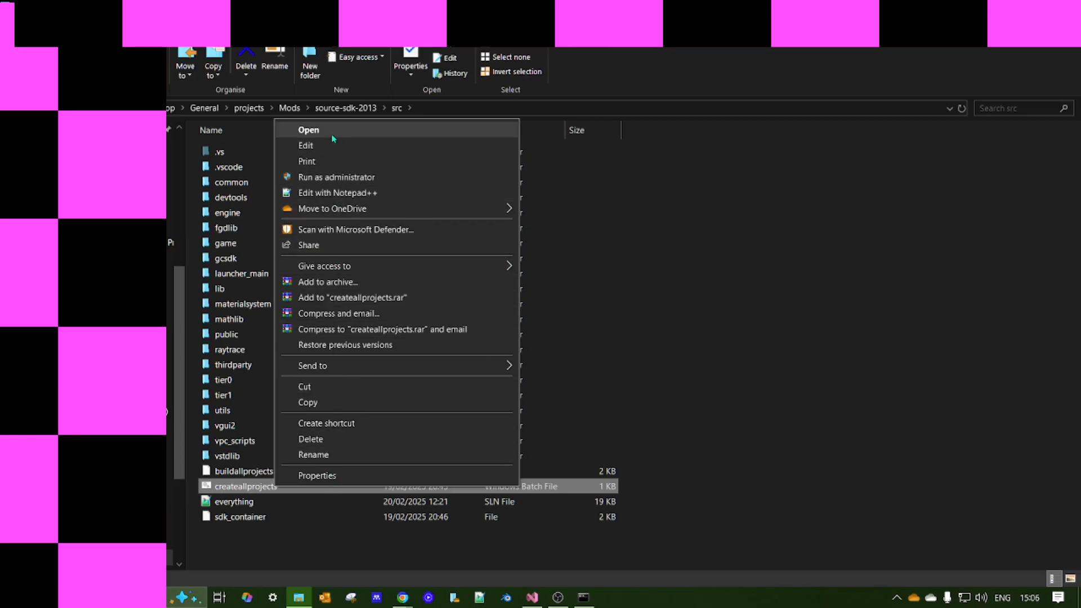
mouse_move(806, 449)
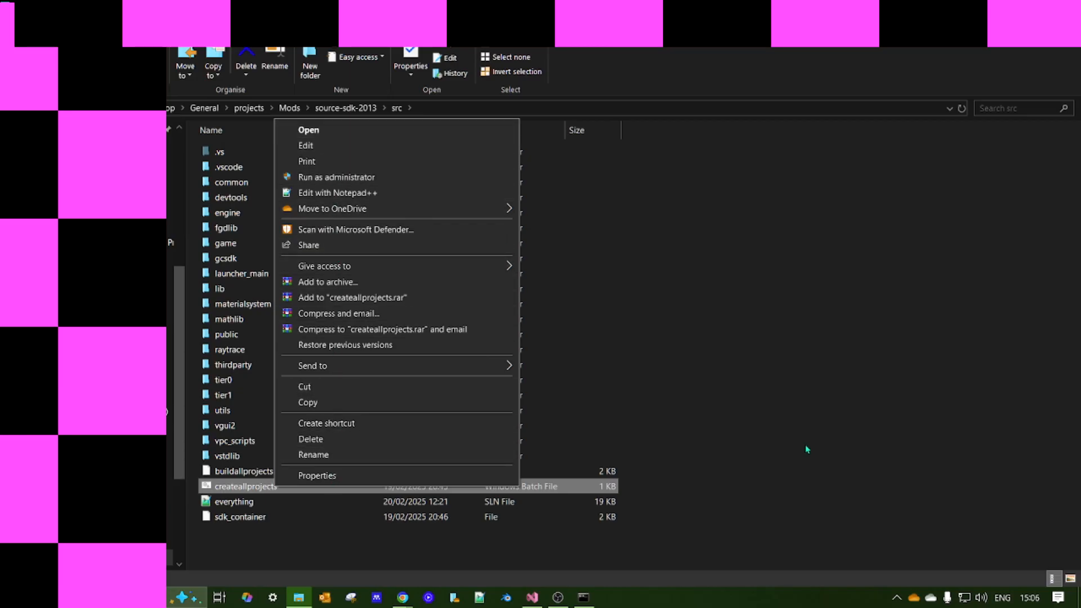
Step: Dismiss the createallprojects.bat context menu without running anything
click(806, 451)
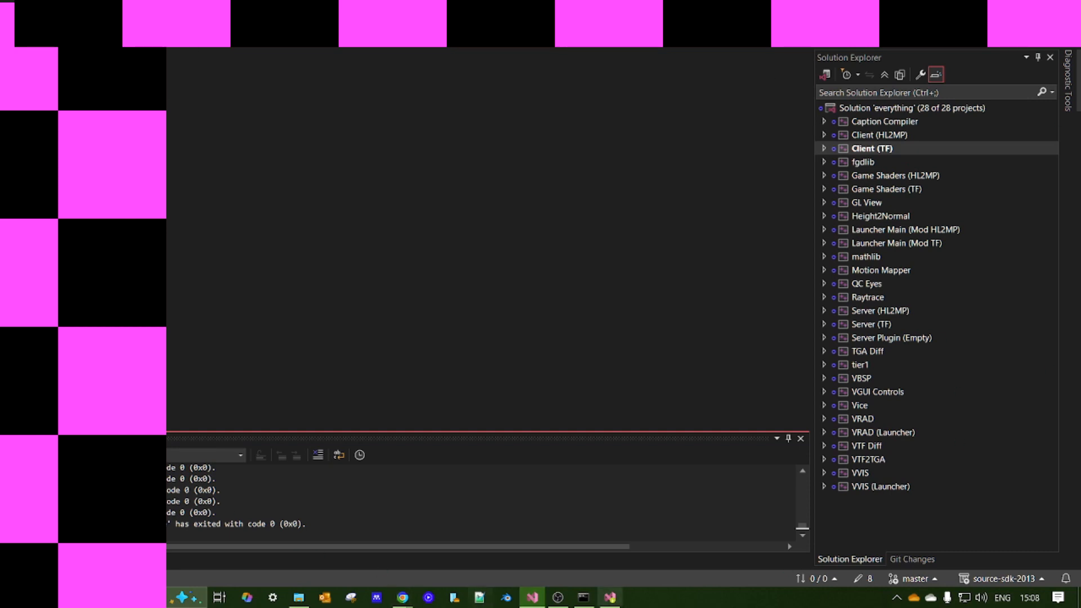
mouse_move(902, 107)
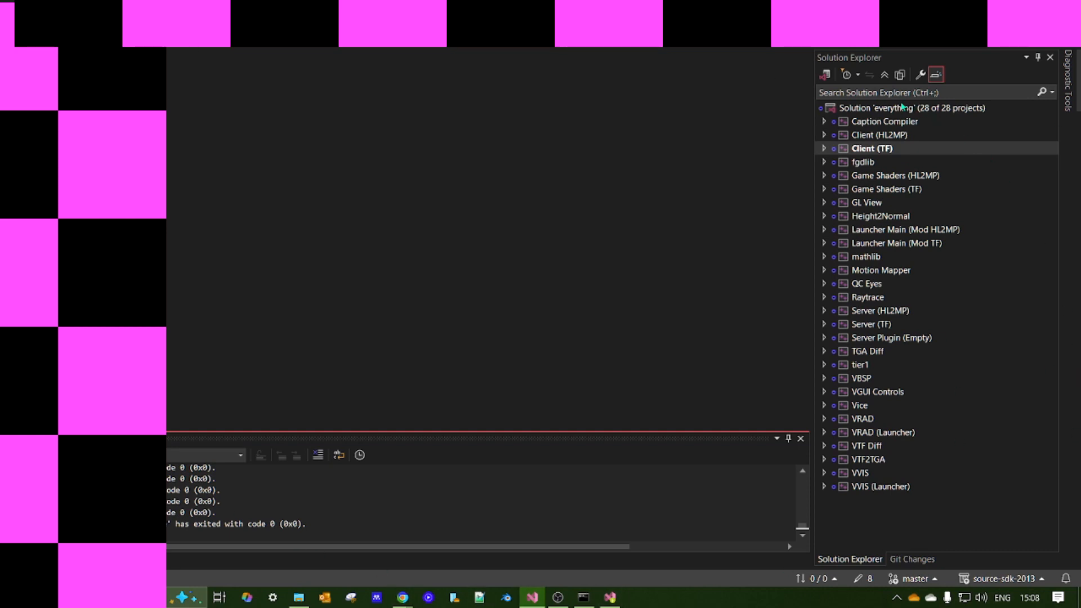
mouse_move(492, 115)
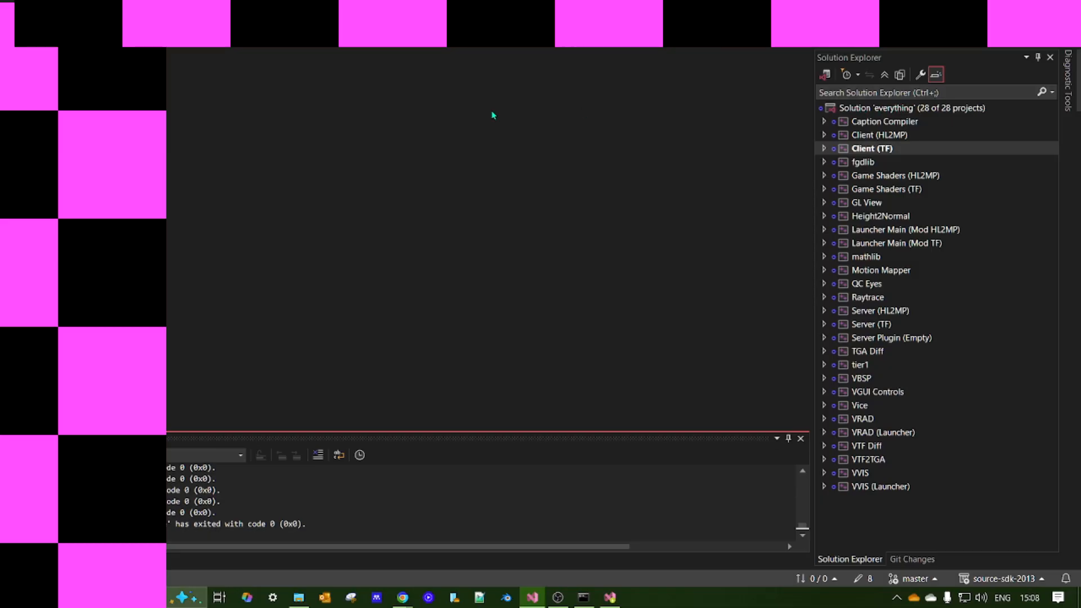
mouse_move(351, 573)
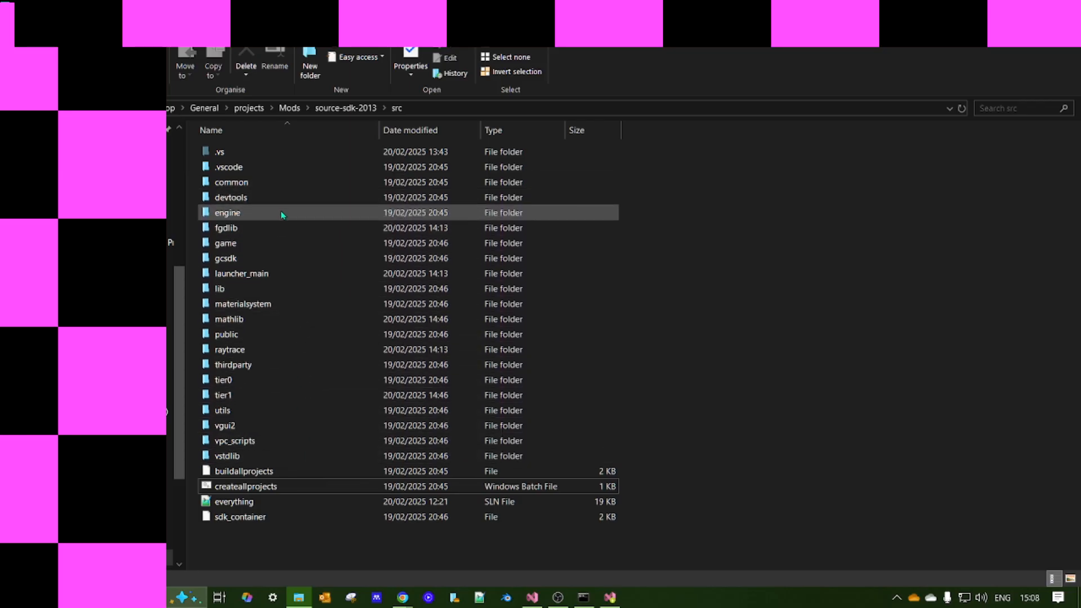
Step: Browse into .vs/everything/FileContentIndex under src, then navigate back up
double_click(219, 151)
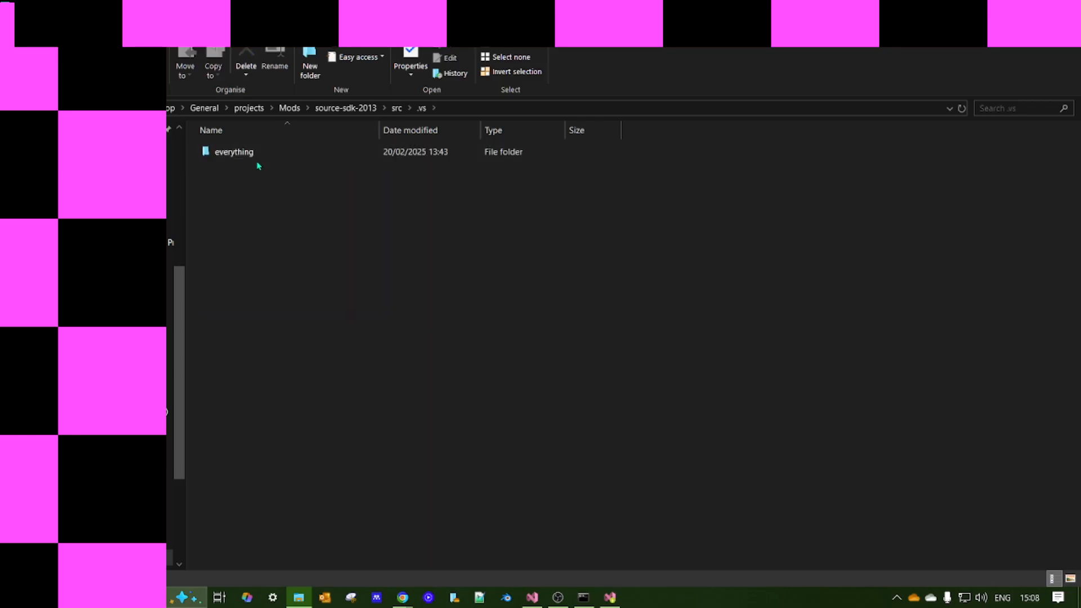
double_click(234, 151)
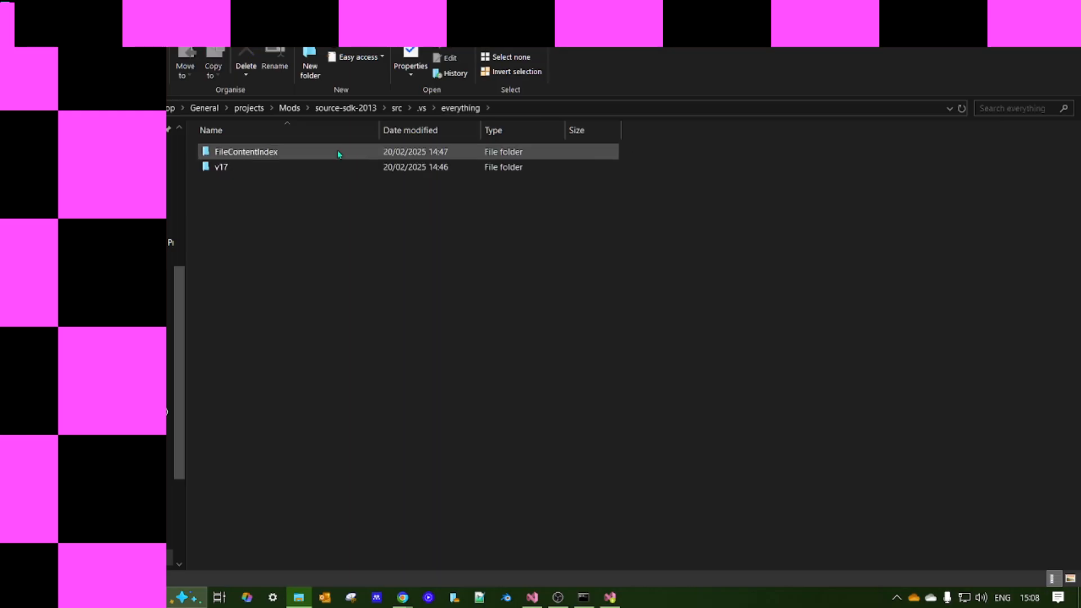
double_click(220, 167)
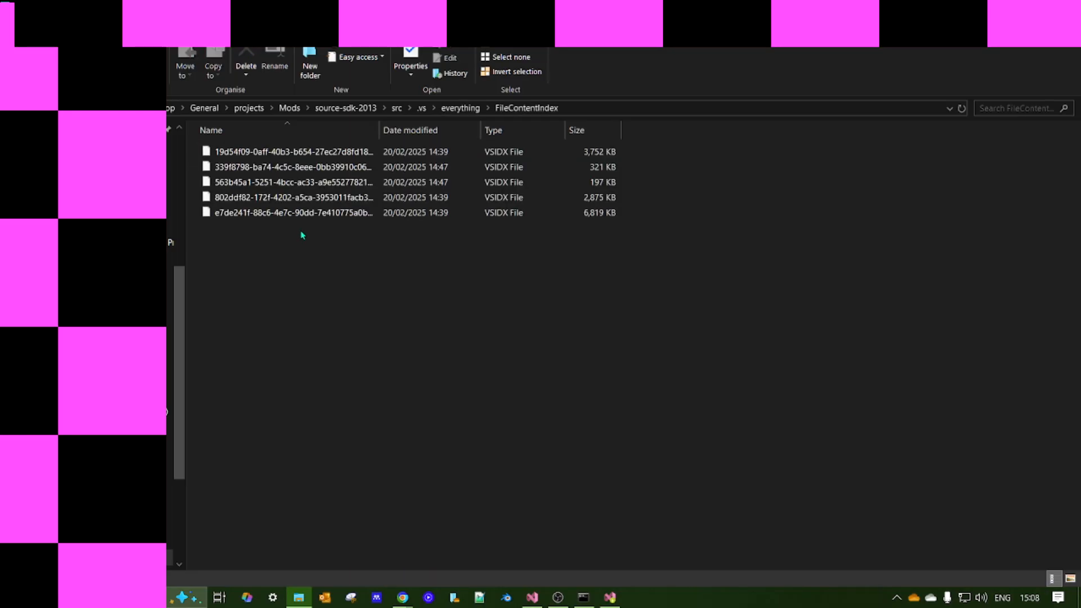
click(396, 108)
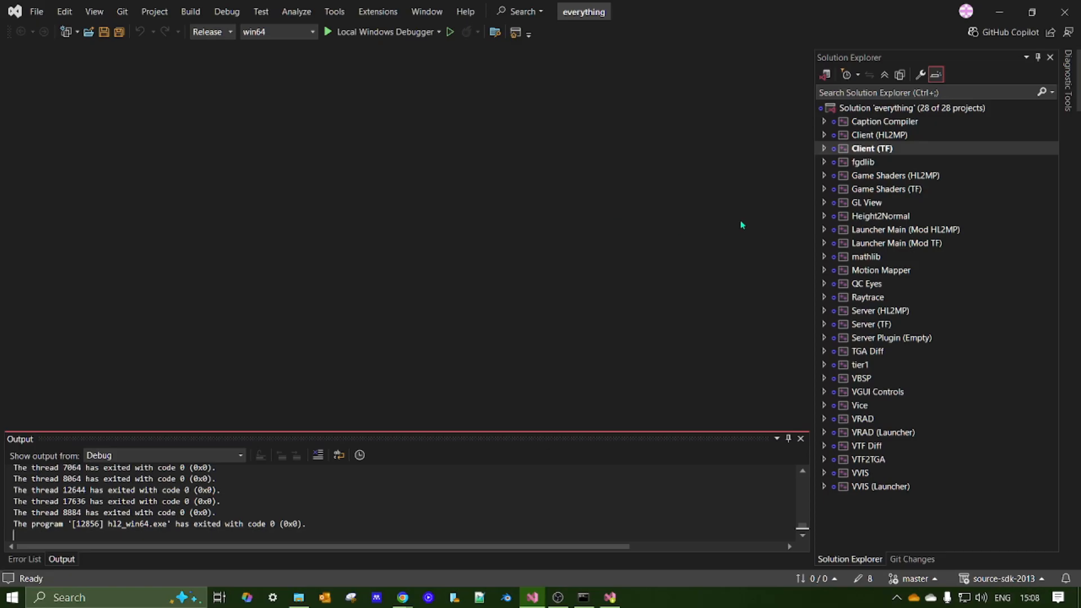
mouse_move(957, 142)
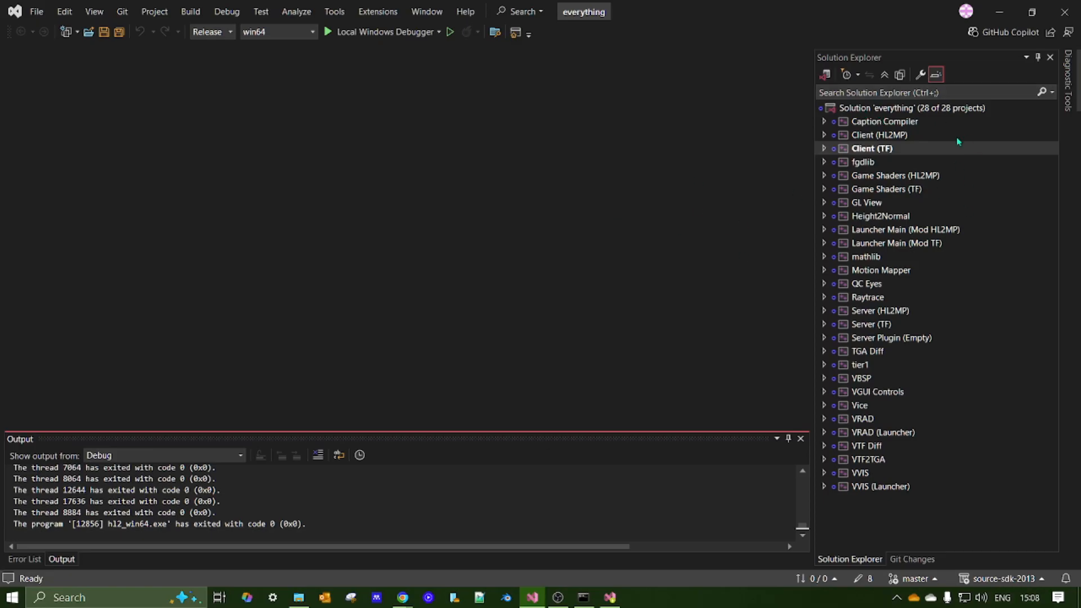
mouse_move(248, 66)
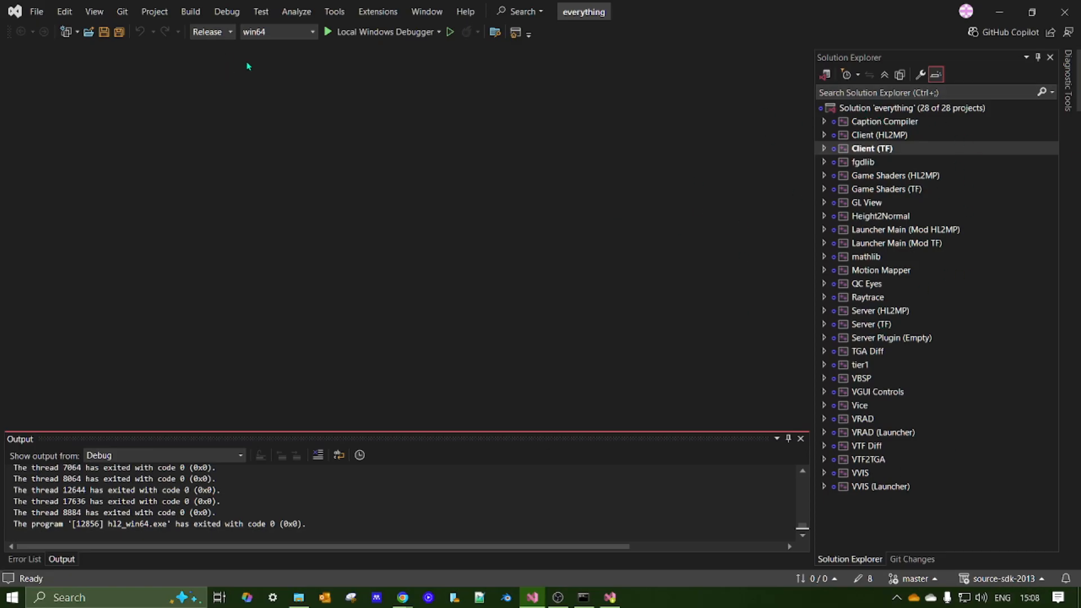
mouse_move(335, 116)
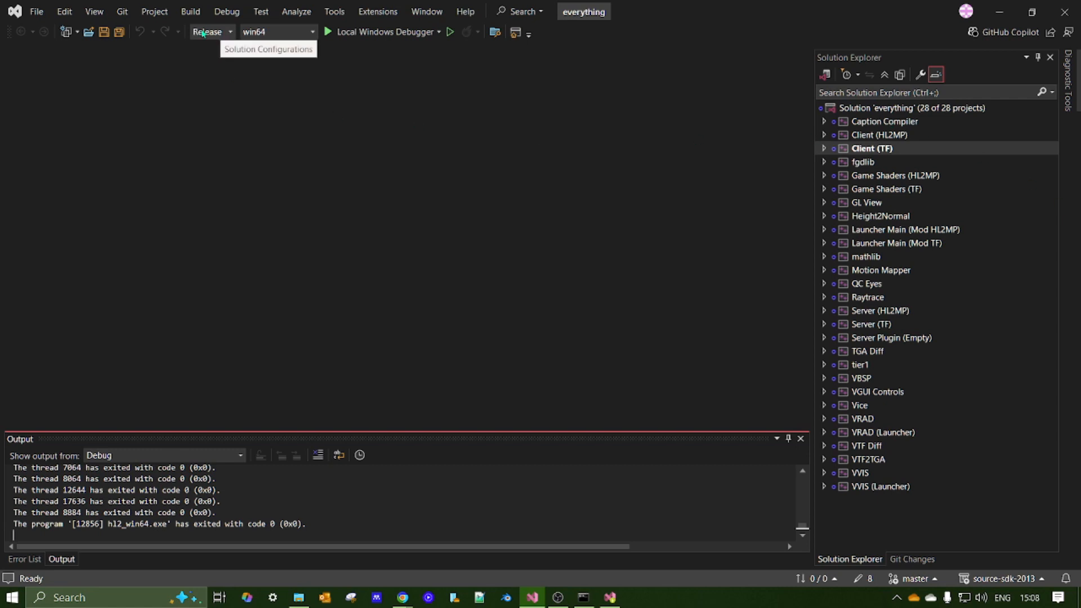
Step: Keep the everything solution on the Release, win64 configuration
click(230, 31)
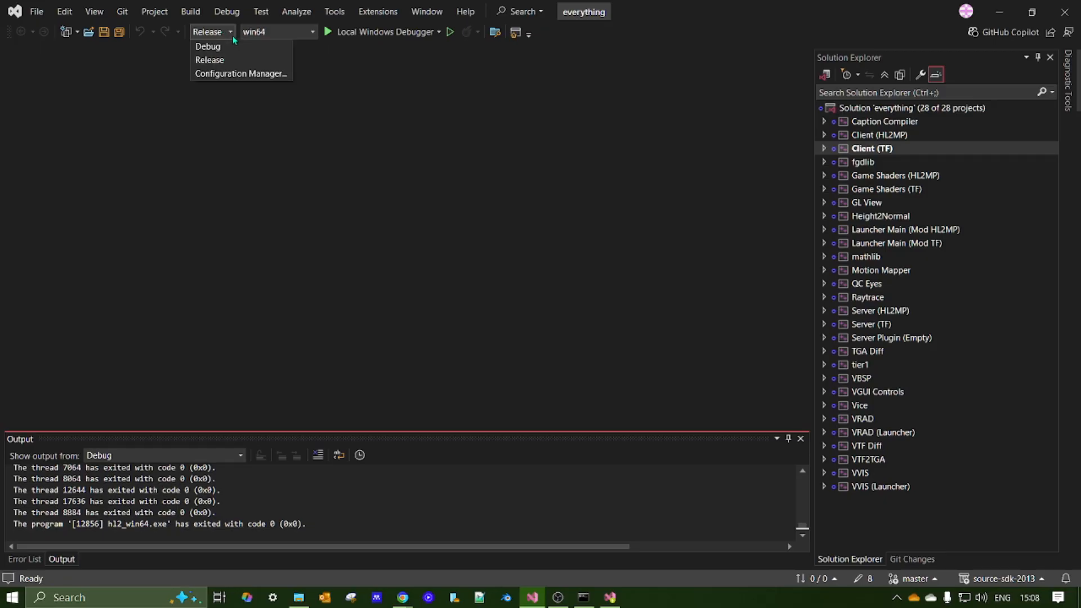
click(210, 60)
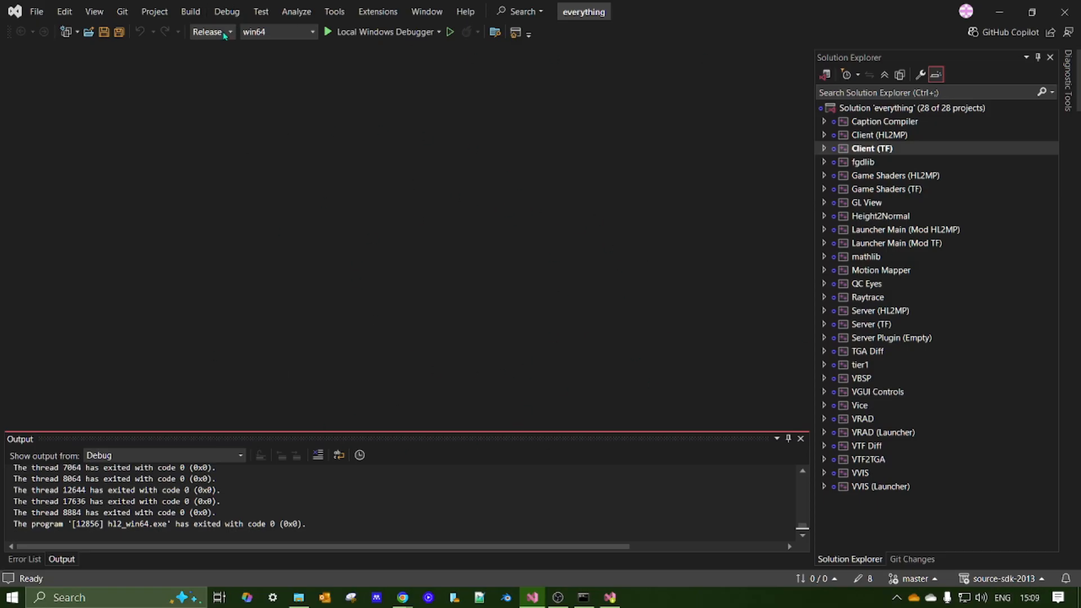
click(190, 11)
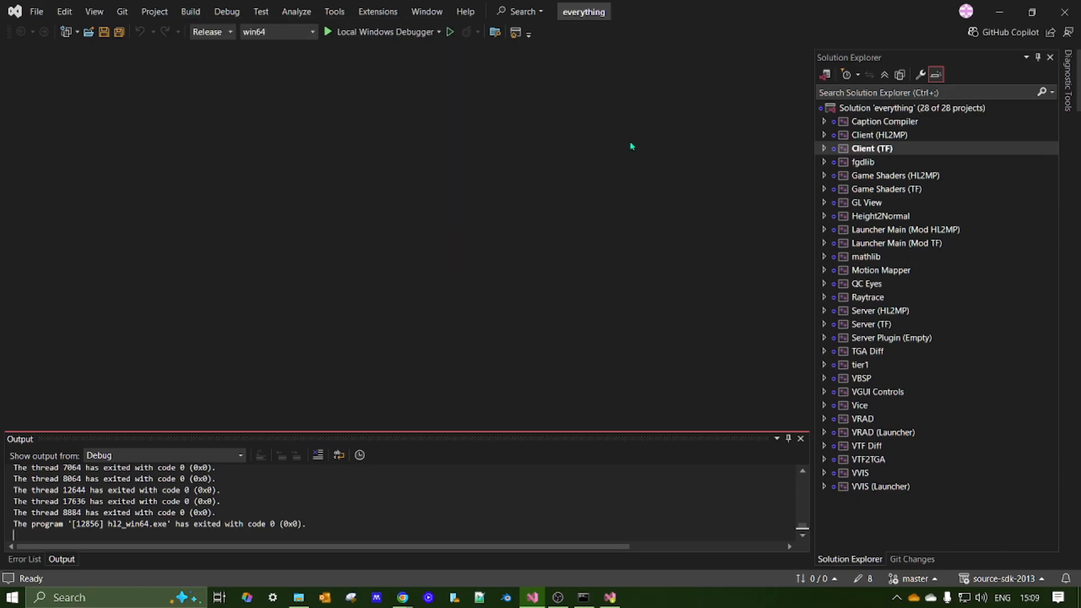
mouse_move(225, 390)
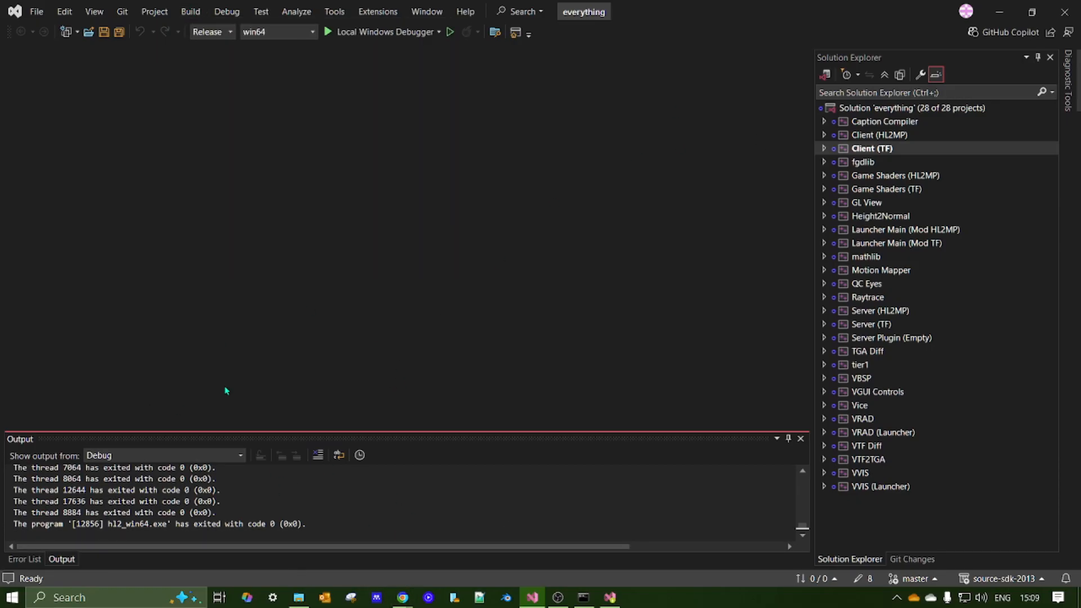
mouse_move(377, 234)
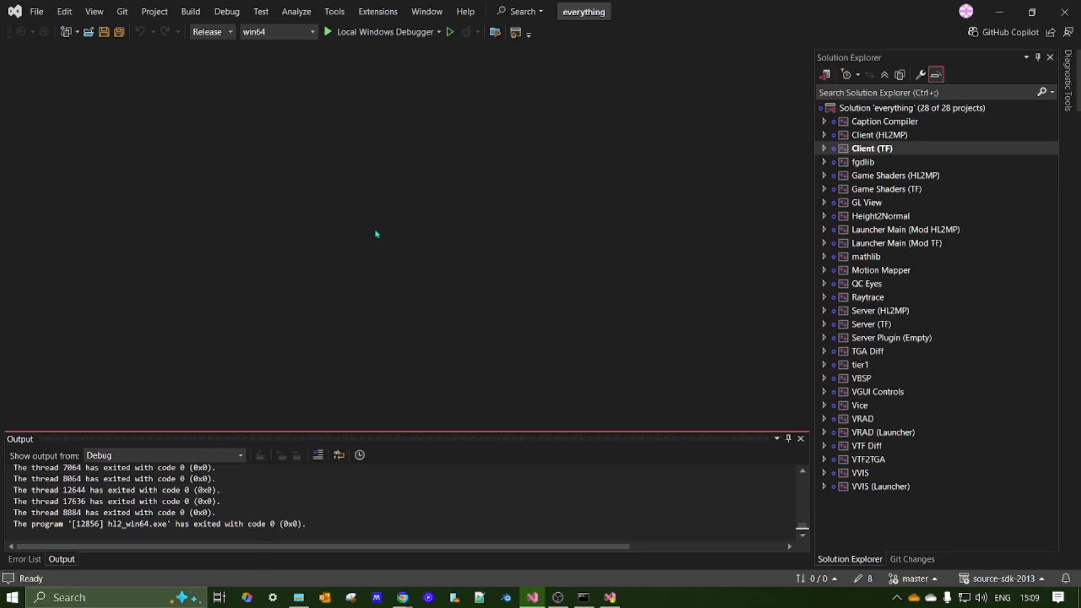
mouse_move(382, 297)
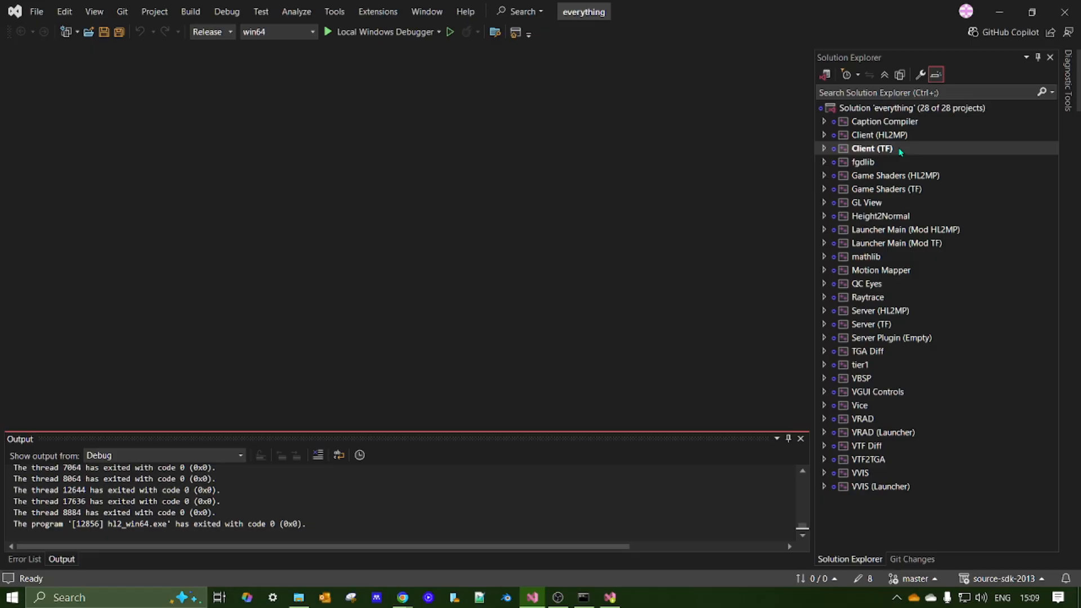
Step: Bring up the project context menu for Client (TF) in Solution Explorer
right_click(869, 148)
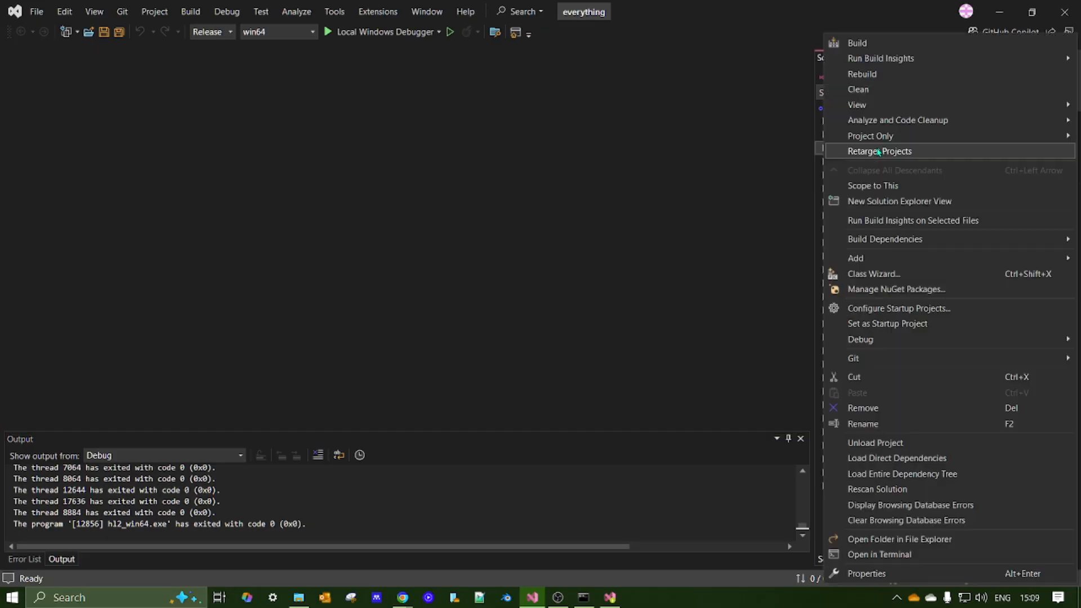
mouse_move(874, 226)
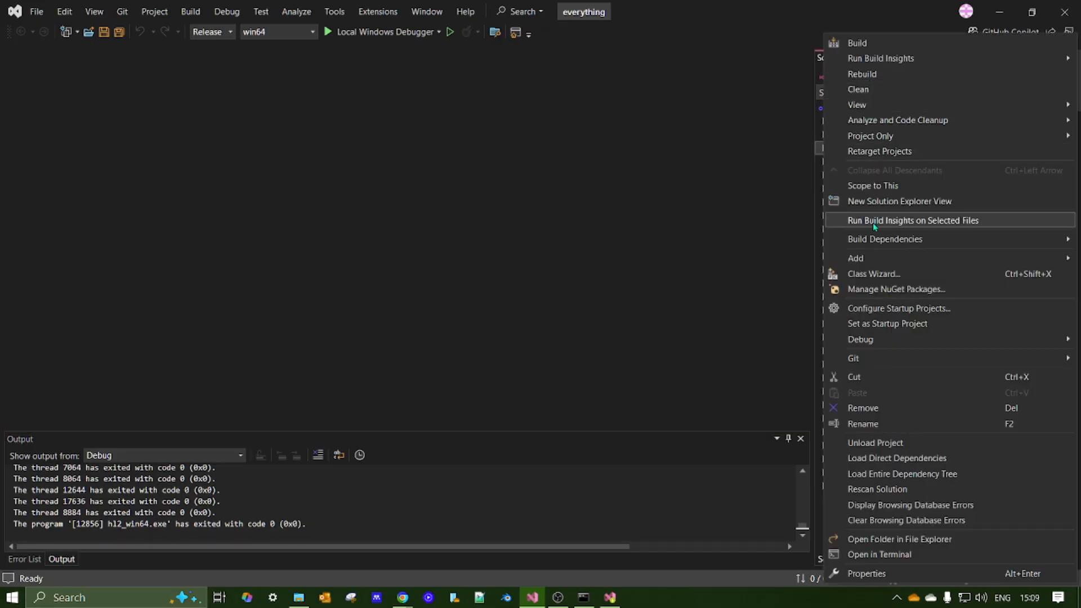
mouse_move(872, 329)
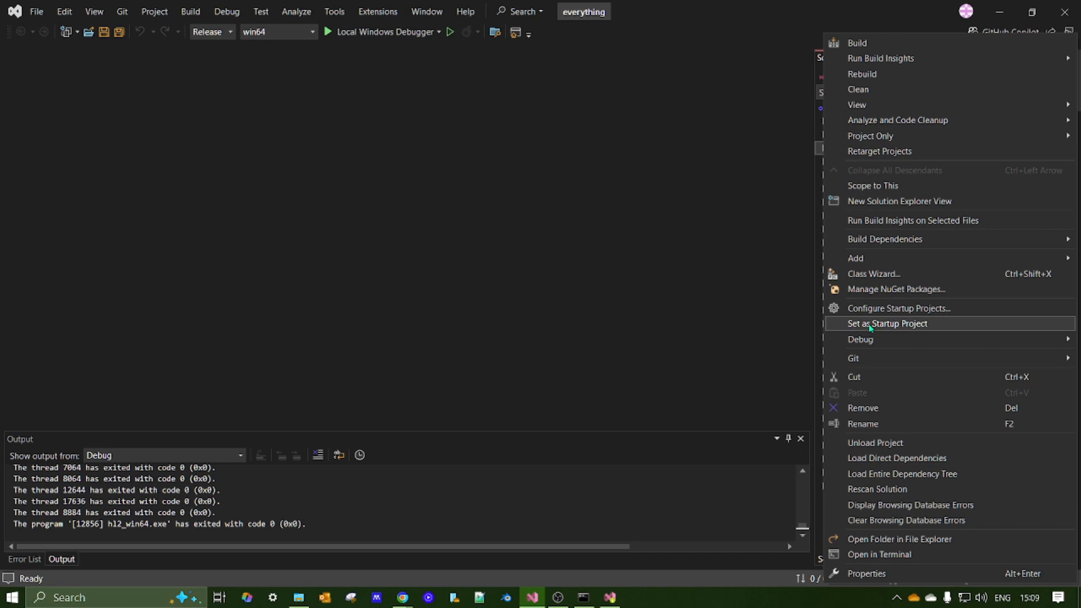
mouse_move(626, 313)
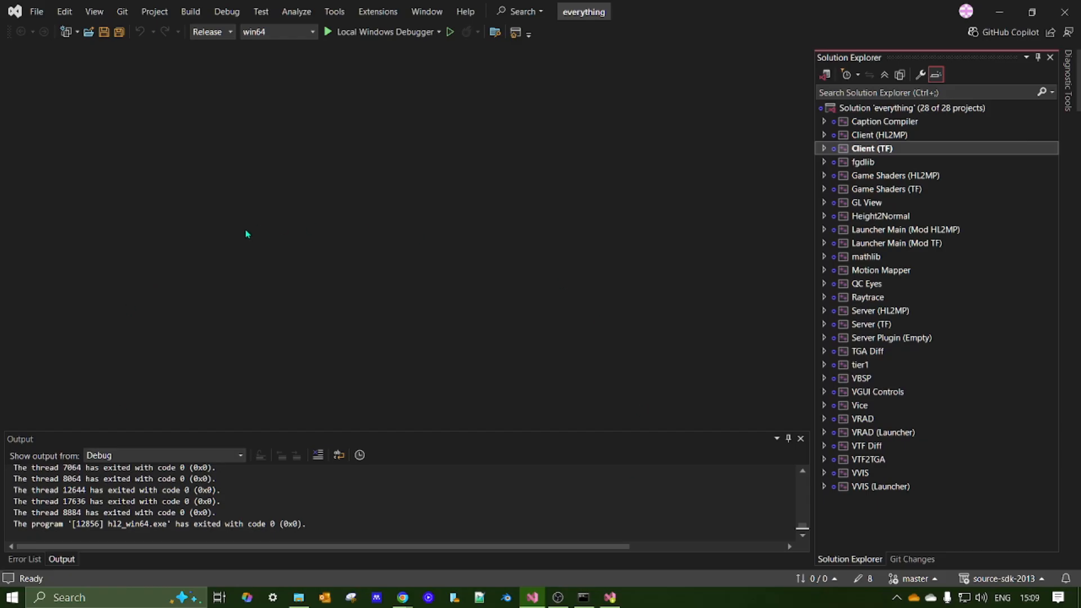
mouse_move(516, 295)
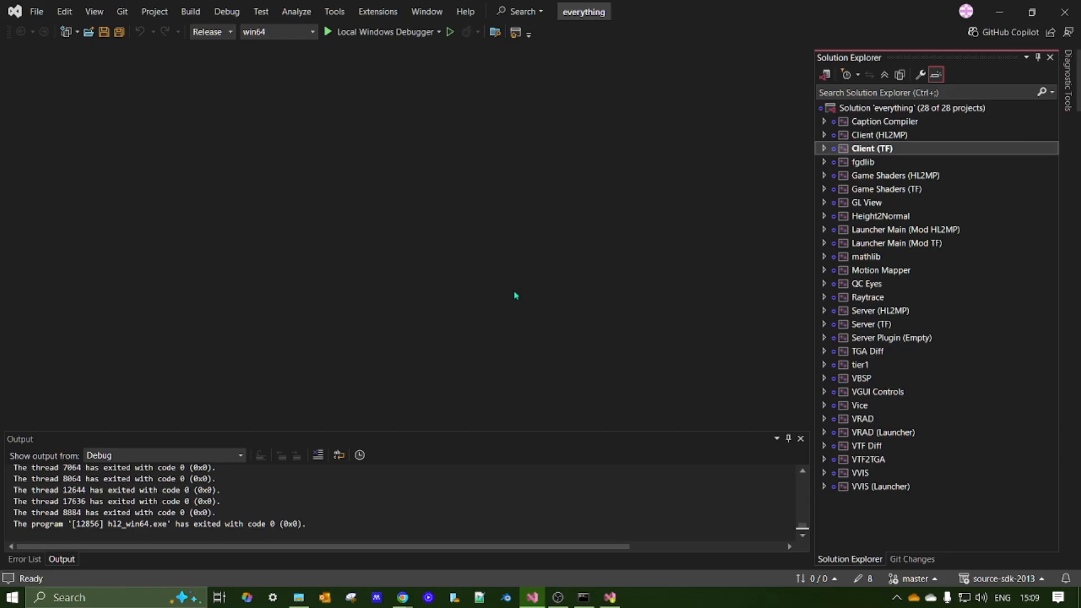
mouse_move(455, 479)
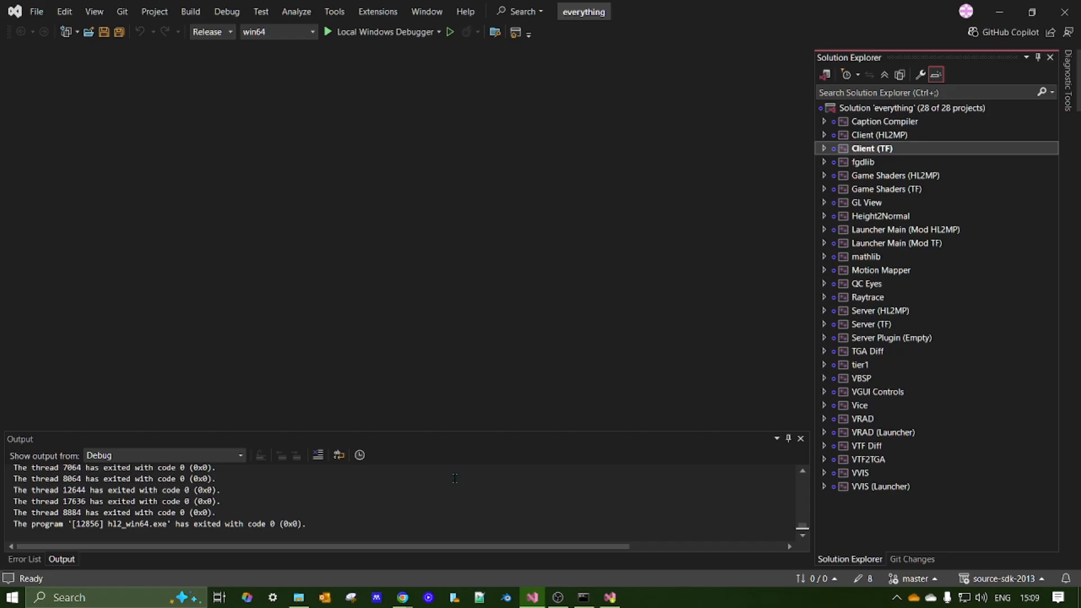
mouse_move(360, 32)
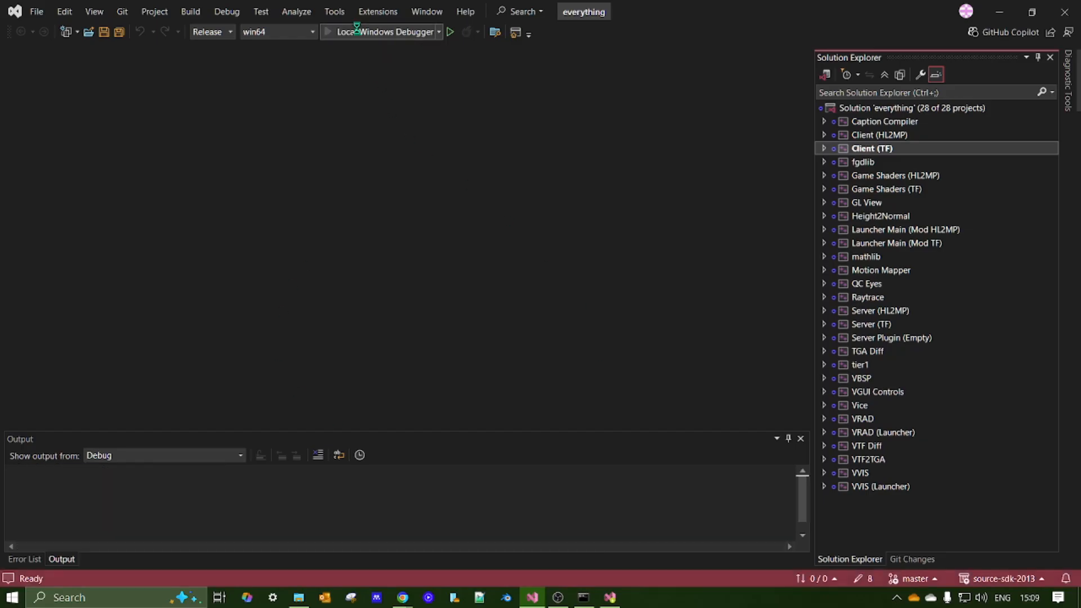
Step: Run Client (TF) under the Local Windows Debugger, starting Frog Fortress 2
click(326, 31)
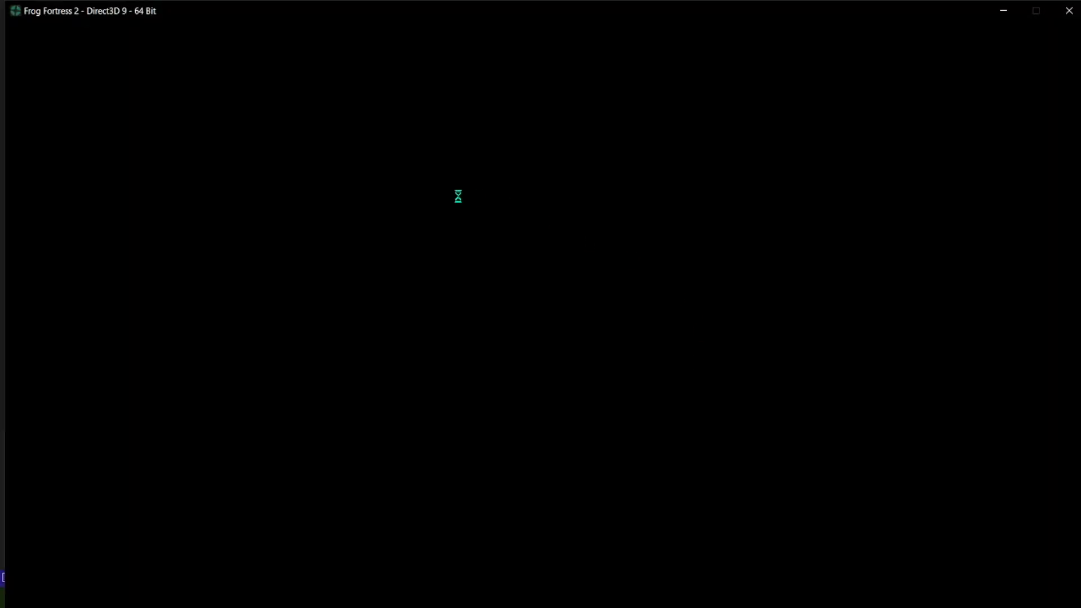
mouse_move(264, 227)
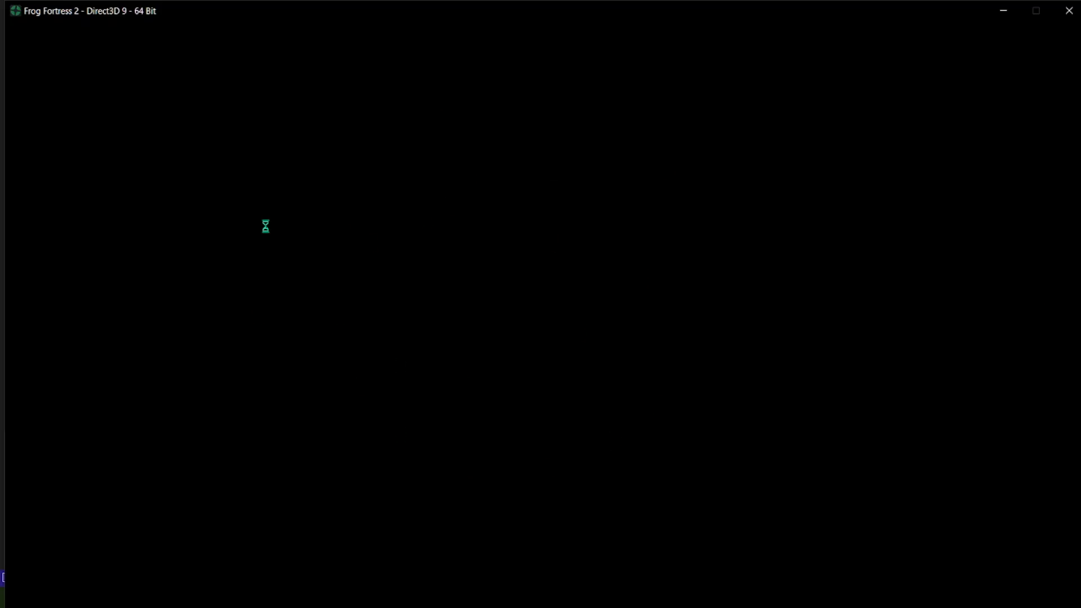
mouse_move(577, 274)
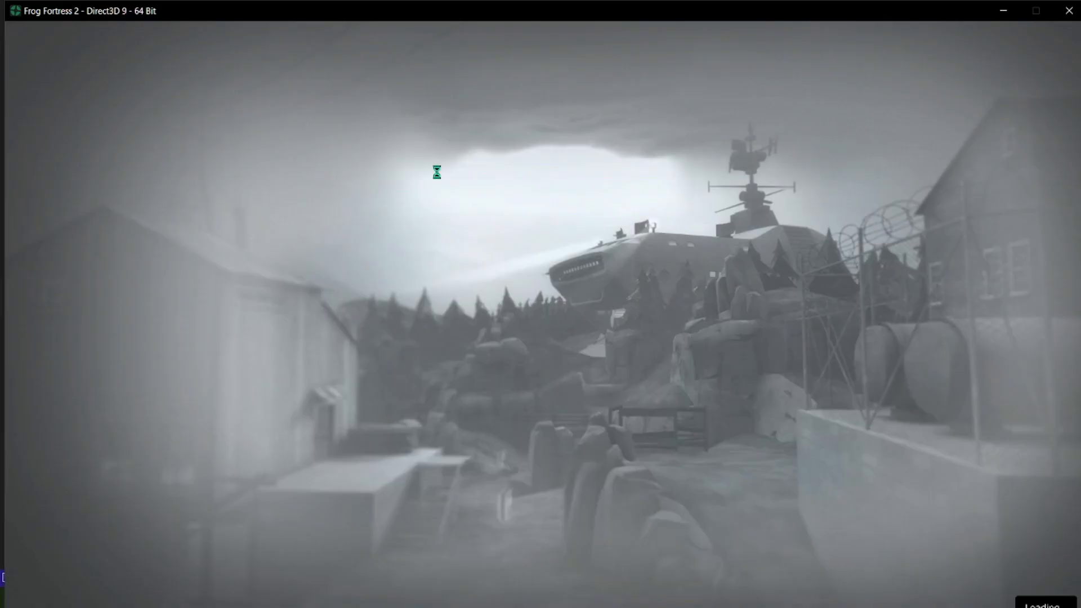
mouse_move(621, 320)
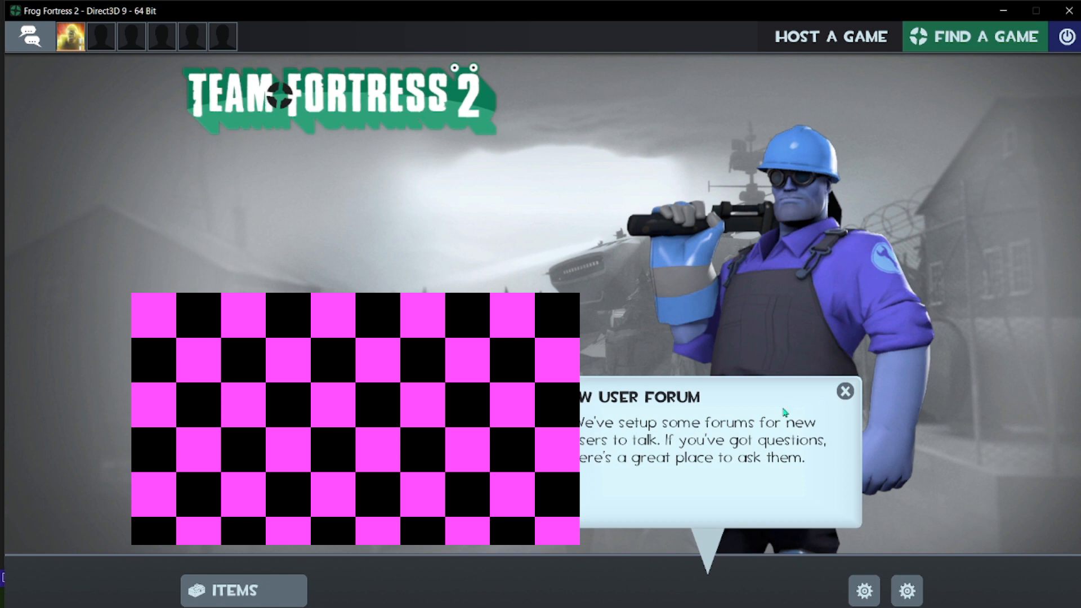
mouse_move(872, 320)
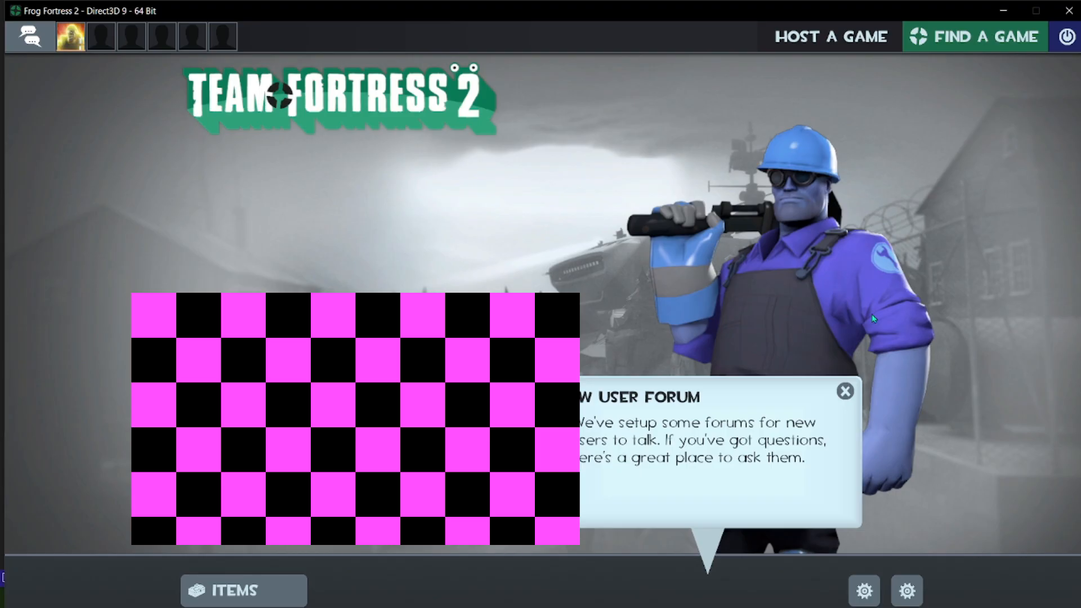
Step: Dismiss the New User Forum notice, view the Scout's loadout under Items, and return
click(844, 390)
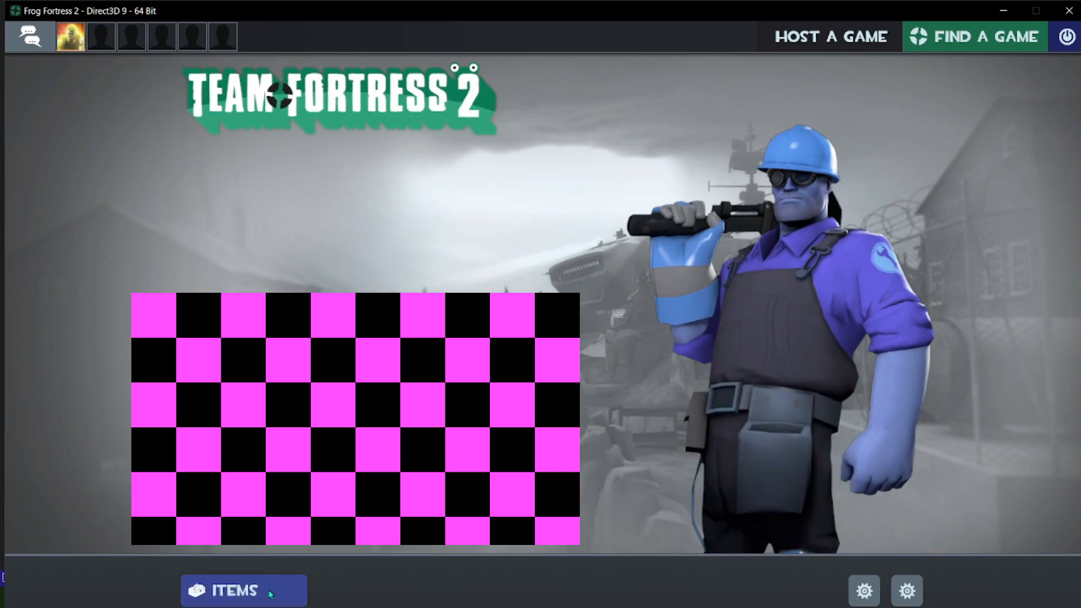
click(234, 606)
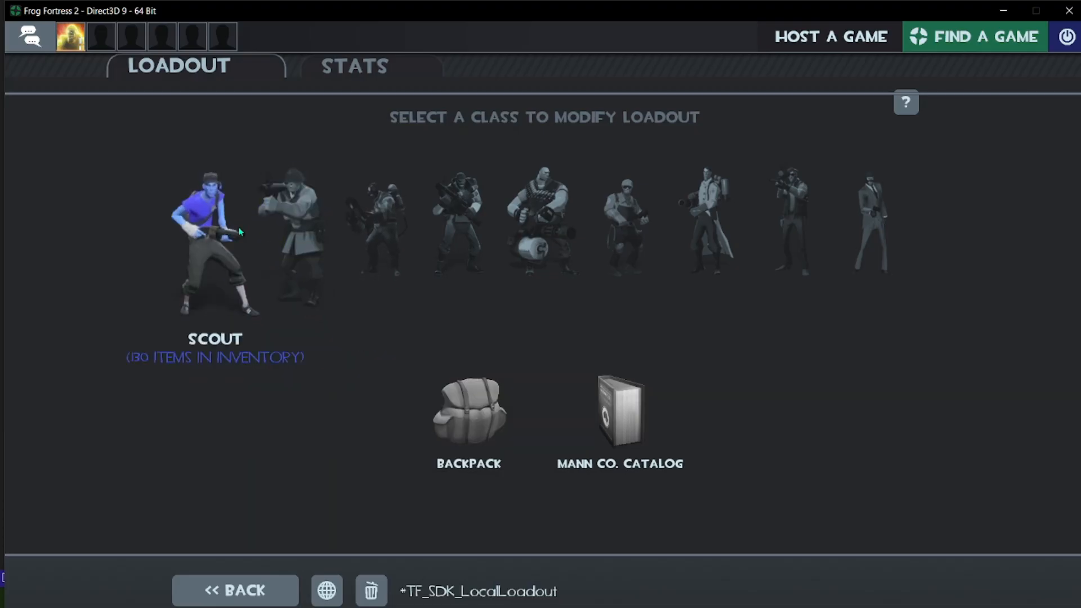
click(214, 241)
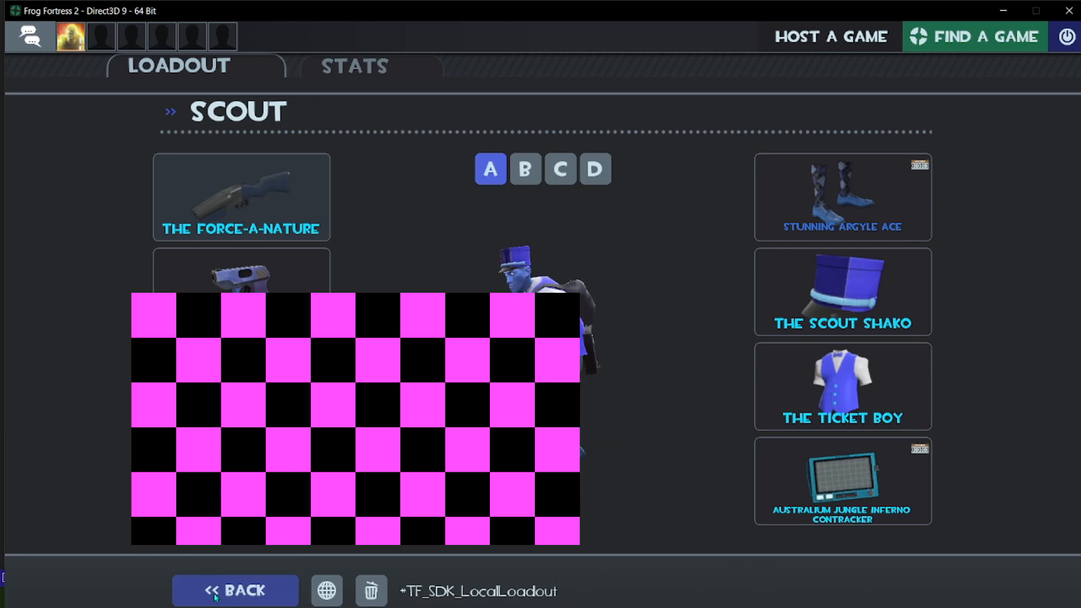
click(235, 590)
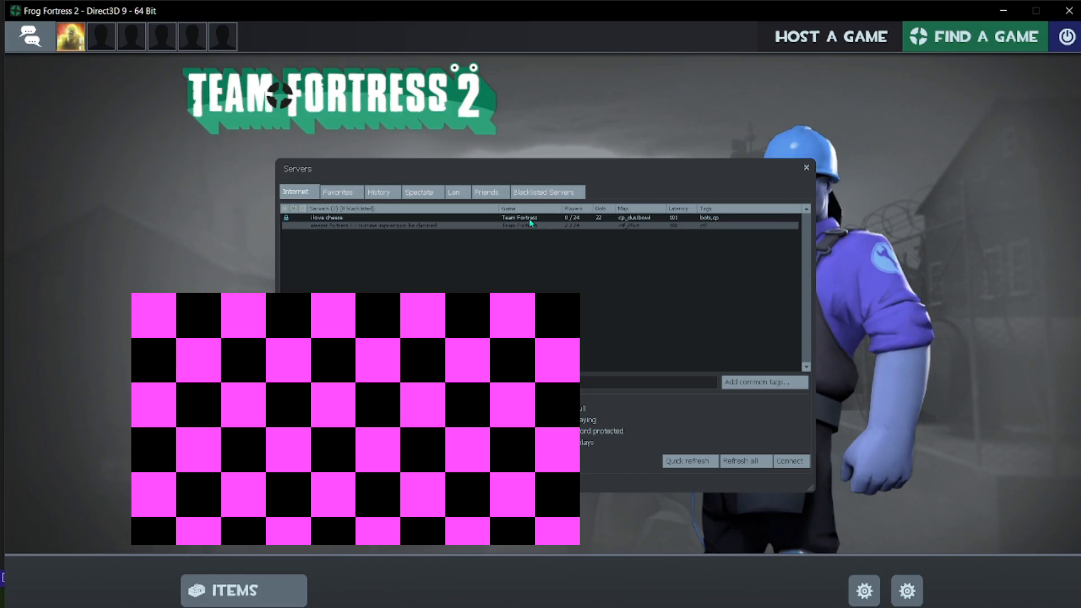
mouse_move(542, 223)
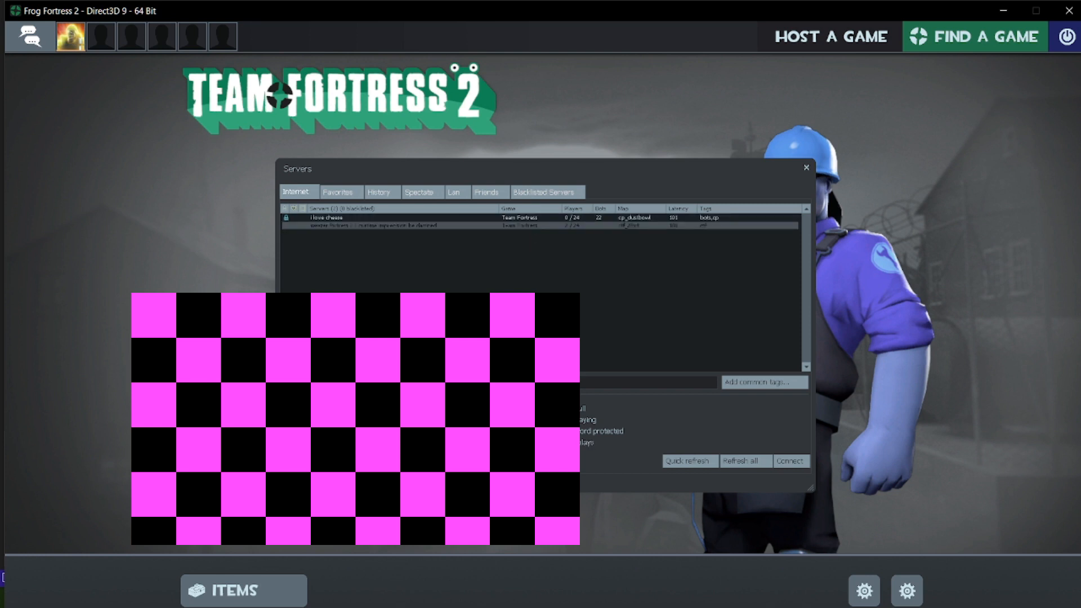
mouse_move(740, 194)
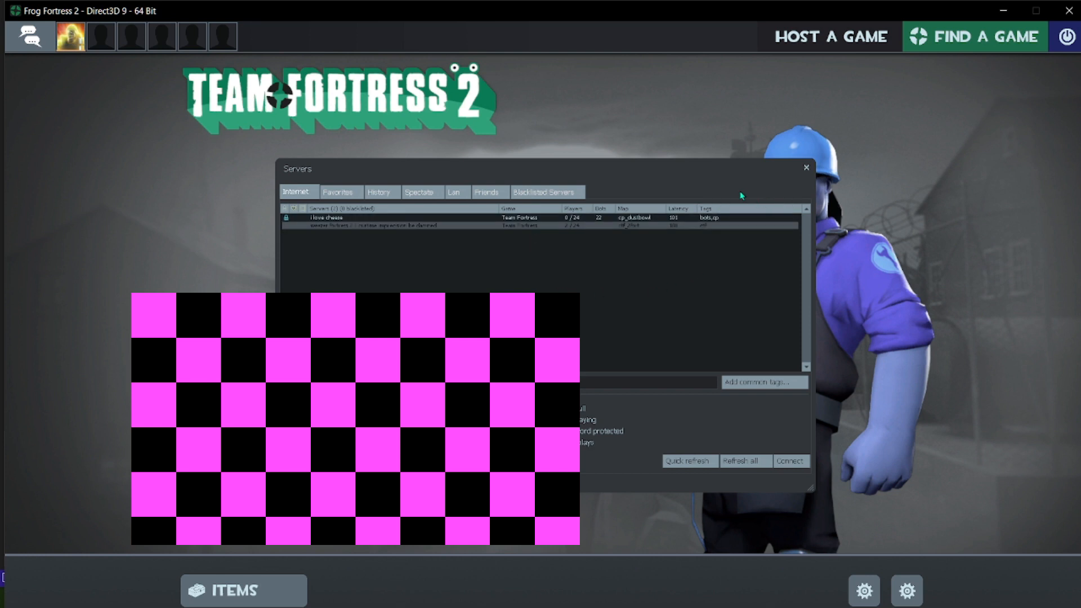
click(805, 169)
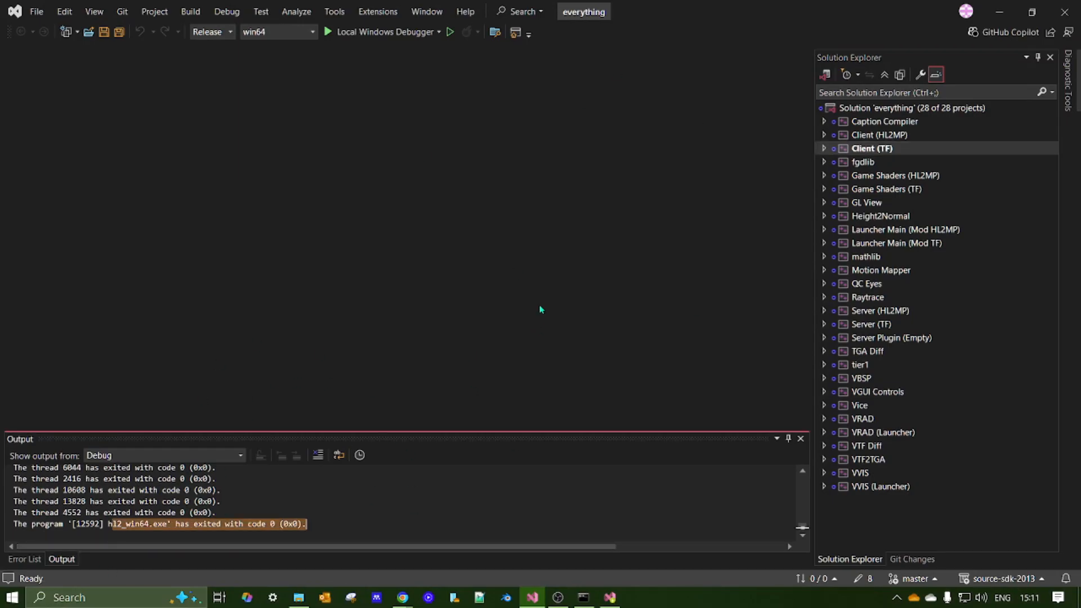
mouse_move(484, 465)
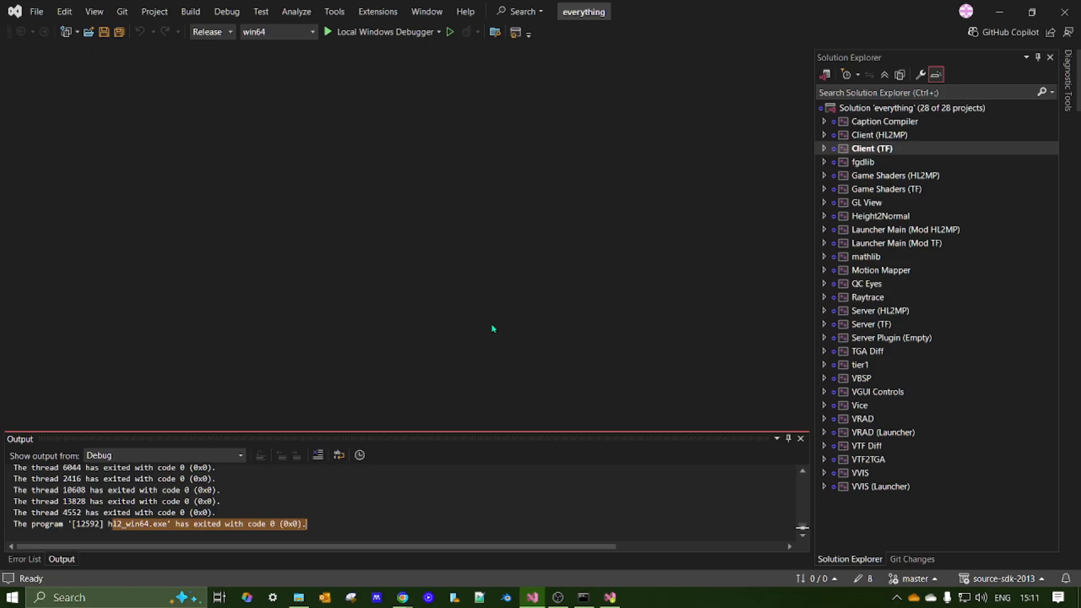
mouse_move(486, 308)
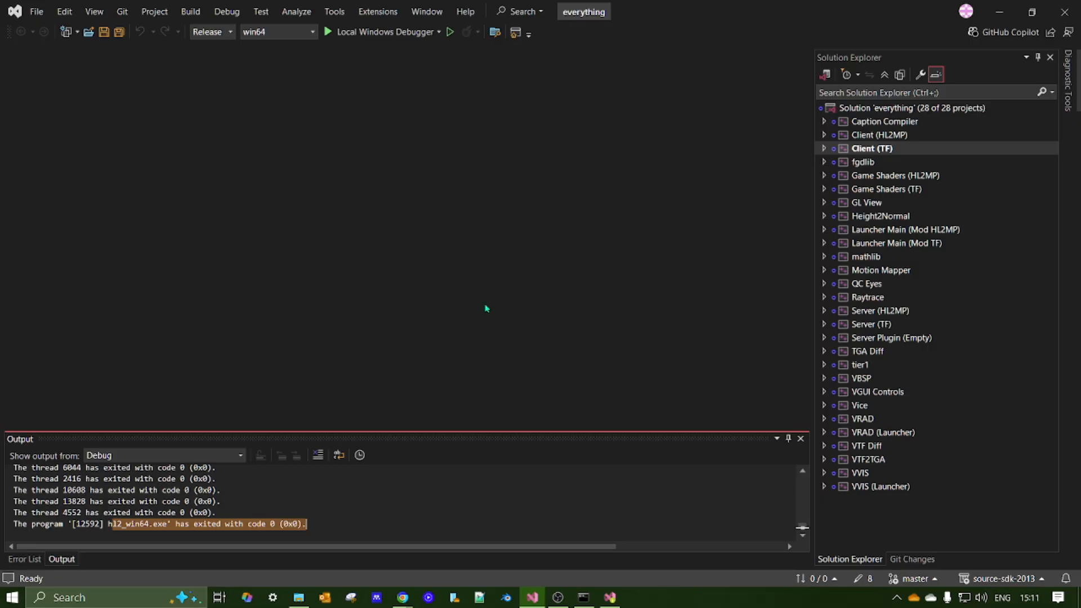
mouse_move(378, 354)
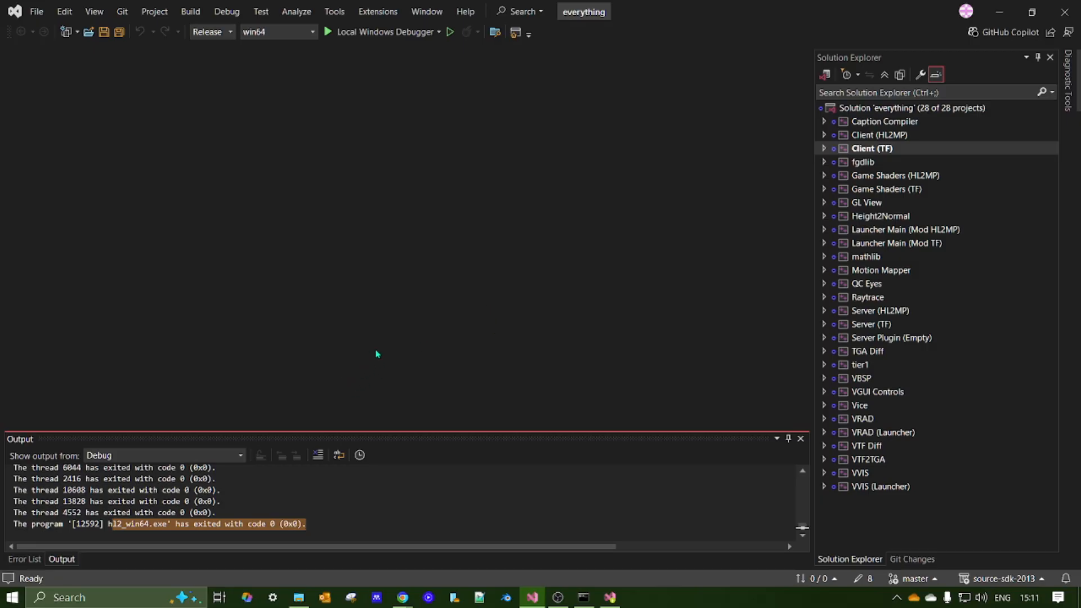
mouse_move(406, 347)
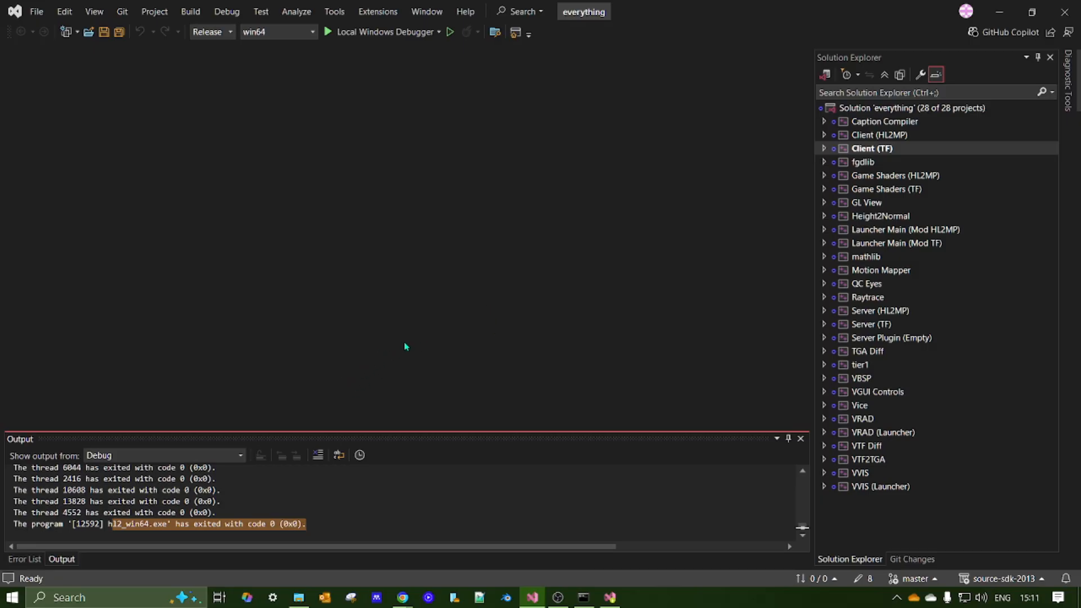
mouse_move(320, 232)
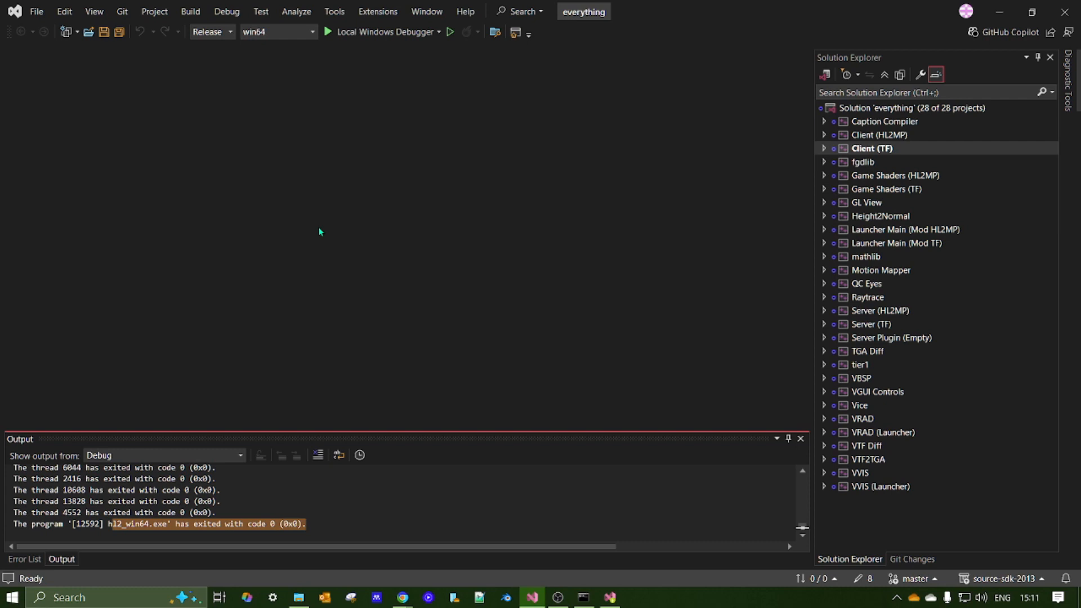